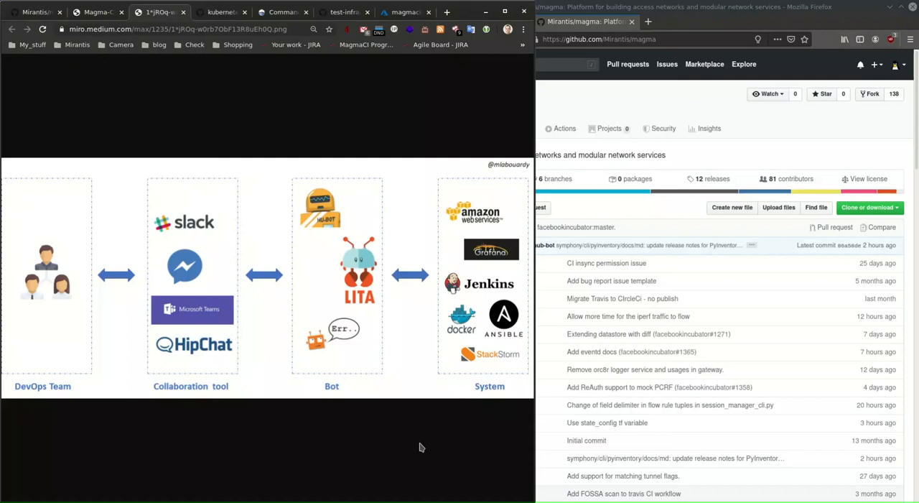
# Open Kubernetes PR #88364 'Minor, Api doc clarification for the mode value' and read its conversation
pyautogui.click(222, 12)
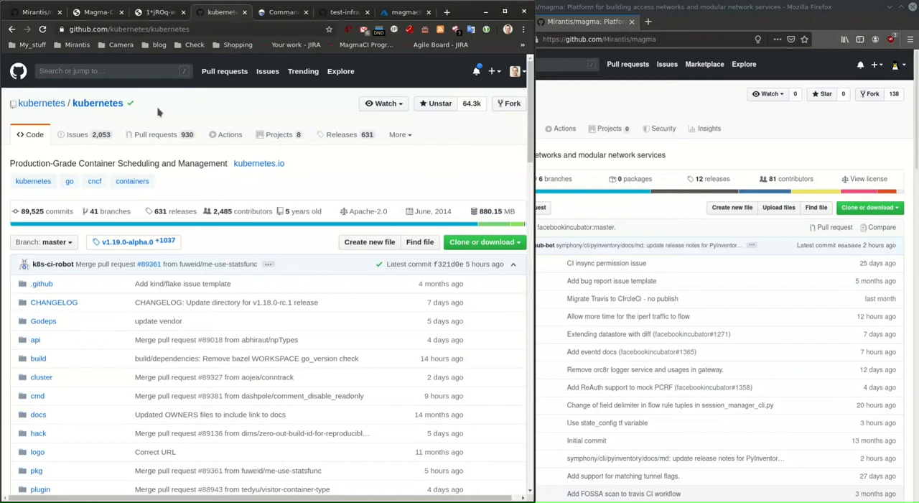
pyautogui.click(155, 134)
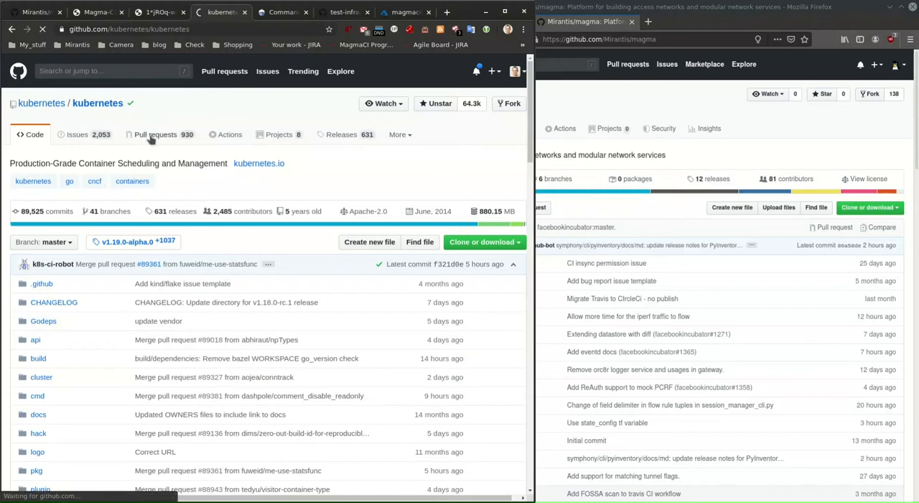
pyautogui.click(155, 134)
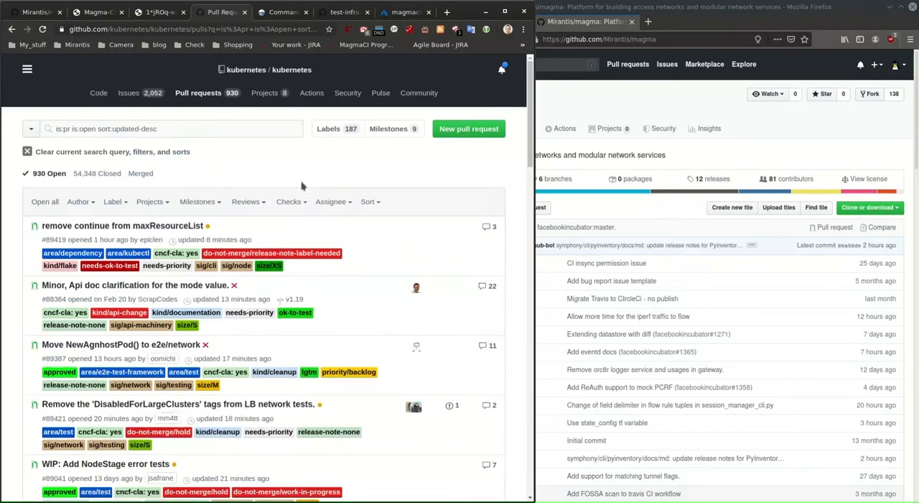
pyautogui.scroll(-3)
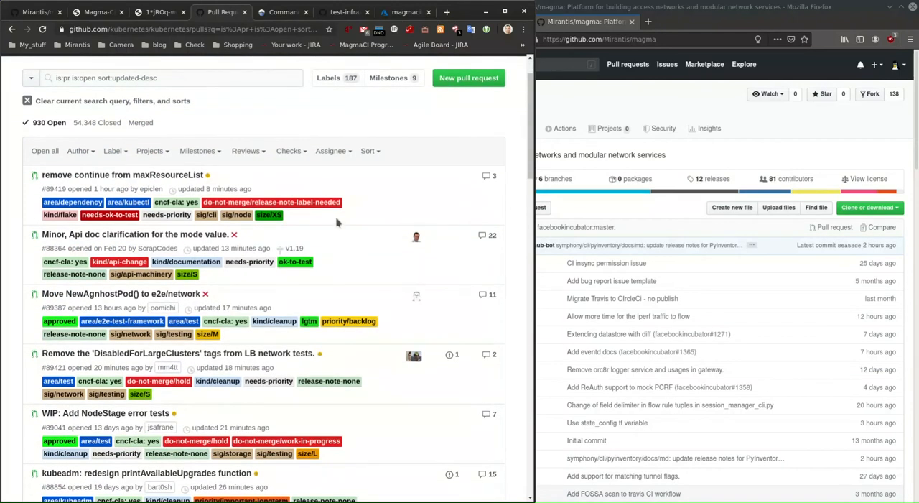
pyautogui.scroll(-3)
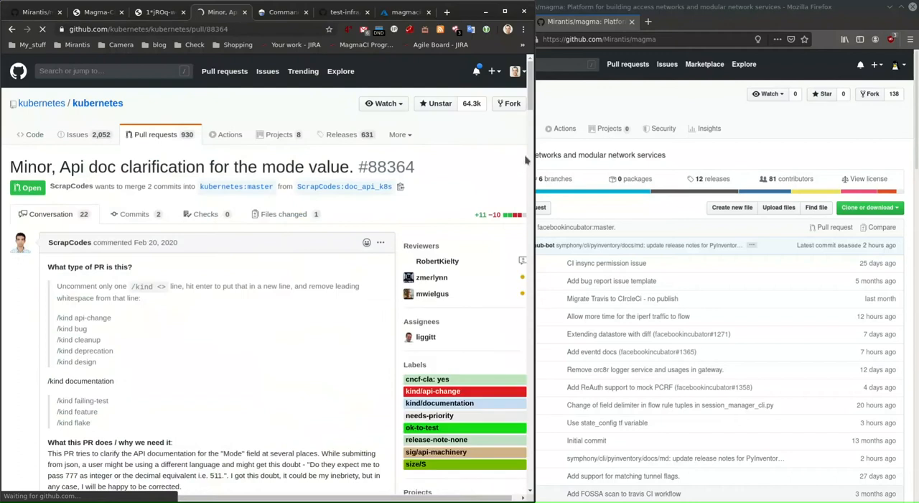
pyautogui.scroll(-3)
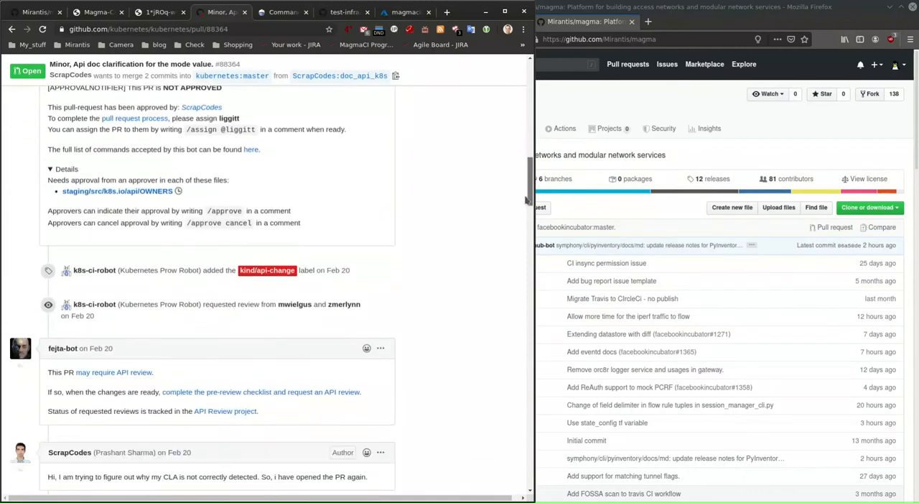
pyautogui.scroll(-3)
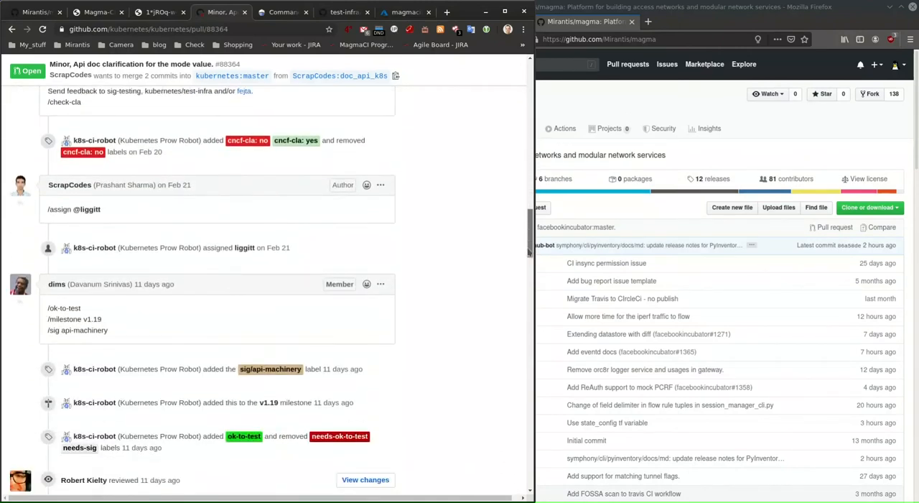
pyautogui.doubleClick(86, 209)
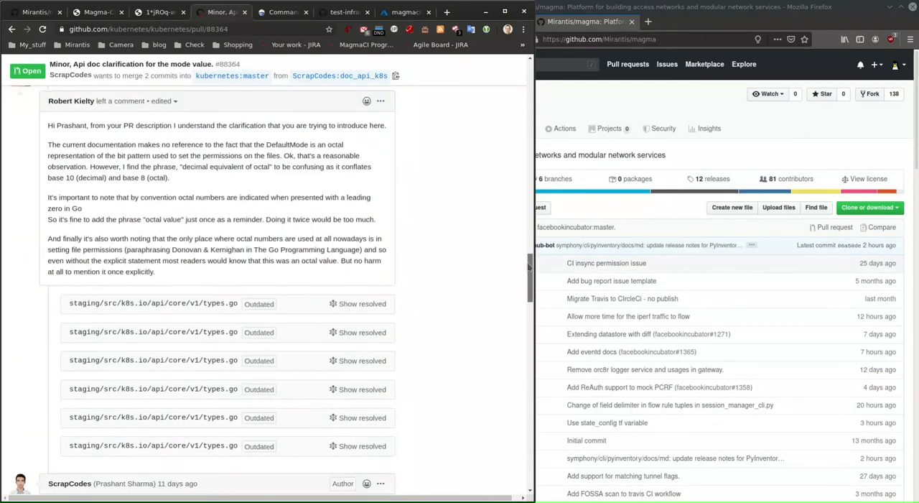
pyautogui.scroll(-3)
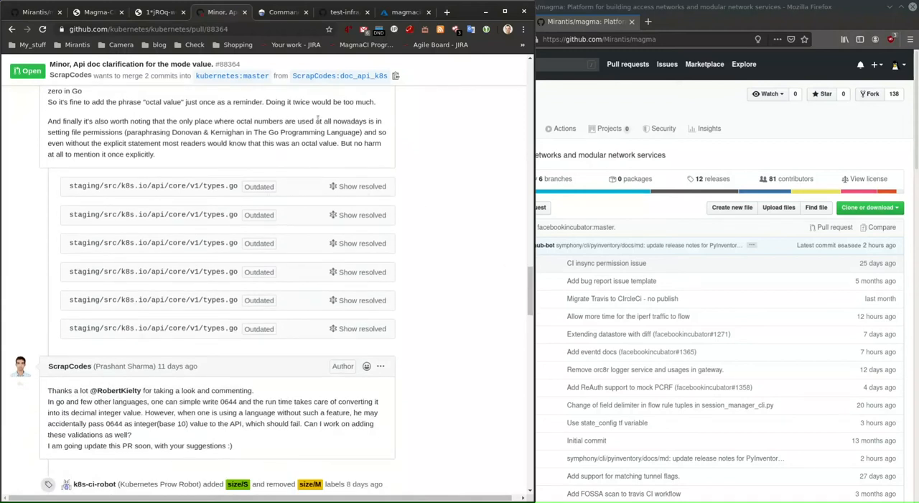
pyautogui.click(154, 12)
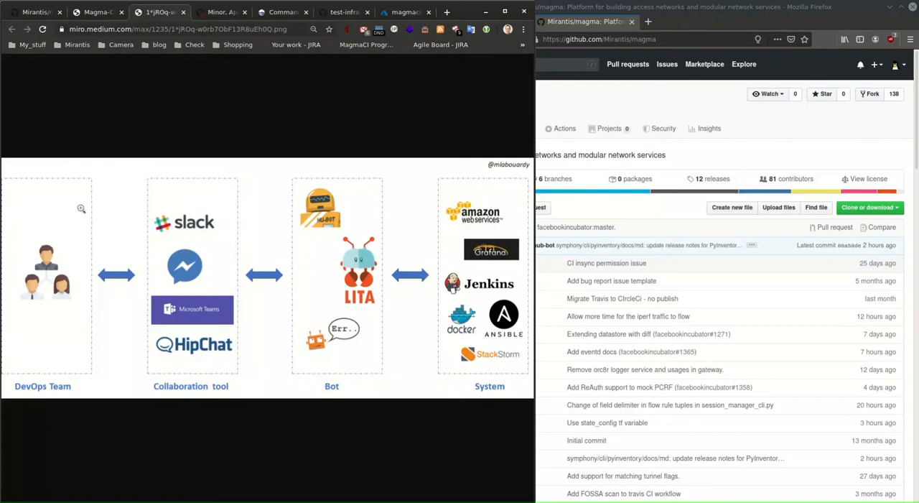
pyautogui.moveTo(26, 334)
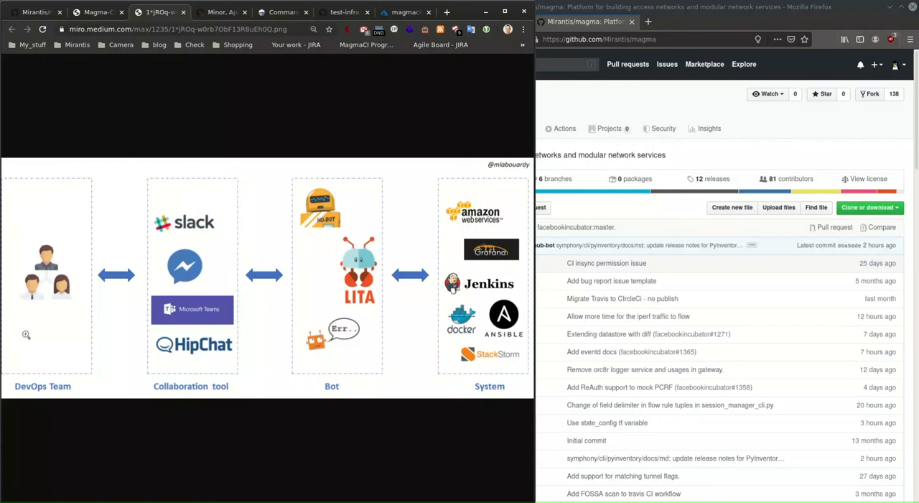
pyautogui.moveTo(37, 346)
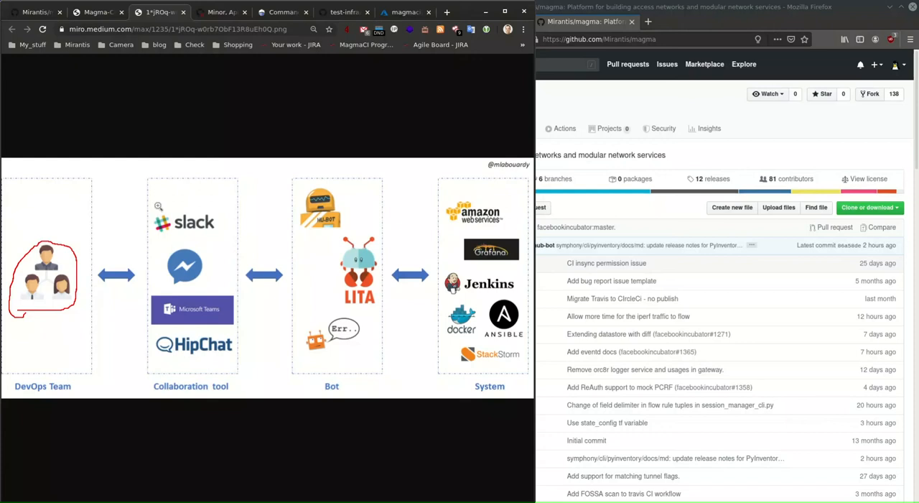
pyautogui.moveTo(157, 206); pyautogui.dragTo(166, 361)
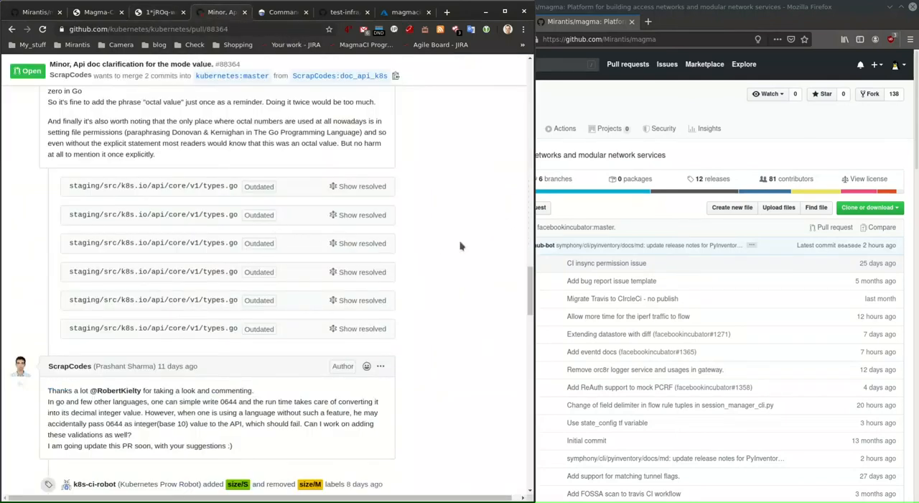
# Highlight the two /test command lines, then switch to Prow's Command Help page
pyautogui.scroll(-3)
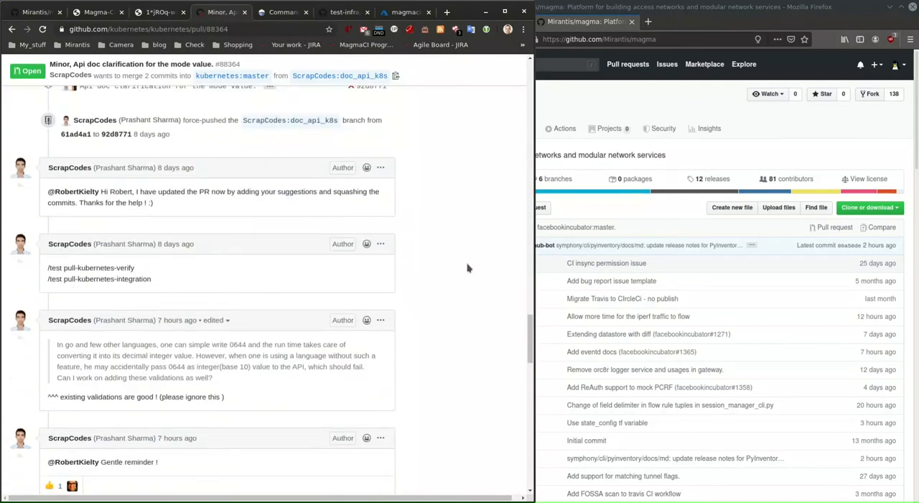
pyautogui.moveTo(48, 267); pyautogui.dragTo(151, 279)
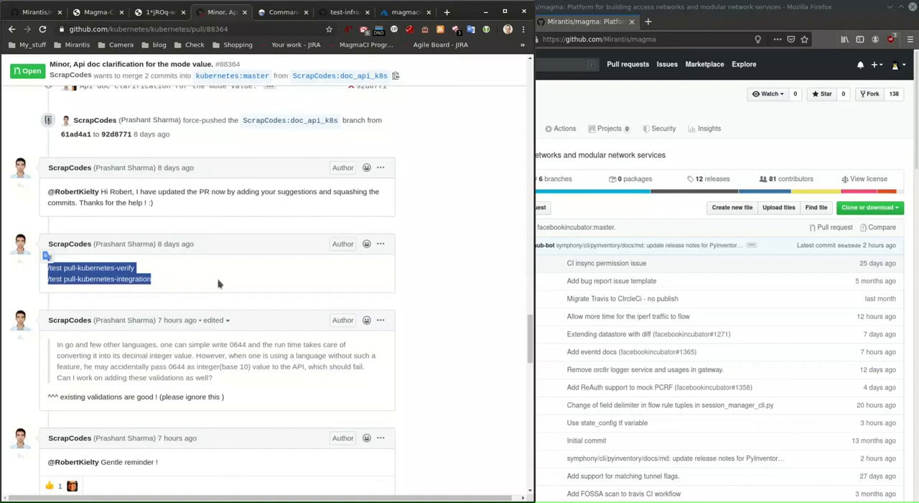
pyautogui.click(280, 11)
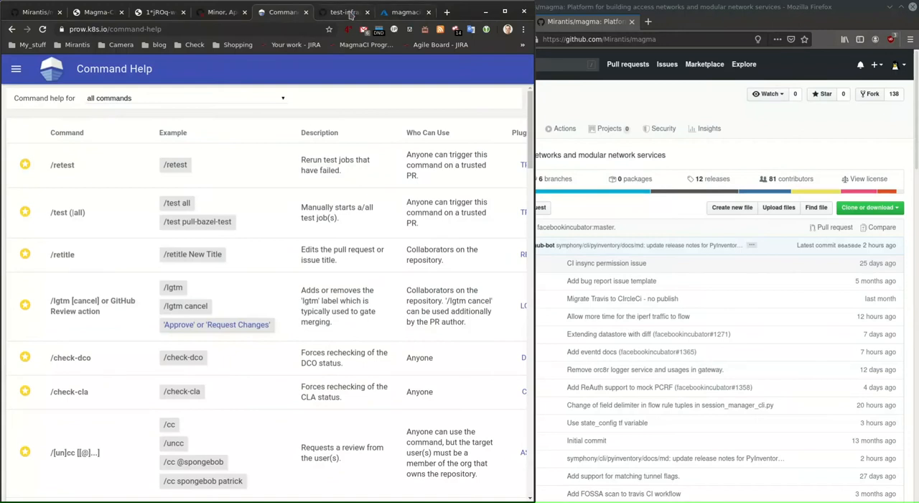
# Show the Prow README in test-infra, then scroll the Command Help page
pyautogui.click(344, 12)
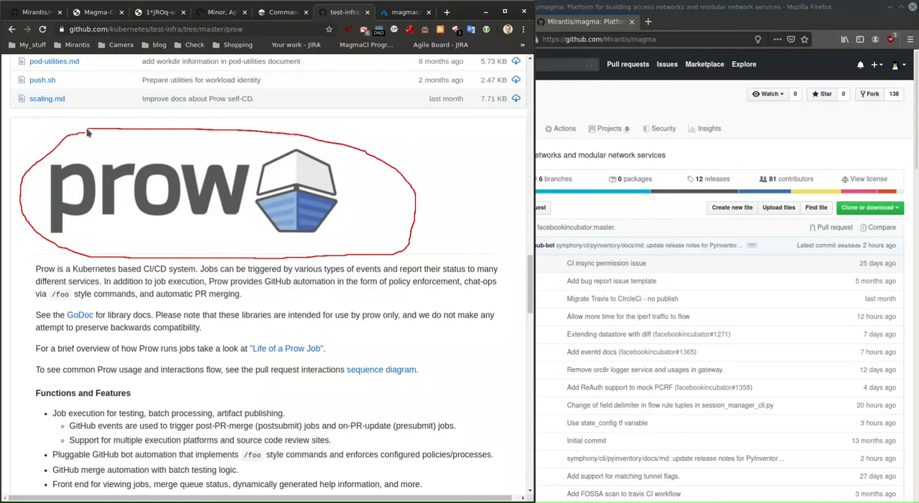
pyautogui.moveTo(82, 132)
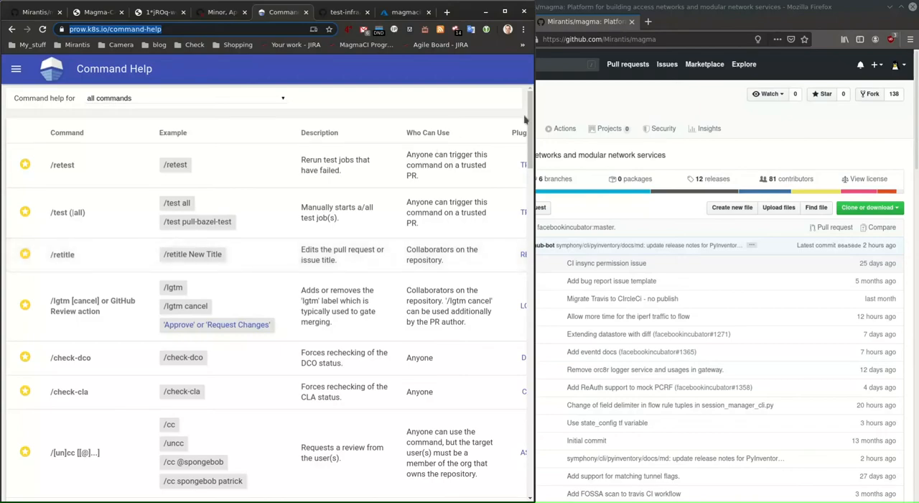
pyautogui.scroll(-3)
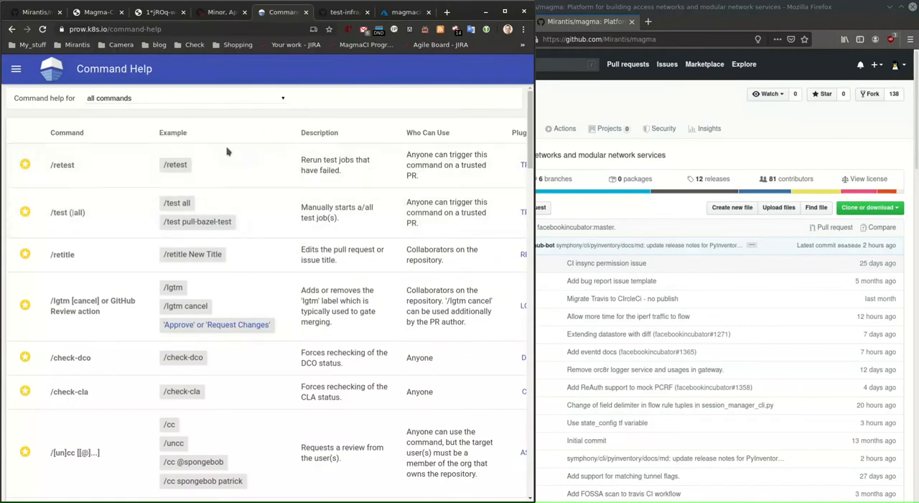
pyautogui.moveTo(688, 7)
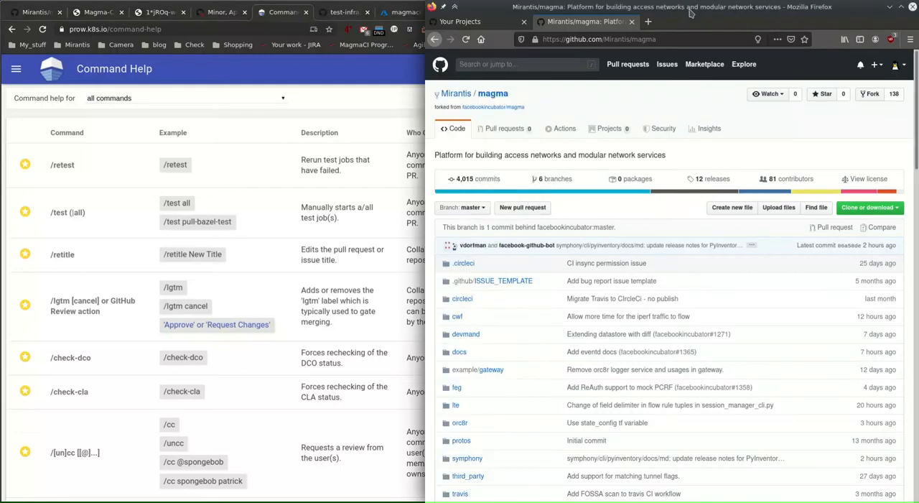
# Confirm the signed-in My Lab User account, then open Mirantis/magma's README.md
pyautogui.click(460, 20)
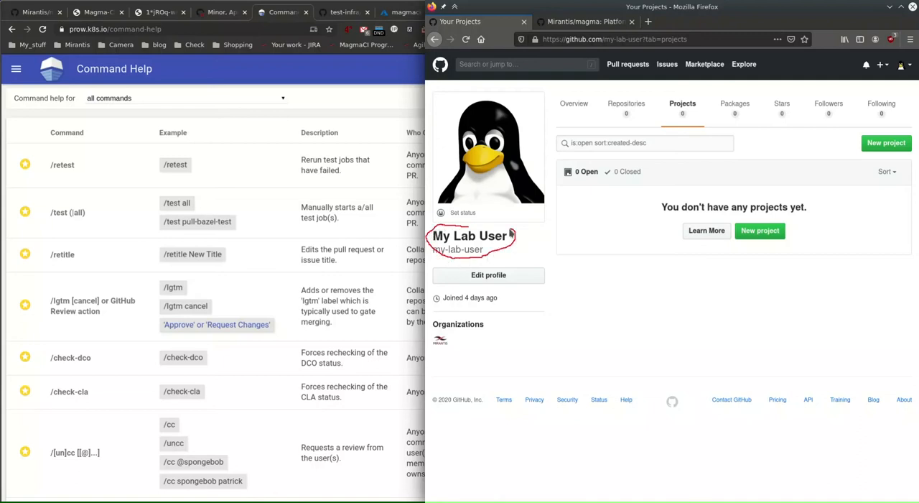
pyautogui.moveTo(603, 237)
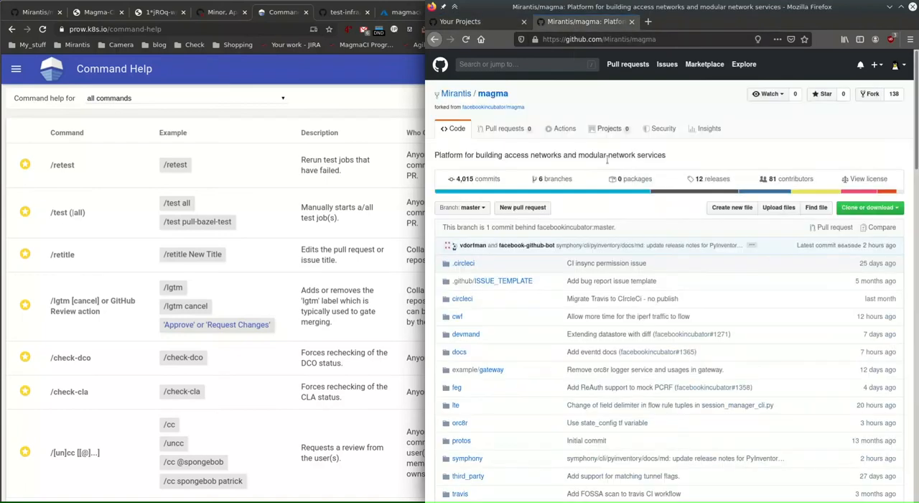
pyautogui.moveTo(544, 113)
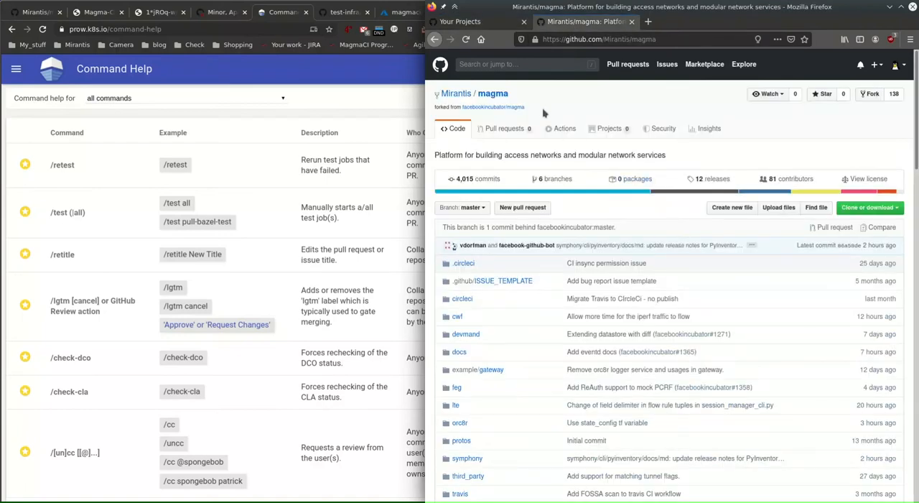
pyautogui.scroll(-3)
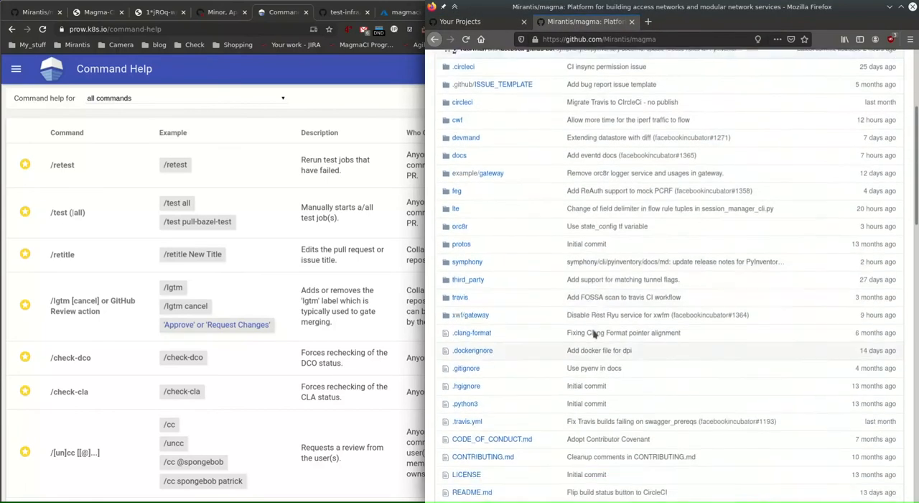
pyautogui.scroll(-3)
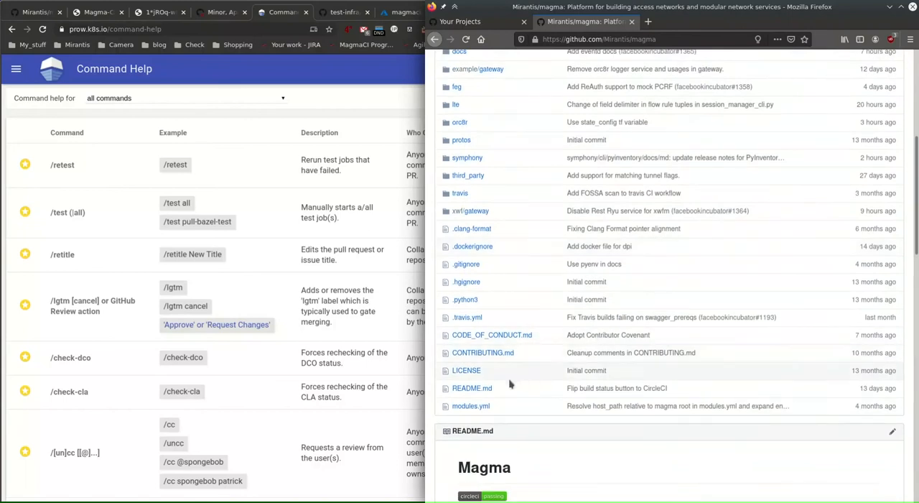
pyautogui.moveTo(471, 388)
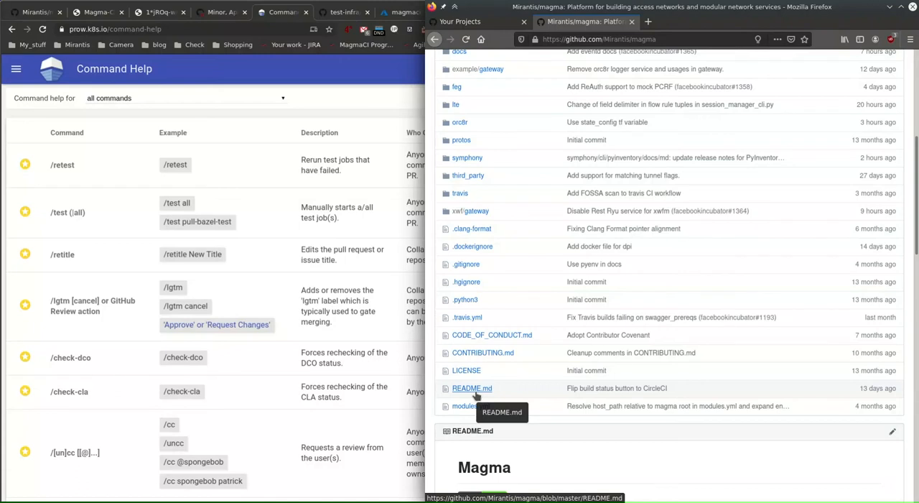
pyautogui.click(471, 388)
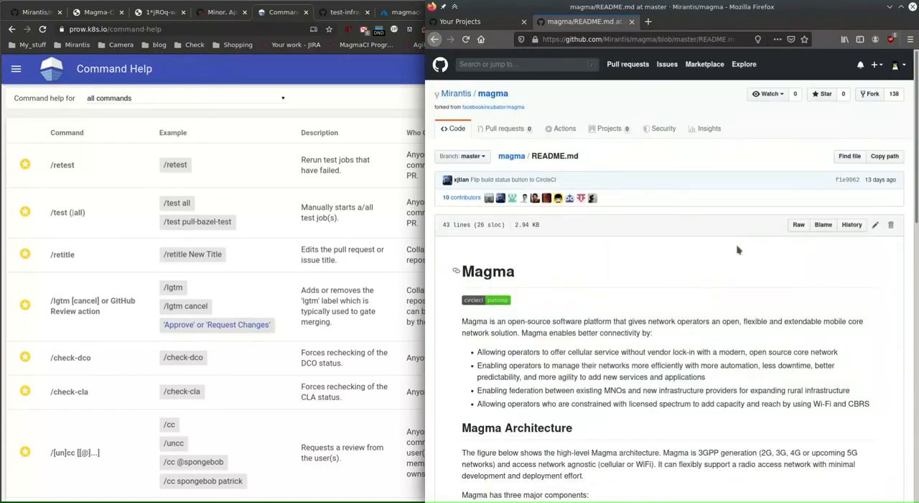
# Change the README heading to 'Magma - test 123' and propose it on branch my-lab-user-patch-3
pyautogui.click(874, 224)
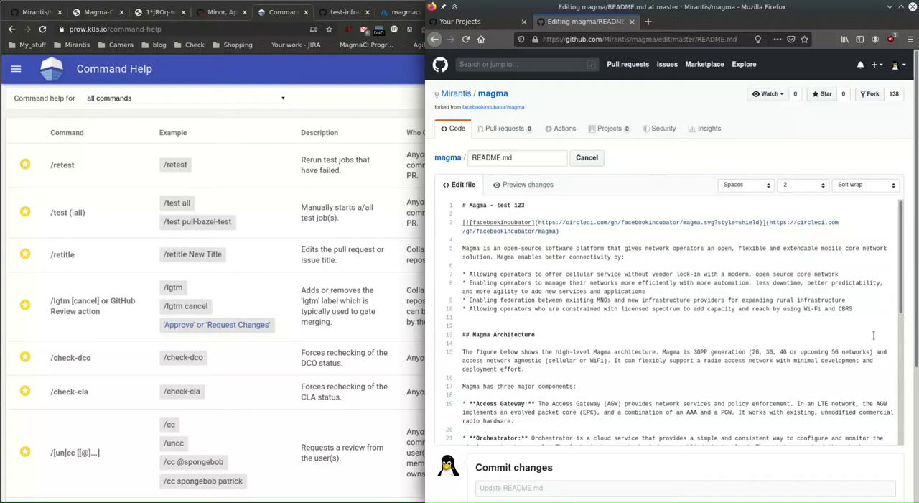
pyautogui.scroll(-3)
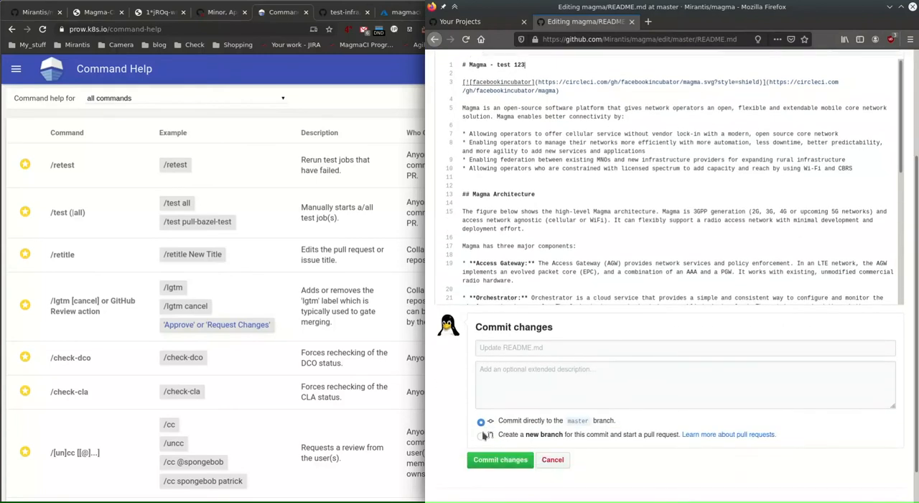
pyautogui.click(481, 434)
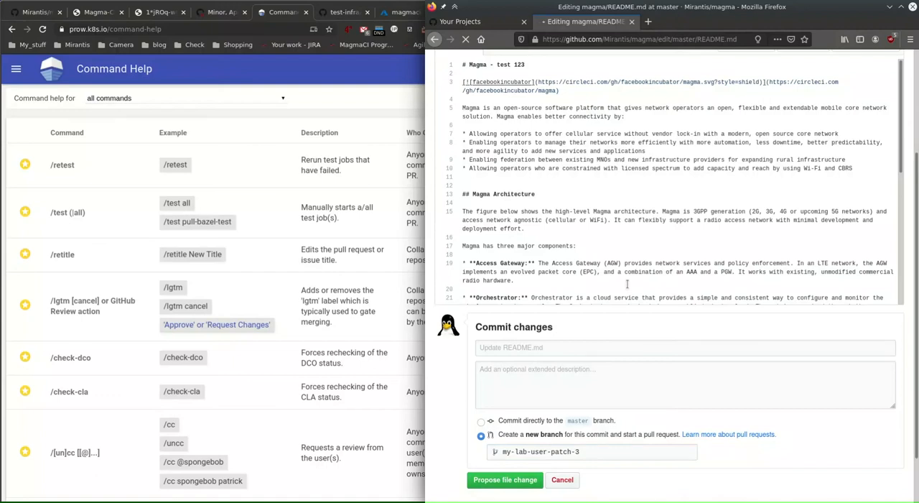
pyautogui.click(505, 479)
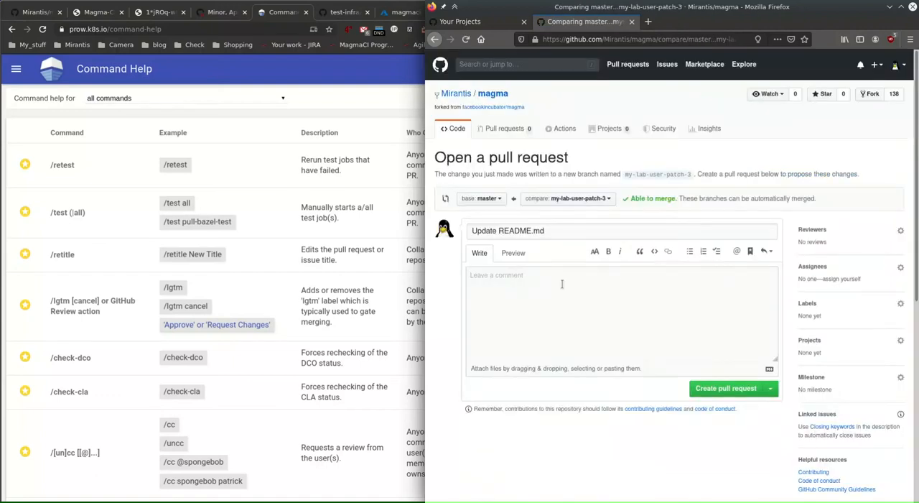
# Create the README pull request with the description 'My PR'
pyautogui.write('My PR')
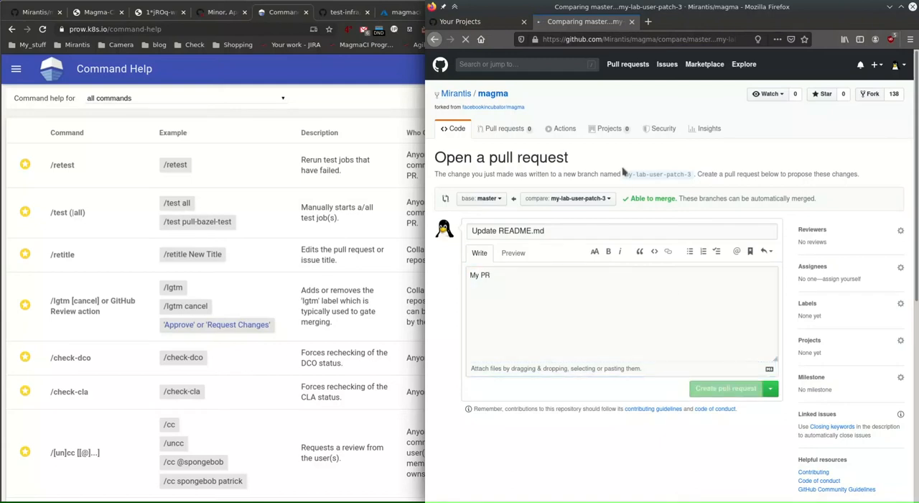
pyautogui.click(726, 388)
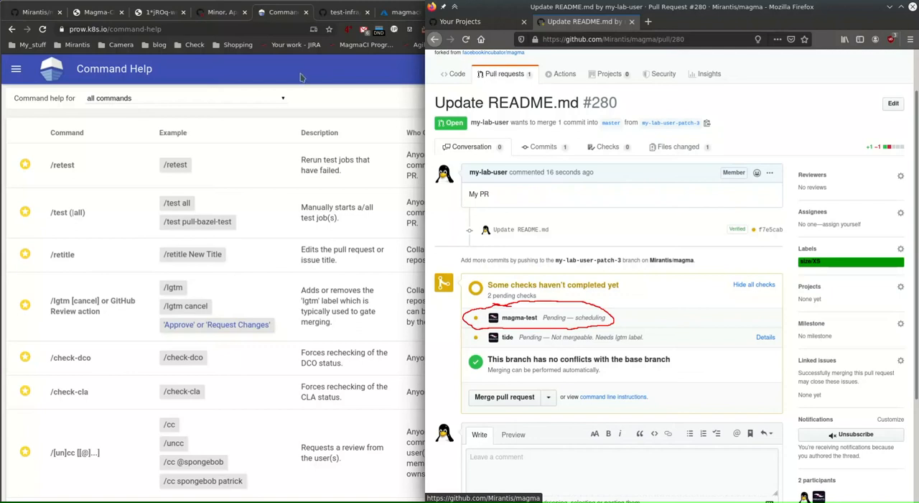
# Bring up the Magma CI infrastructure diagram in the Chrome window
pyautogui.click(97, 12)
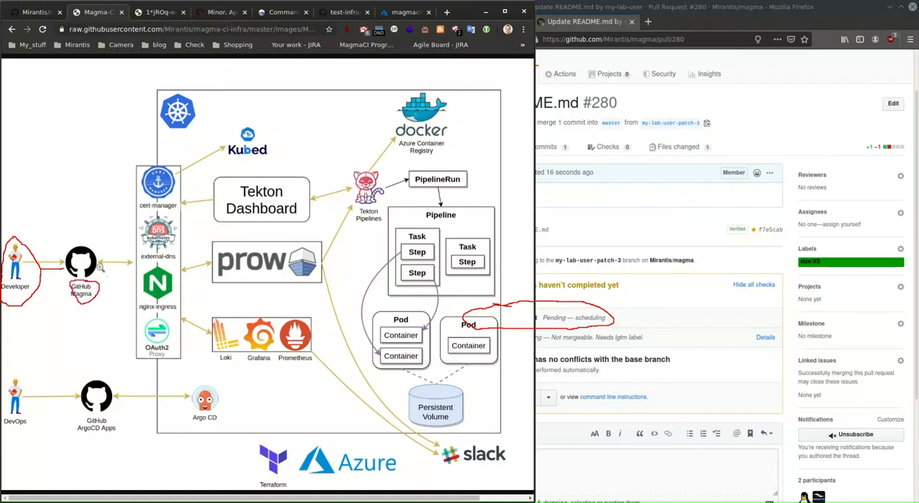
pyautogui.moveTo(99, 268)
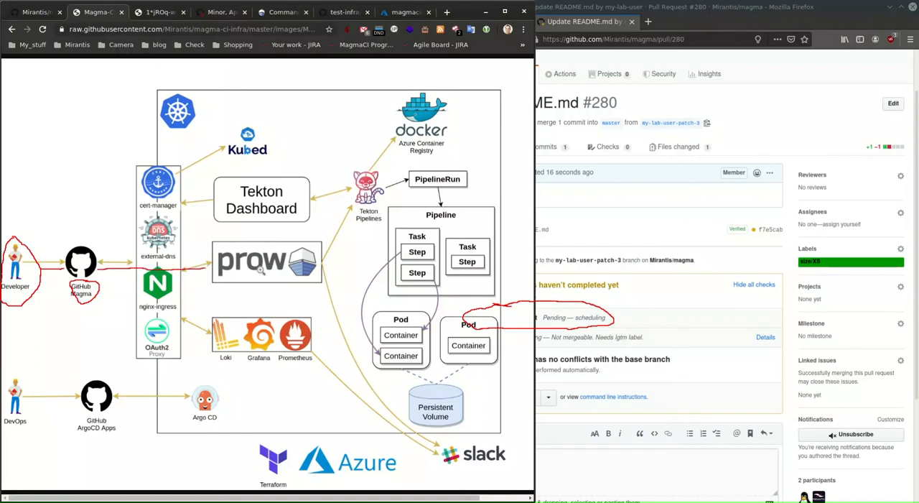
pyautogui.moveTo(260, 271)
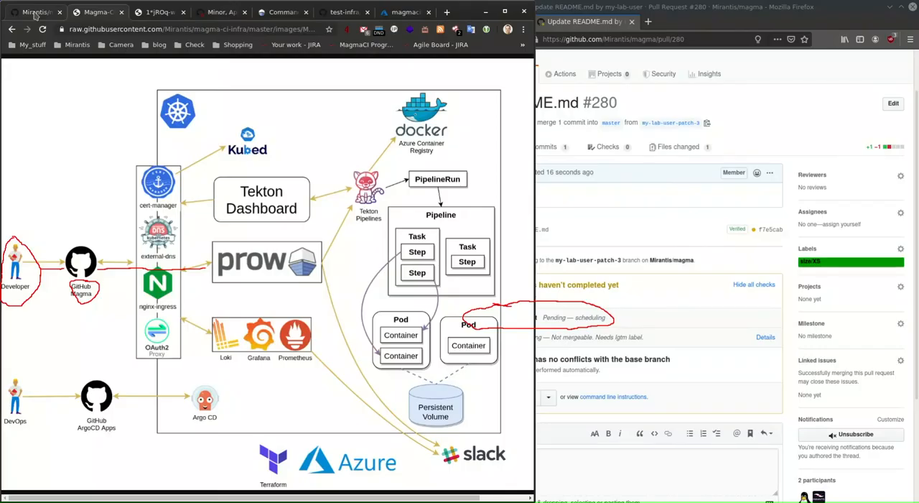
pyautogui.click(32, 12)
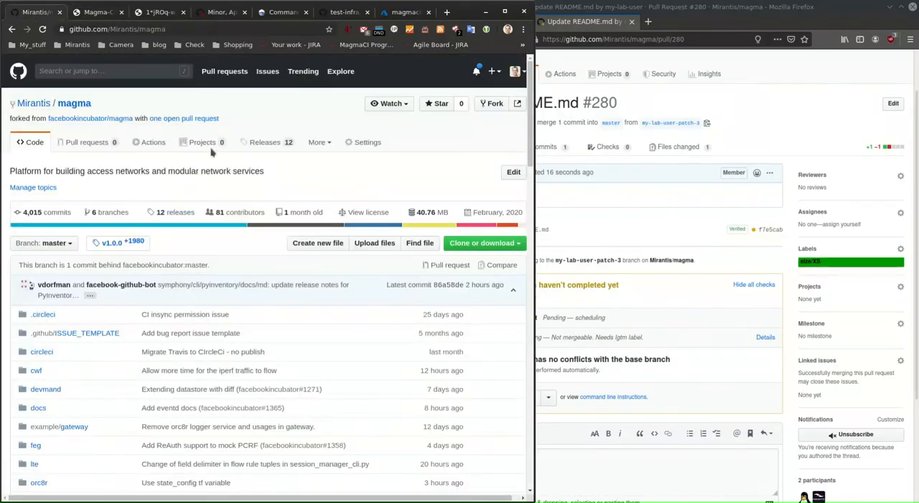
pyautogui.click(368, 142)
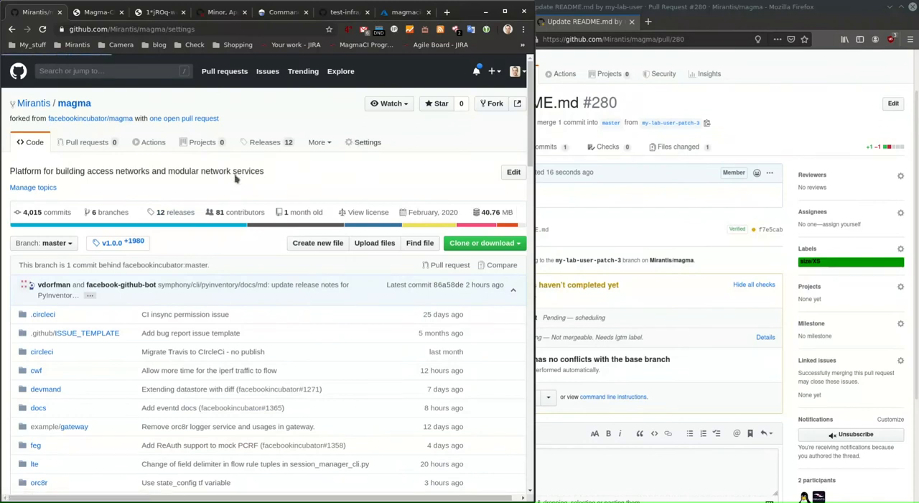
pyautogui.click(367, 142)
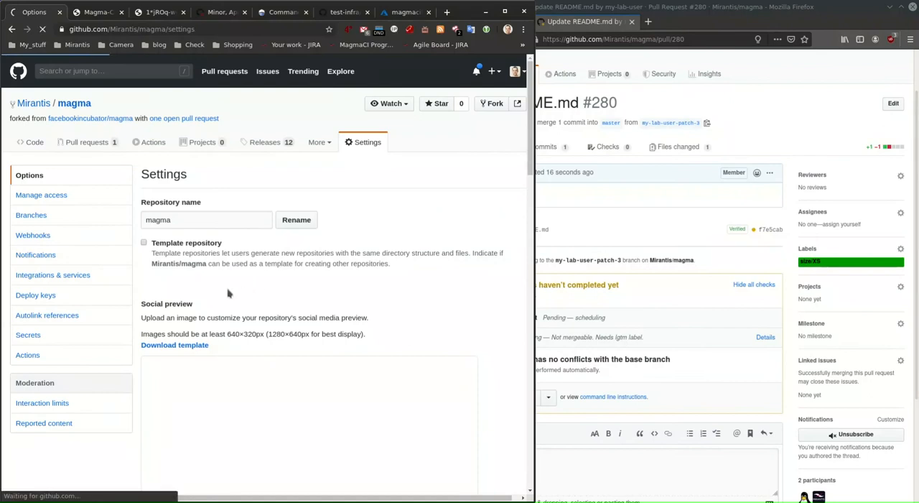
pyautogui.click(33, 235)
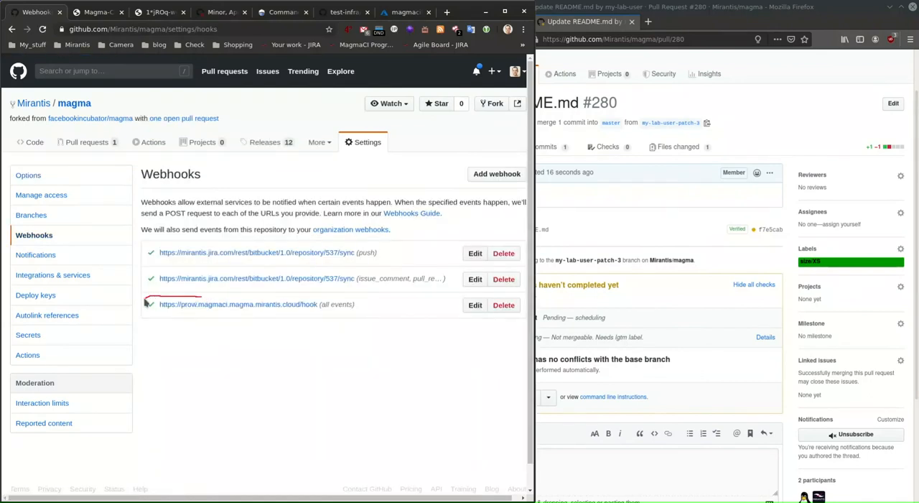
pyautogui.moveTo(143, 303); pyautogui.dragTo(374, 304)
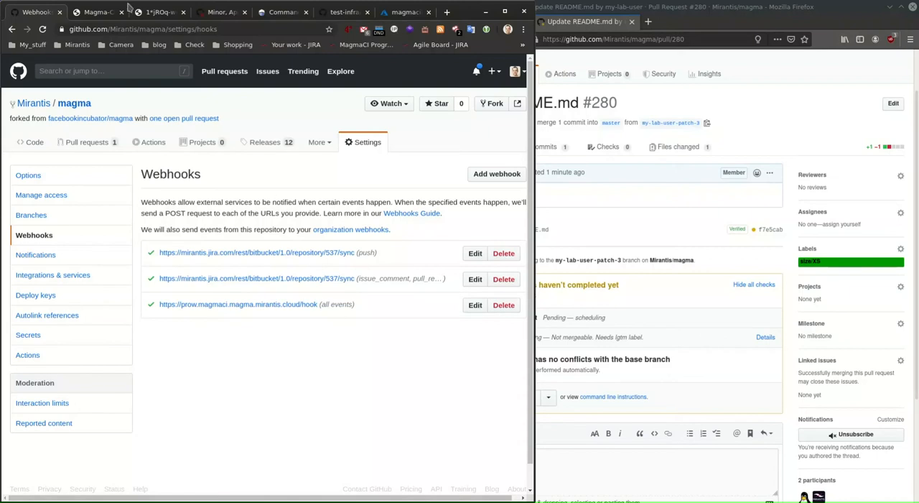
pyautogui.moveTo(34, 102)
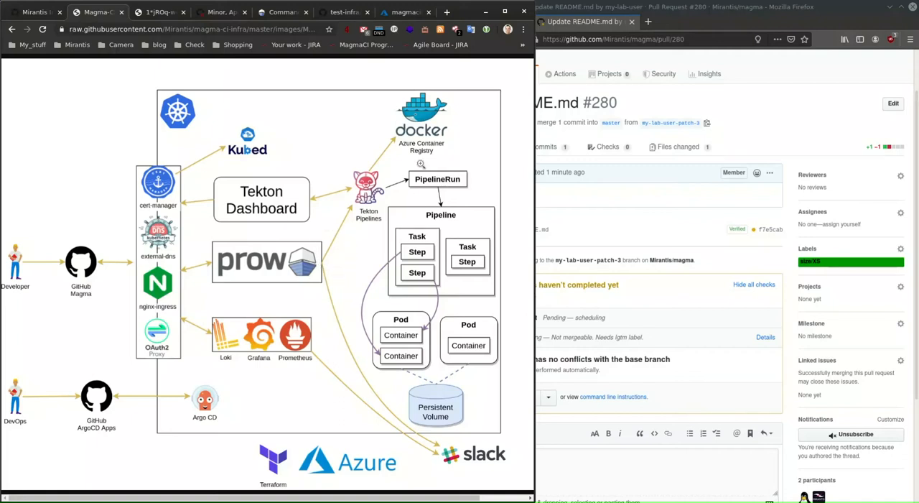
pyautogui.moveTo(415, 168); pyautogui.dragTo(454, 192)
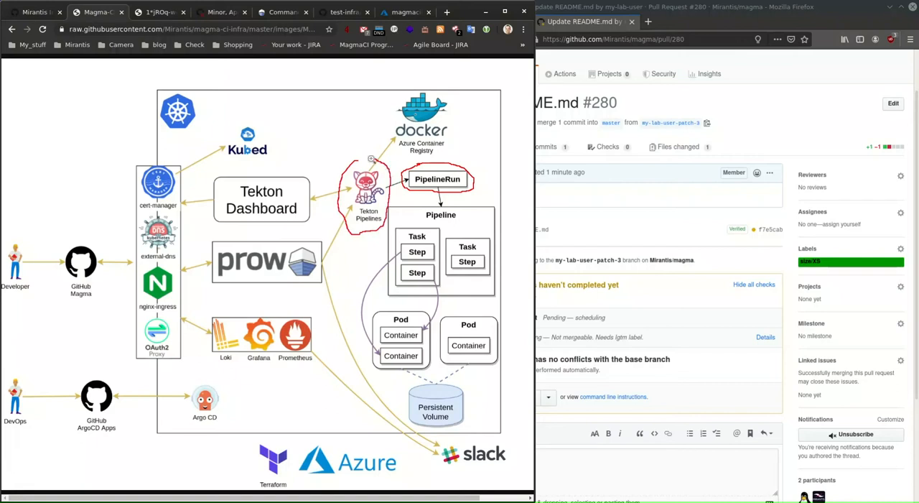
pyautogui.moveTo(353, 160)
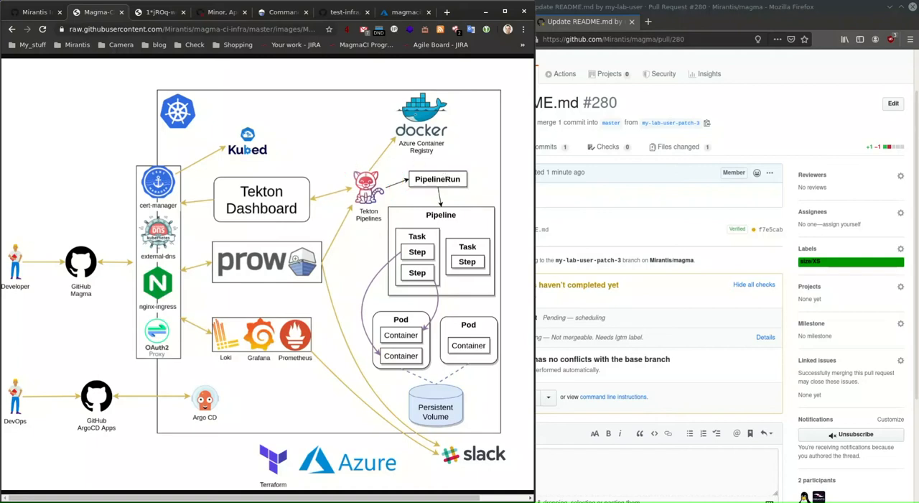
pyautogui.moveTo(295, 260); pyautogui.dragTo(451, 167)
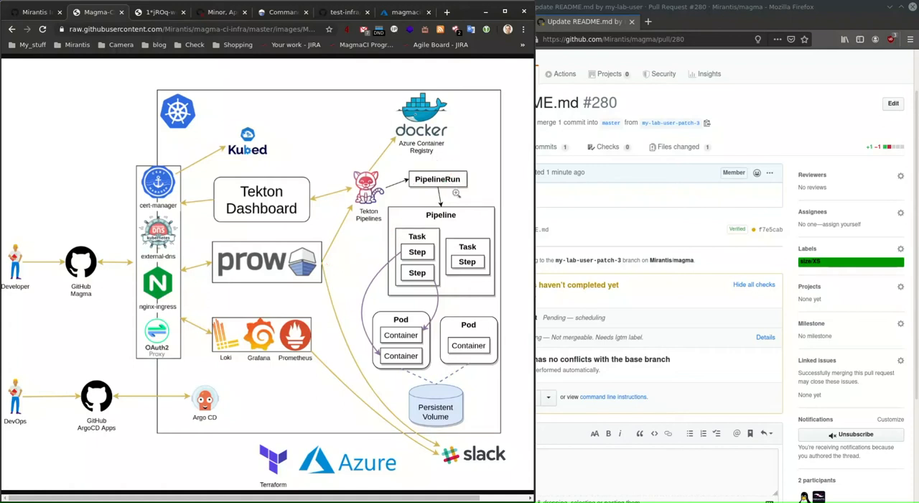
pyautogui.moveTo(387, 307)
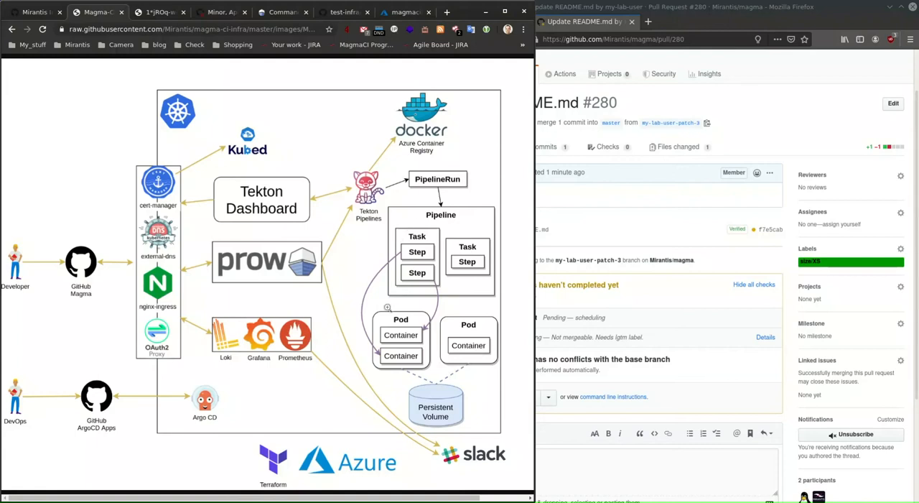
pyautogui.moveTo(364, 238)
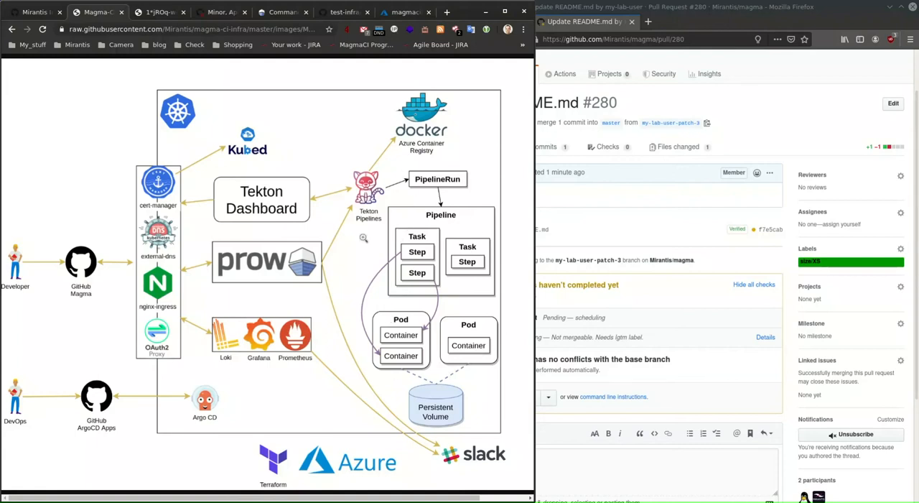
pyautogui.moveTo(409, 161)
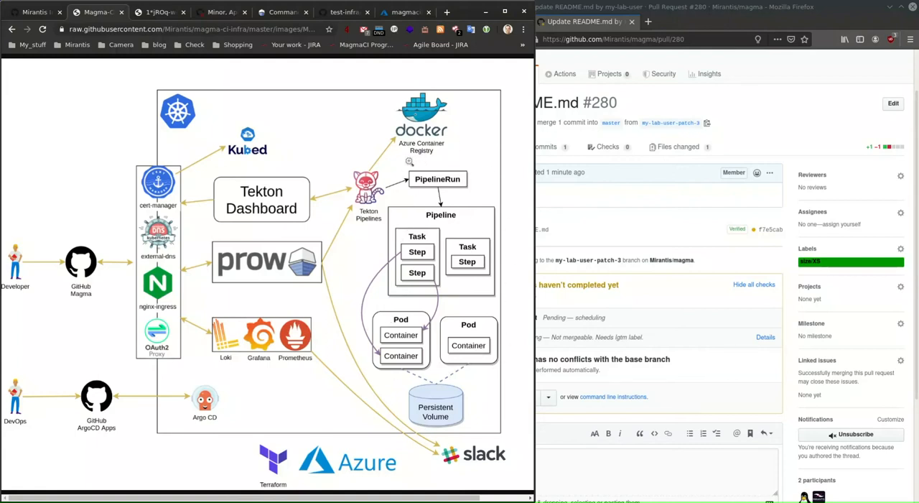
pyautogui.moveTo(394, 187)
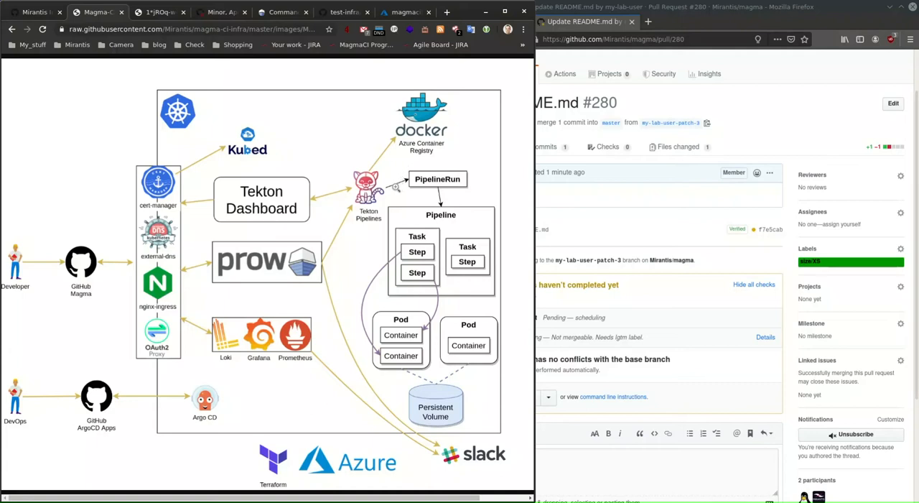
pyautogui.moveTo(419, 169)
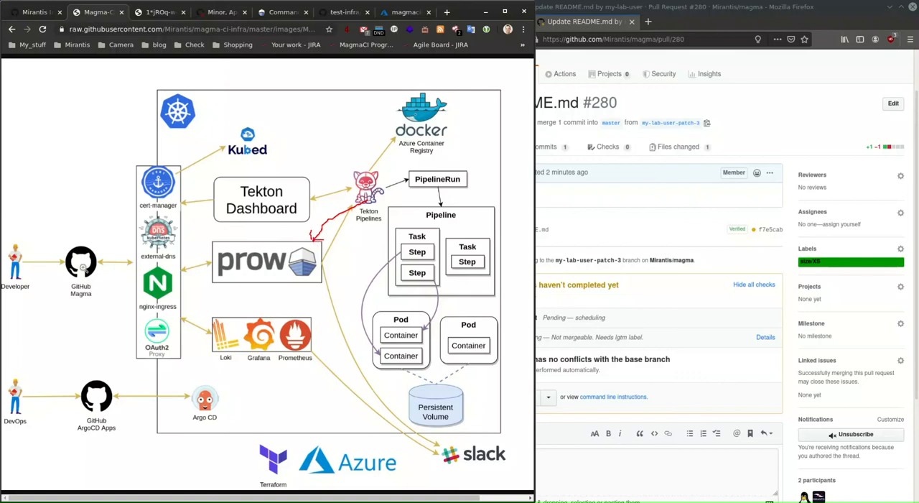
pyautogui.moveTo(578, 233)
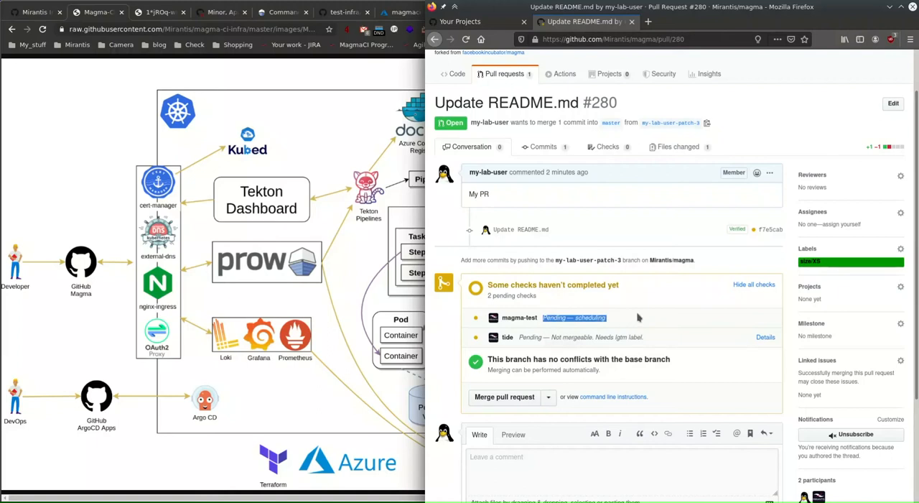
pyautogui.moveTo(641, 316)
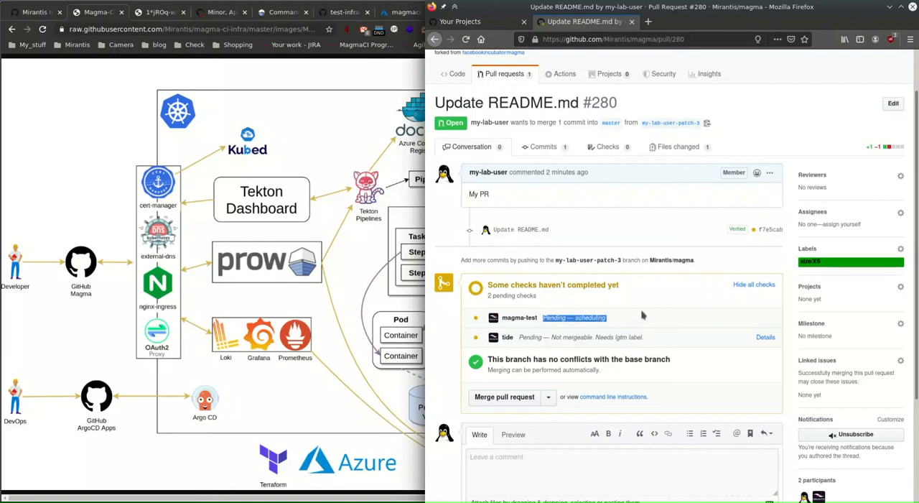
pyautogui.moveTo(220, 12)
pyautogui.write('t')
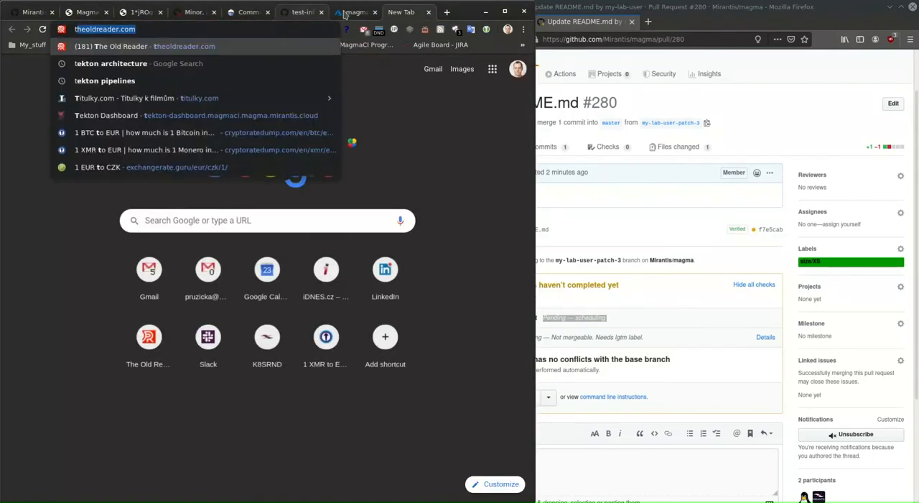
# Open the Tekton Dashboard and browse Pipelines, PipelineRuns and Tasks, ending on PipelineRuns
pyautogui.click(105, 115)
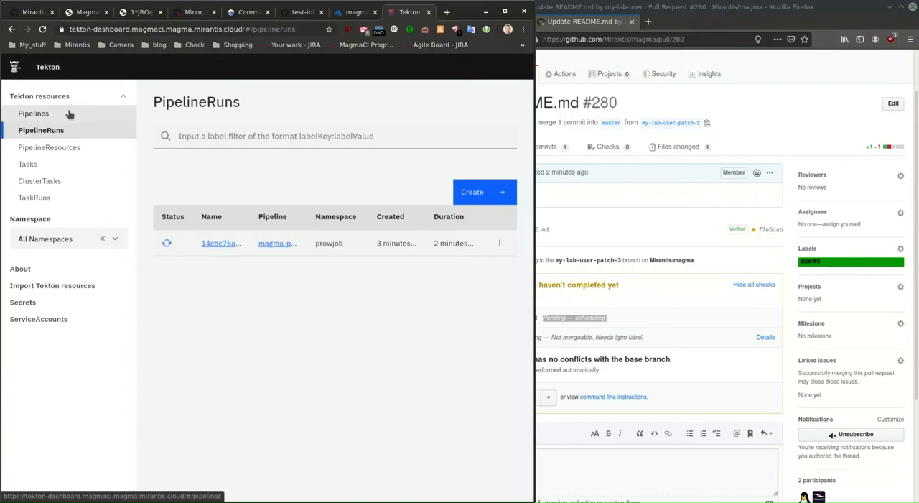
pyautogui.click(33, 113)
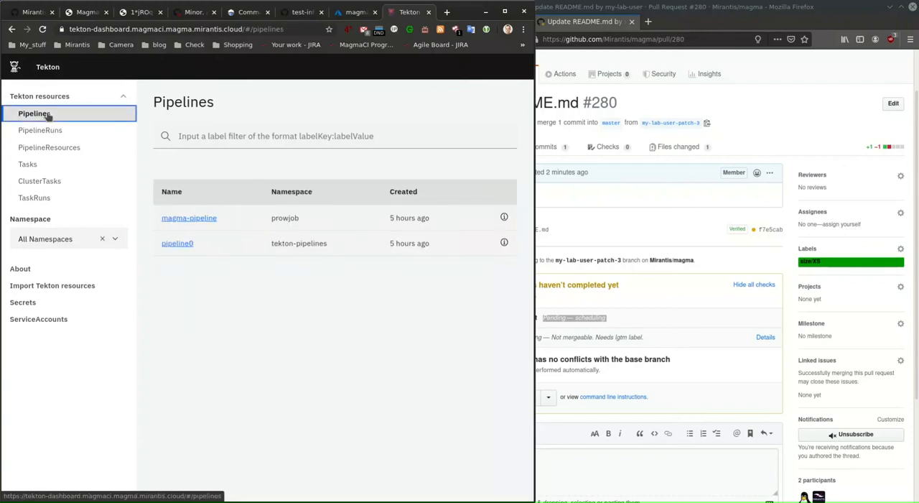
pyautogui.click(41, 130)
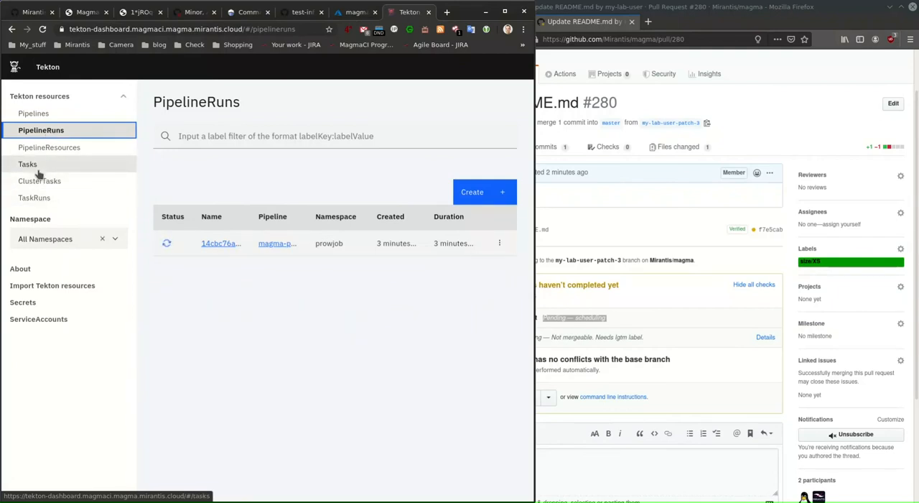
pyautogui.click(28, 164)
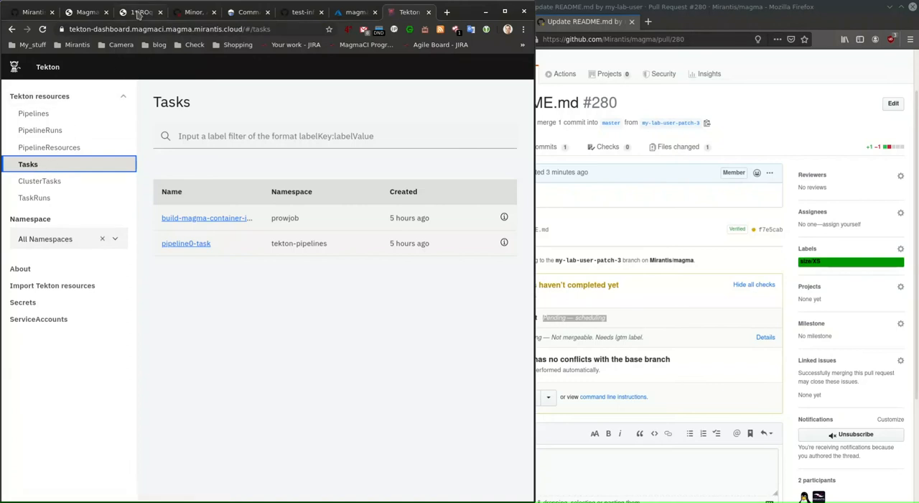
pyautogui.click(140, 12)
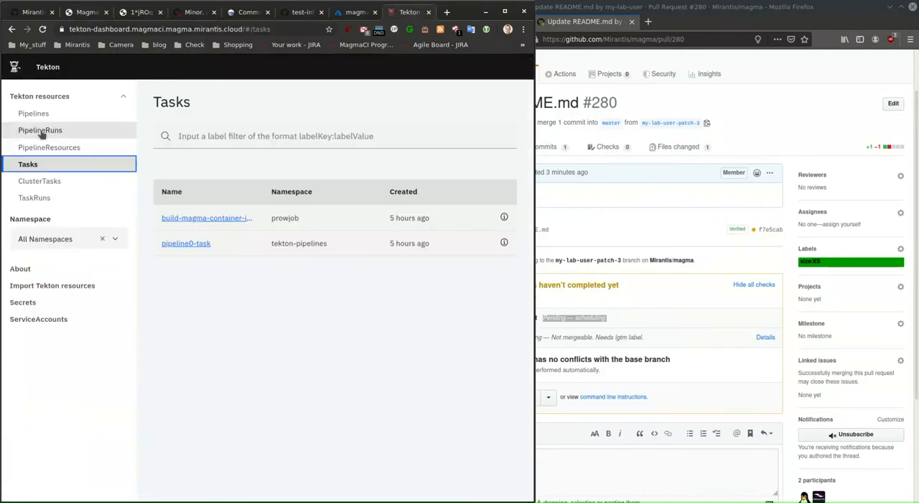
pyautogui.click(40, 130)
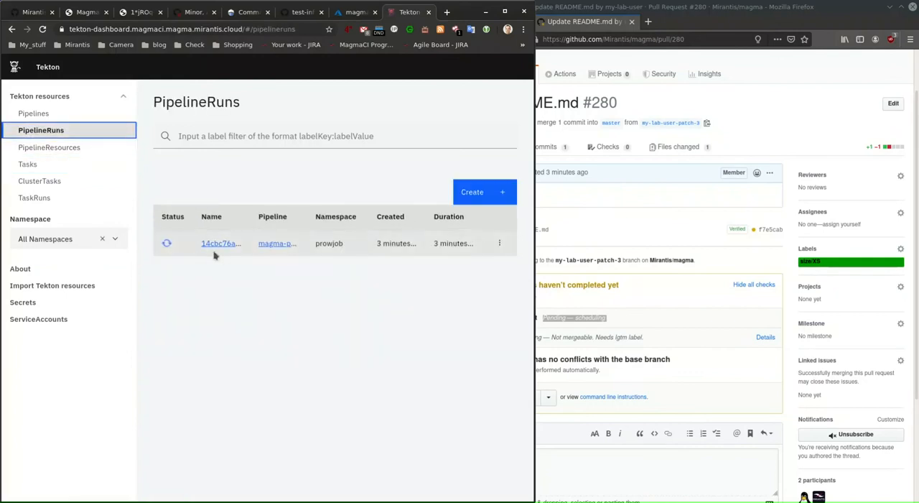
# View the running run's build-magma-container-images logs and status, then list Pipelines
pyautogui.click(221, 243)
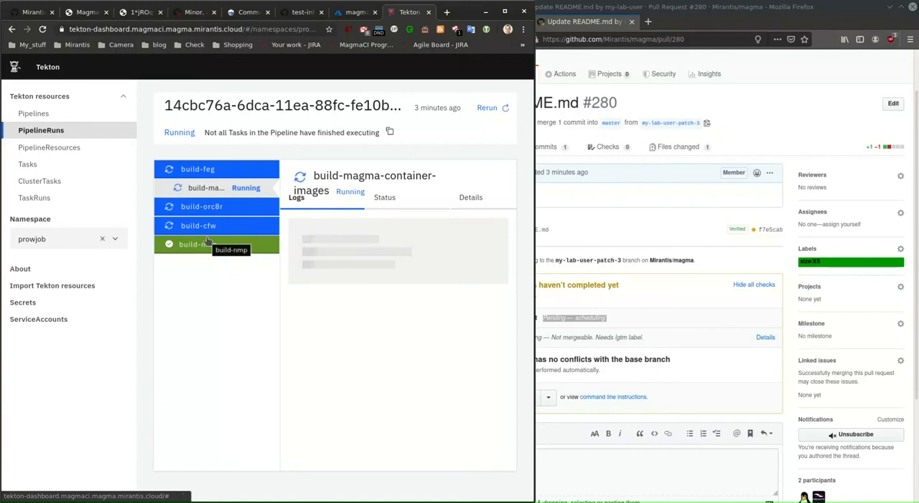
pyautogui.click(192, 243)
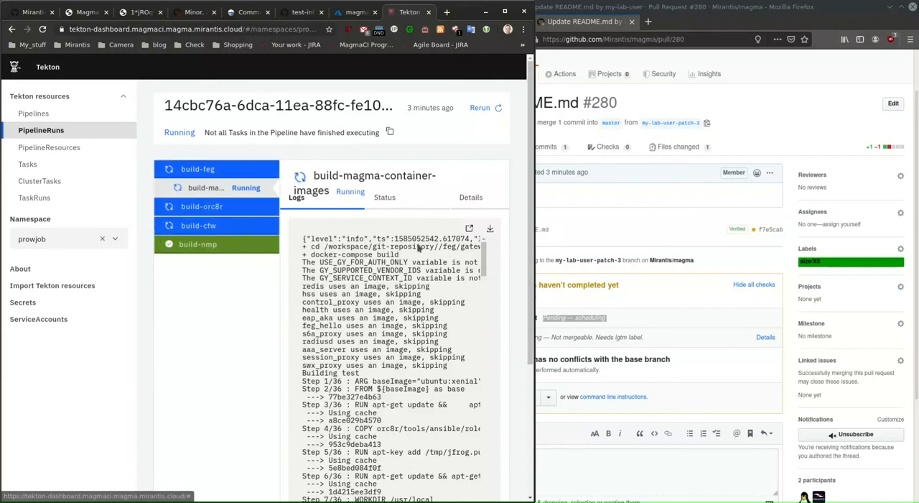
pyautogui.click(385, 197)
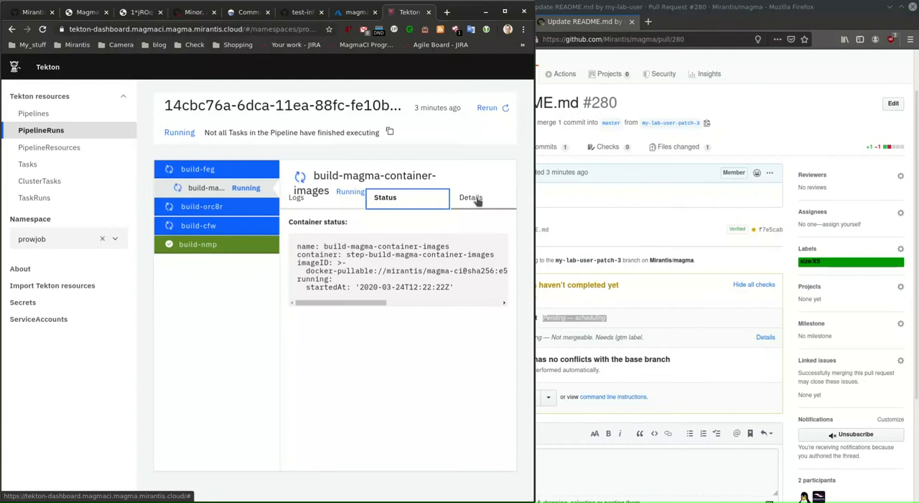
pyautogui.click(296, 197)
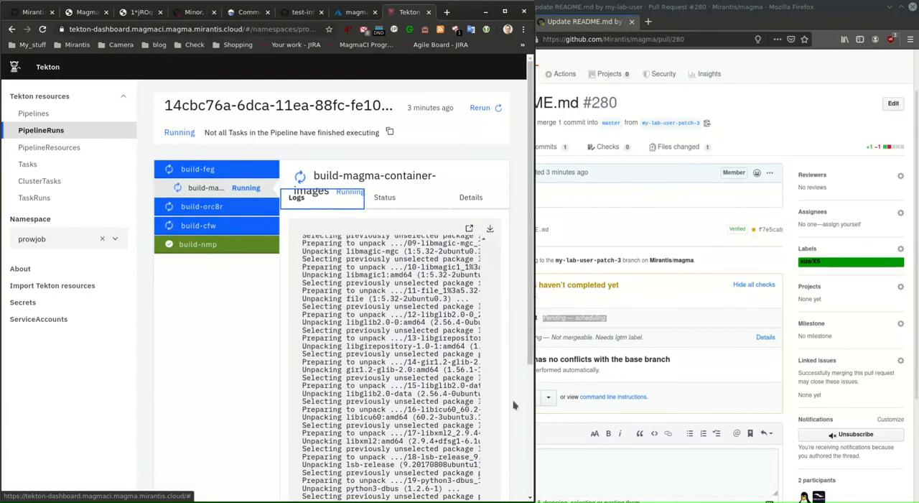
pyautogui.moveTo(118, 204)
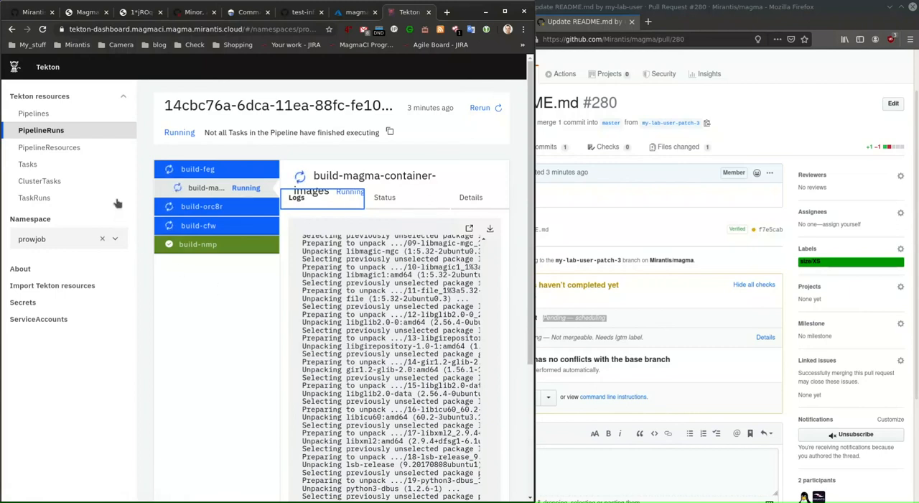
pyautogui.click(34, 113)
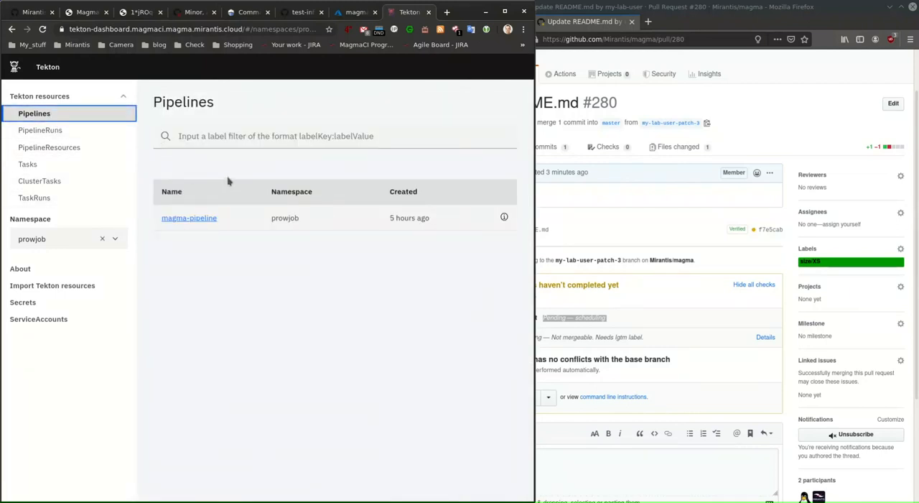
pyautogui.moveTo(655, 161)
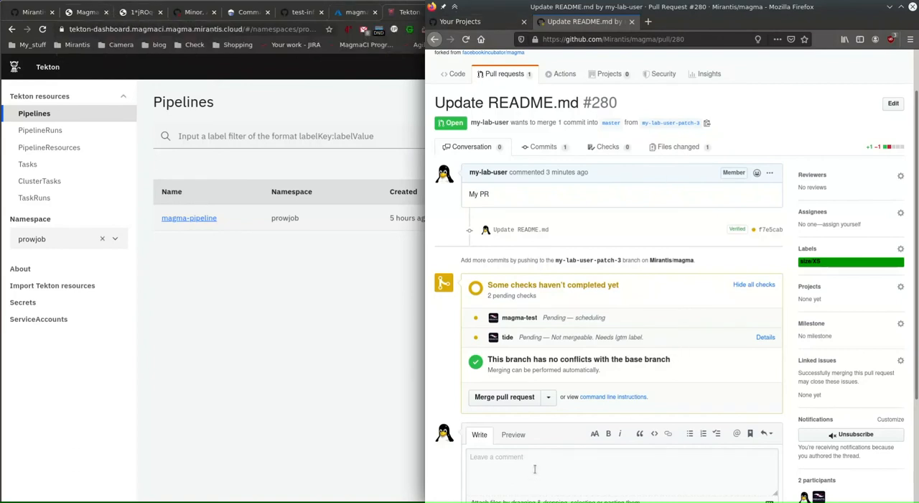
# Comment '/meow' on PR #280 and scroll to cna-bot's cat image reply
pyautogui.click(535, 466)
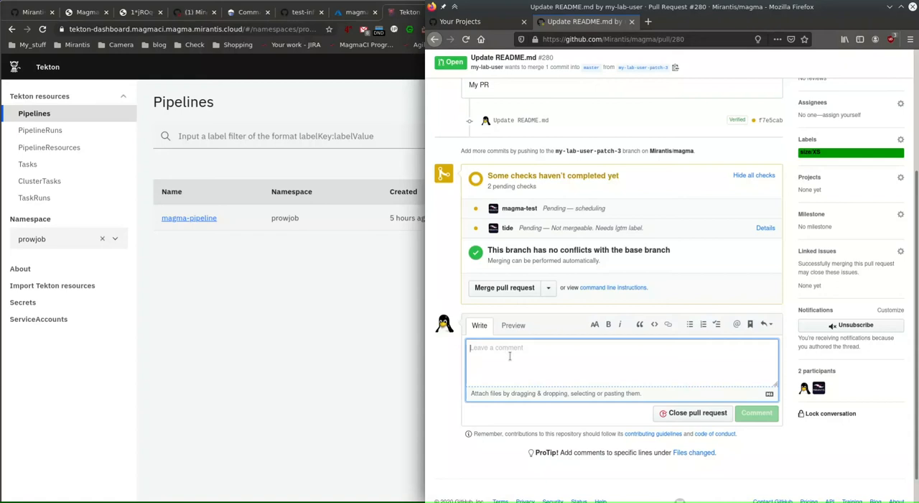
pyautogui.write('/meow')
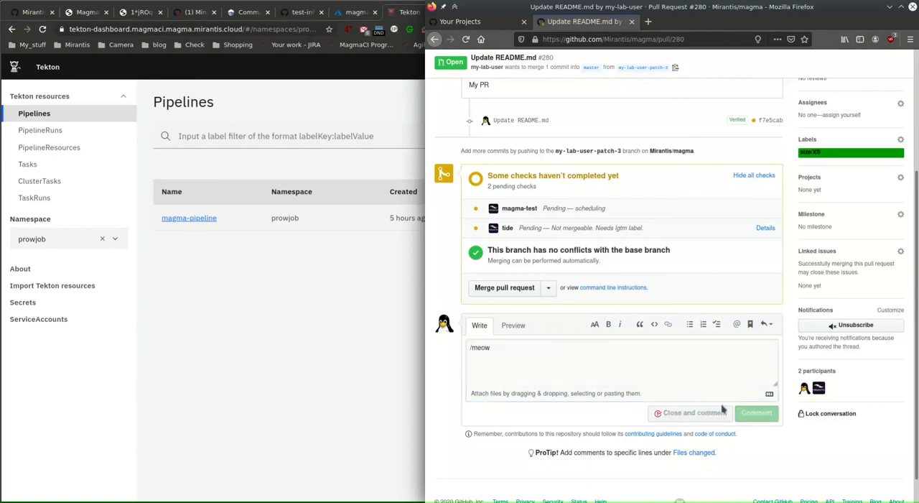
pyautogui.click(755, 412)
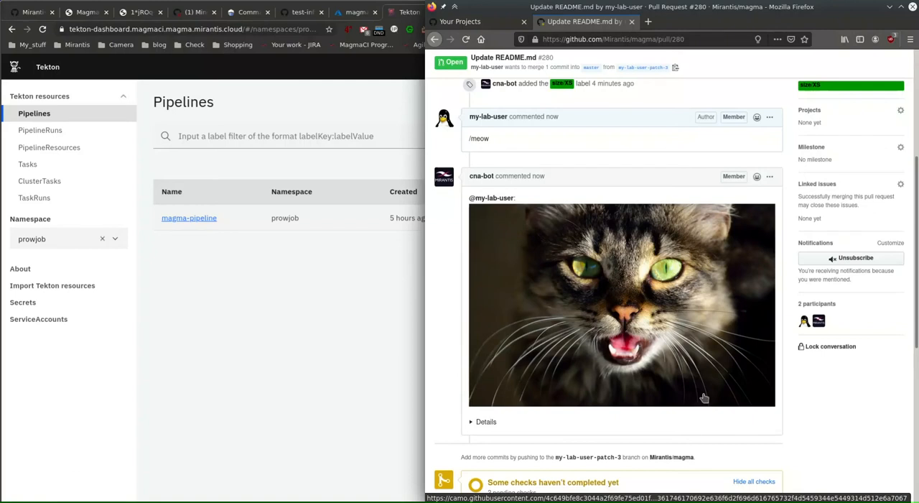
pyautogui.moveTo(445, 313)
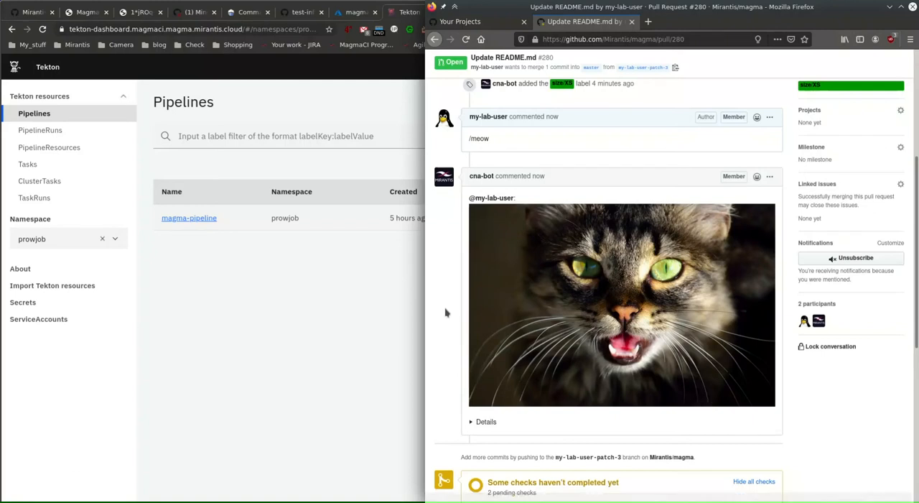
pyautogui.scroll(-3)
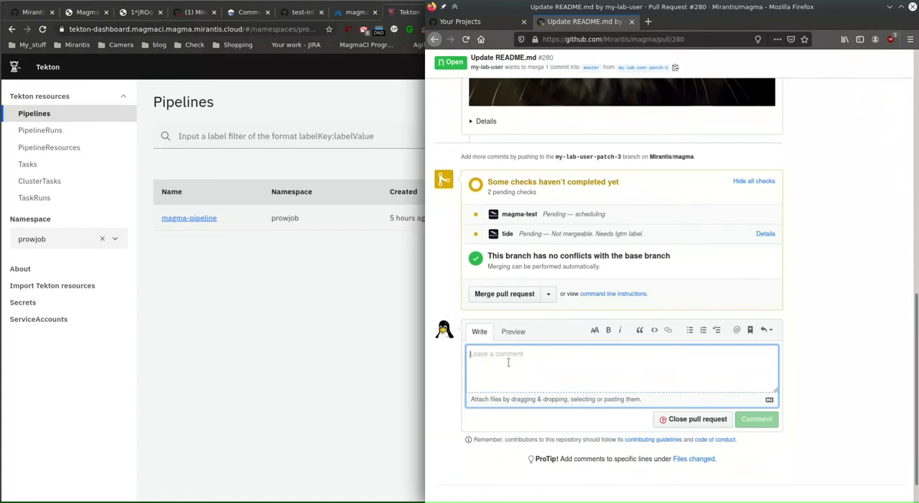
# Post /assign then /unassign comments to toggle my-lab-user's assignment on PR #280
pyautogui.write('/')
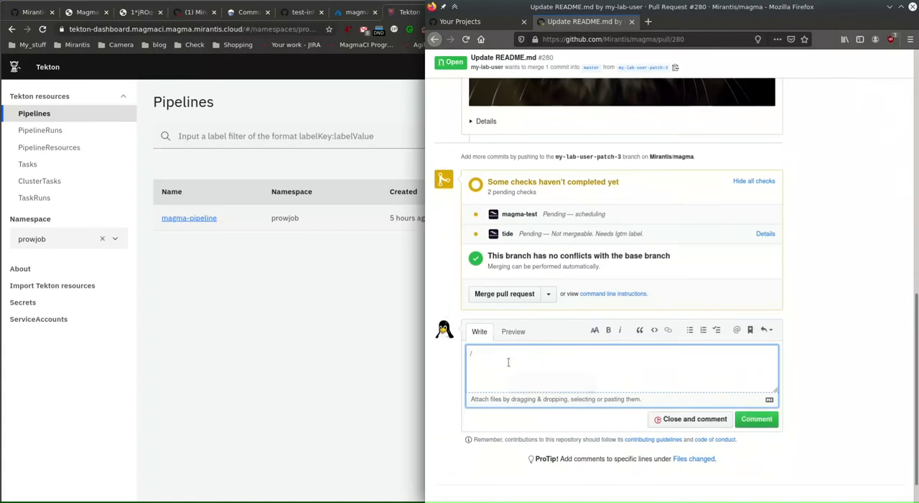
pyautogui.write('assign')
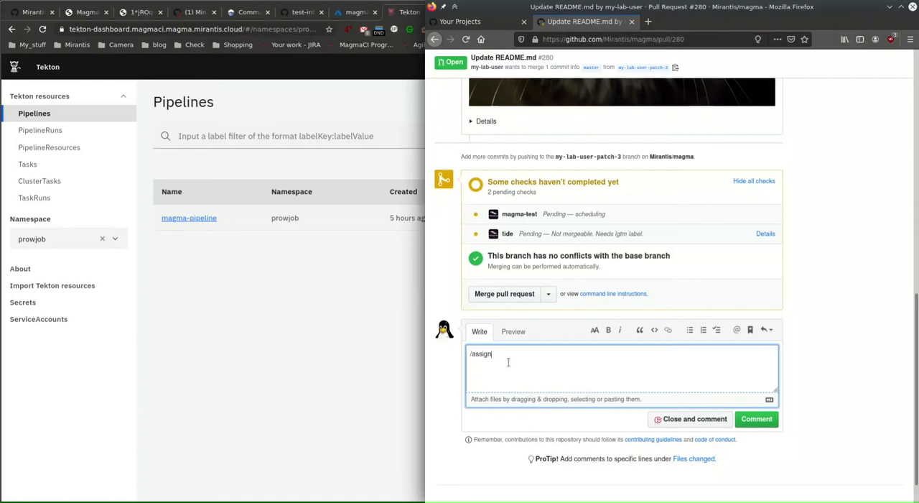
pyautogui.moveTo(805, 416)
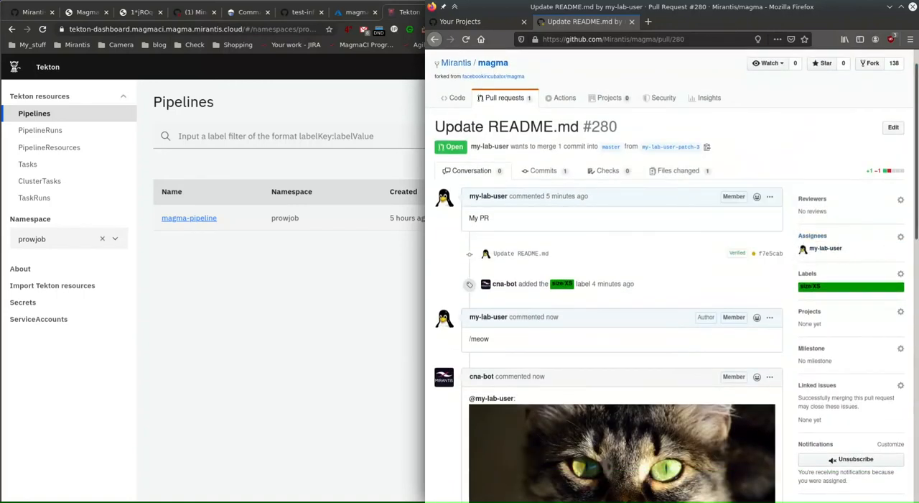
pyautogui.scroll(-3)
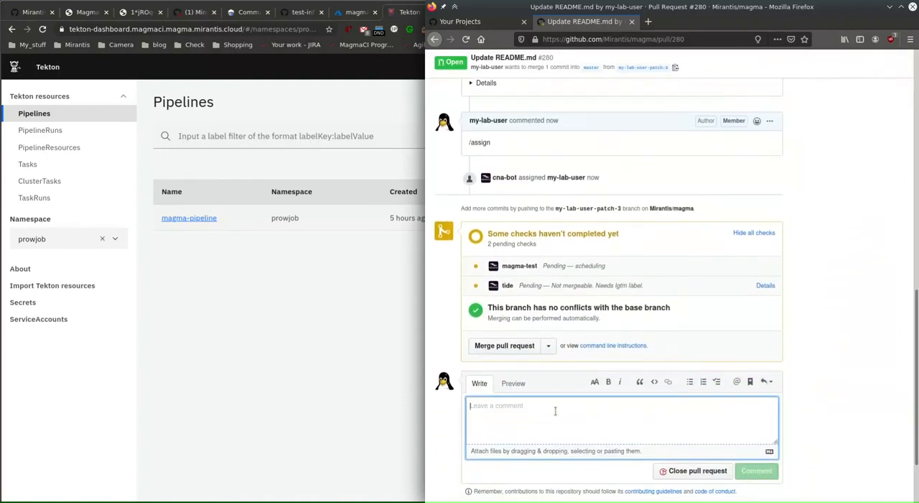
pyautogui.write('/unassign')
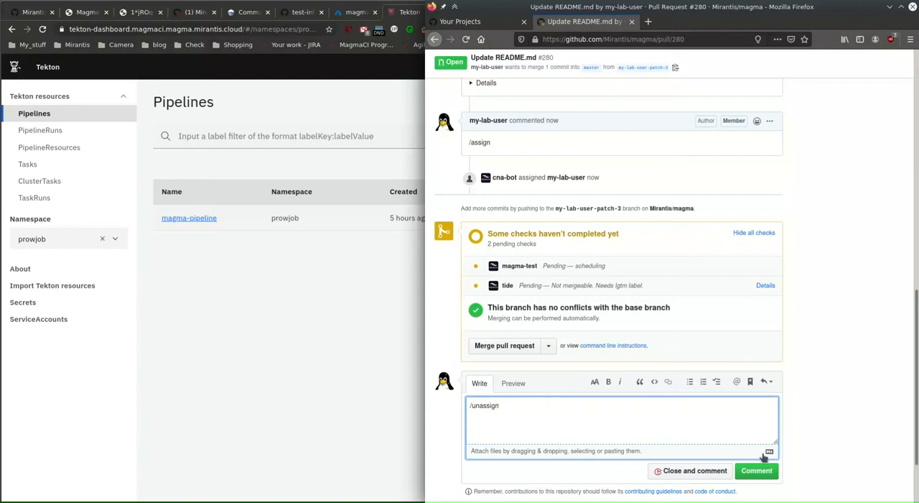
pyautogui.click(756, 470)
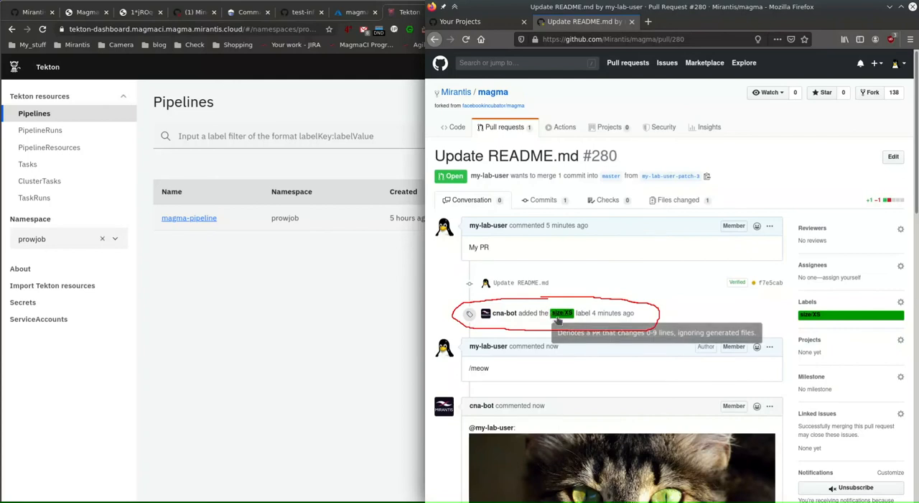
pyautogui.moveTo(600, 323)
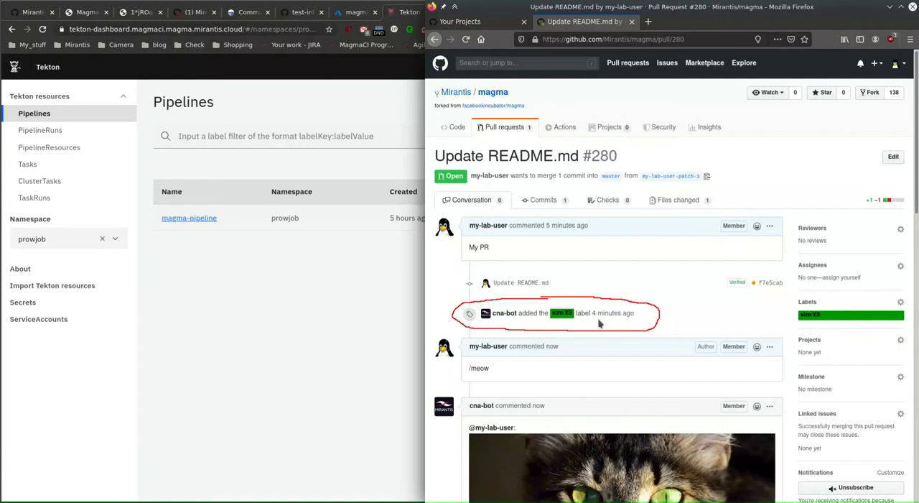
pyautogui.moveTo(562, 313)
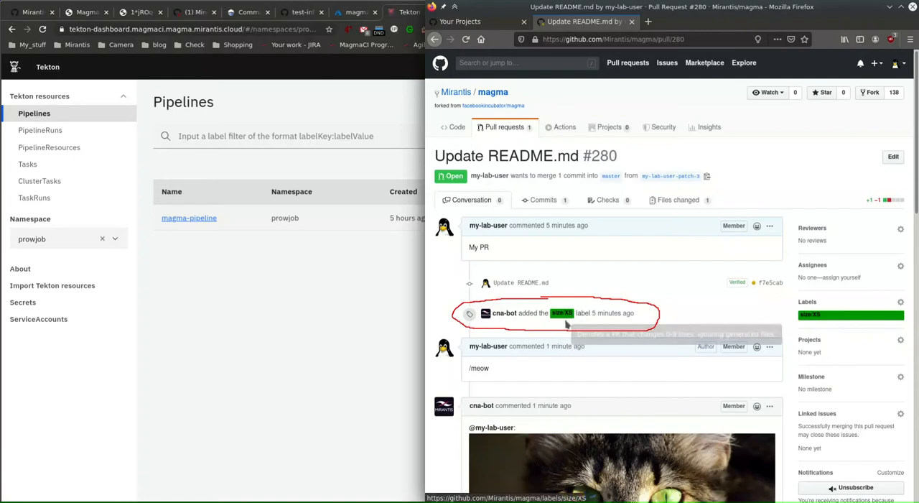
pyautogui.moveTo(556, 324)
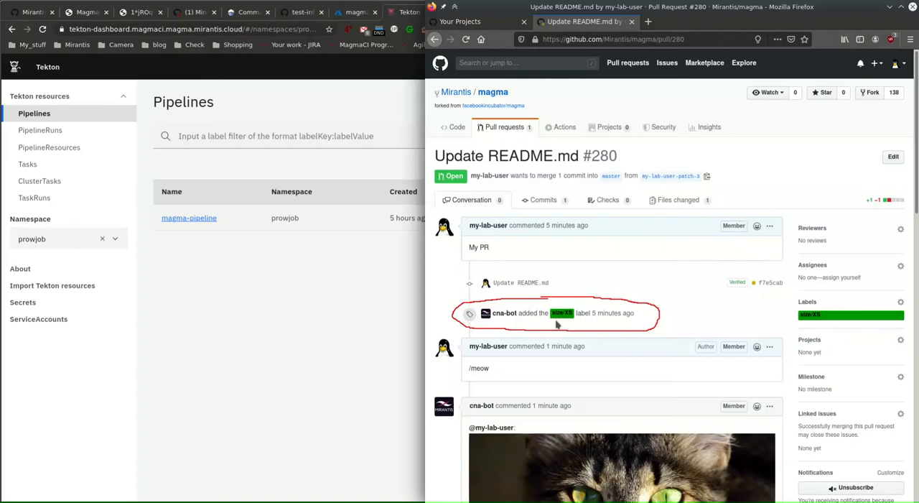
# Scroll the PR #280 timeline to the size/XS label and bot unassign events
pyautogui.scroll(-3)
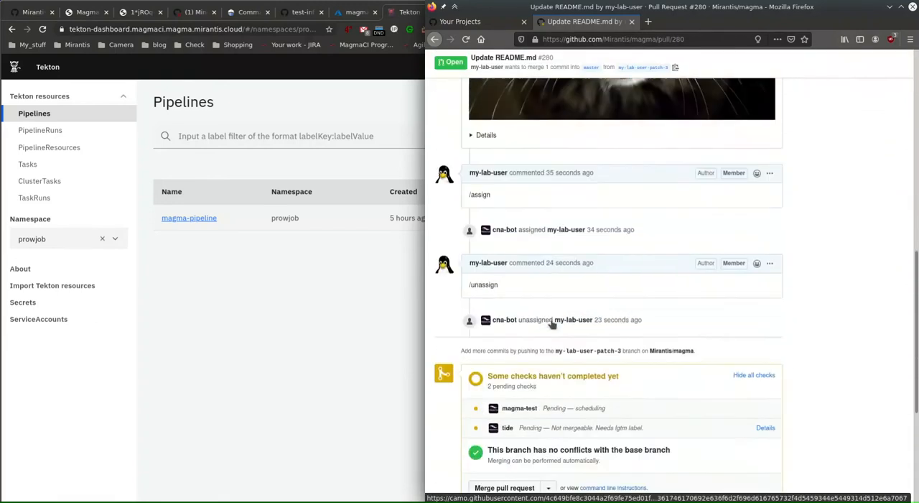
pyautogui.scroll(-3)
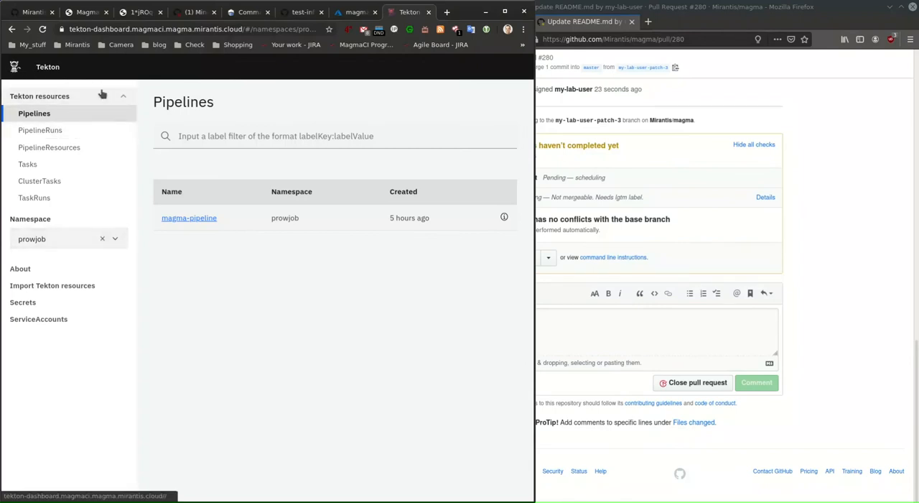
pyautogui.moveTo(306, 497)
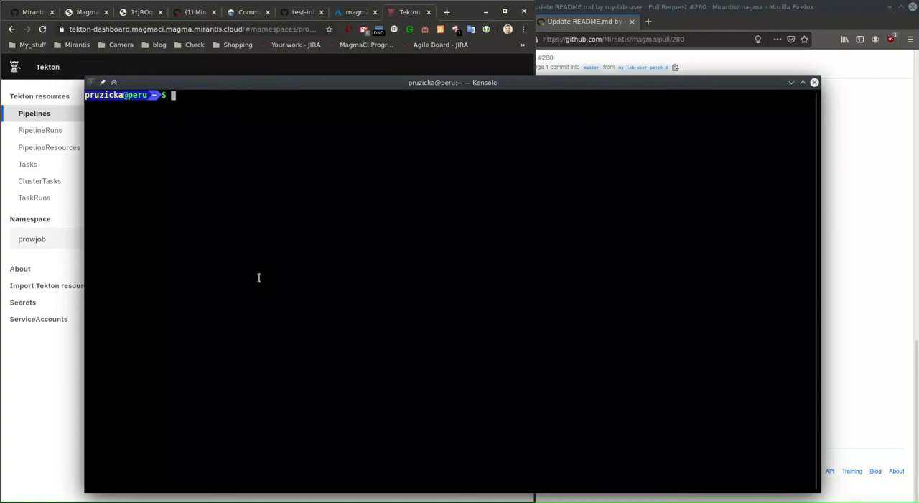
# List the pipeline runs in the prowjob namespace with 'tkn pipelinerun -n prowjob list'
pyautogui.write('tnk')
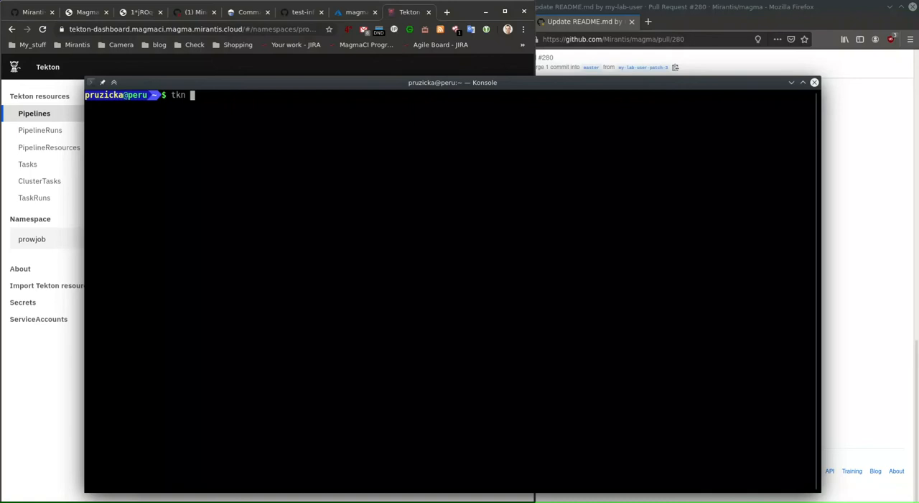
pyautogui.write('pipelinerun')
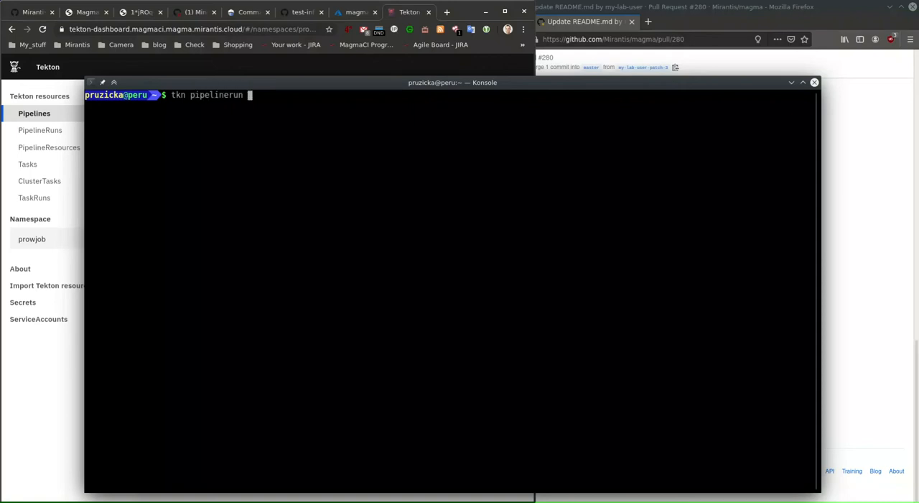
pyautogui.write('-n')
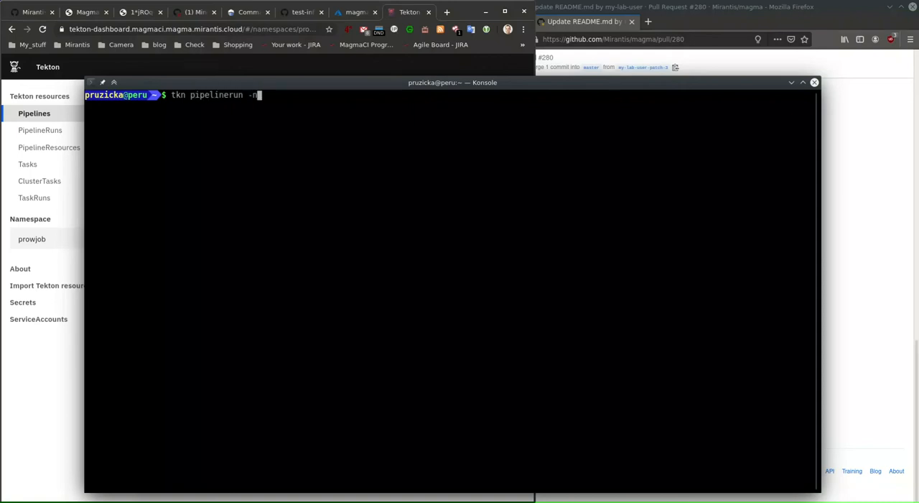
pyautogui.write('prowjob lis')
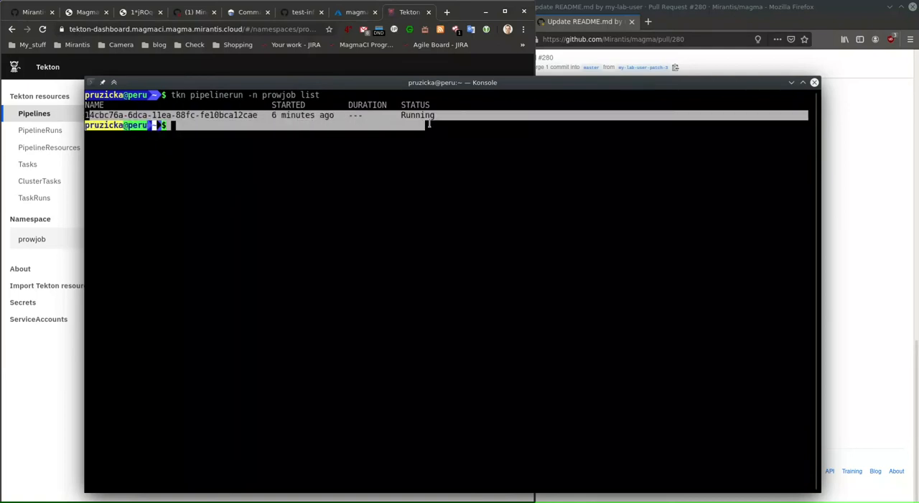
pyautogui.write('tkn pipelinerun -n prowjob list')
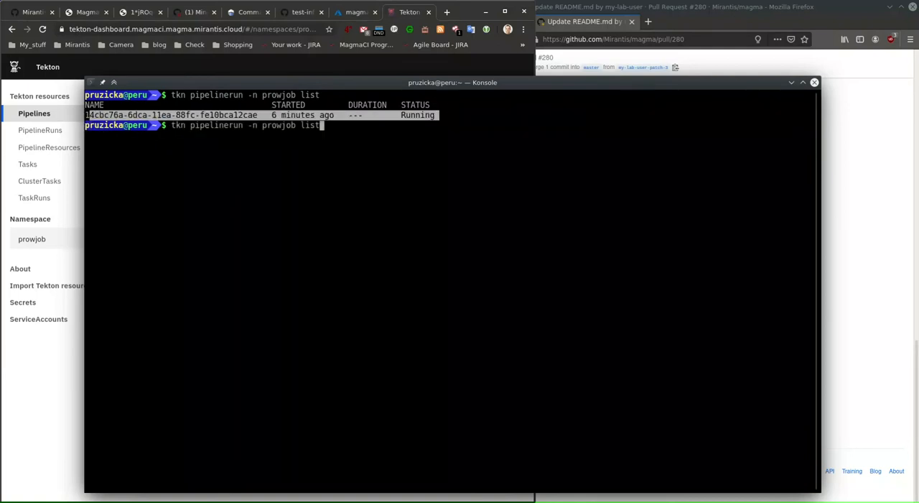
# Describe pipeline run 14cbc76a-6dca-11ea-88fc-fe10bca12cae to review its params and task runs
pyautogui.write('describe')
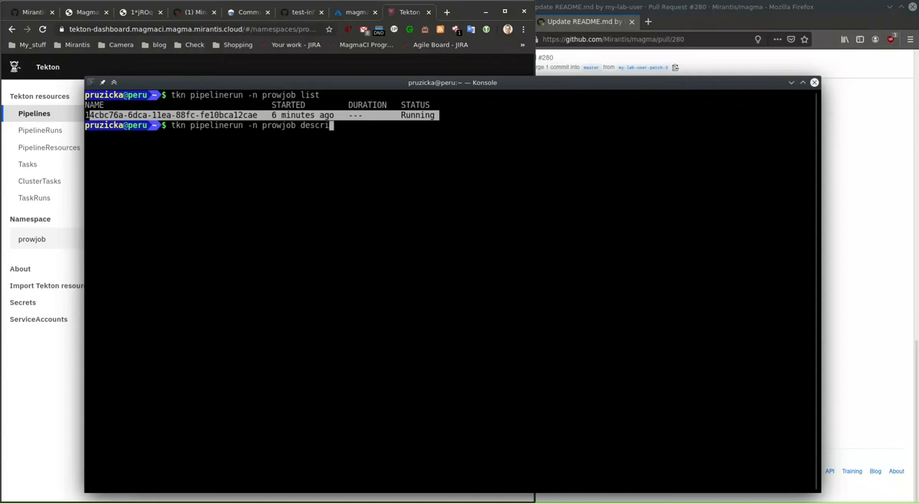
pyautogui.write('be')
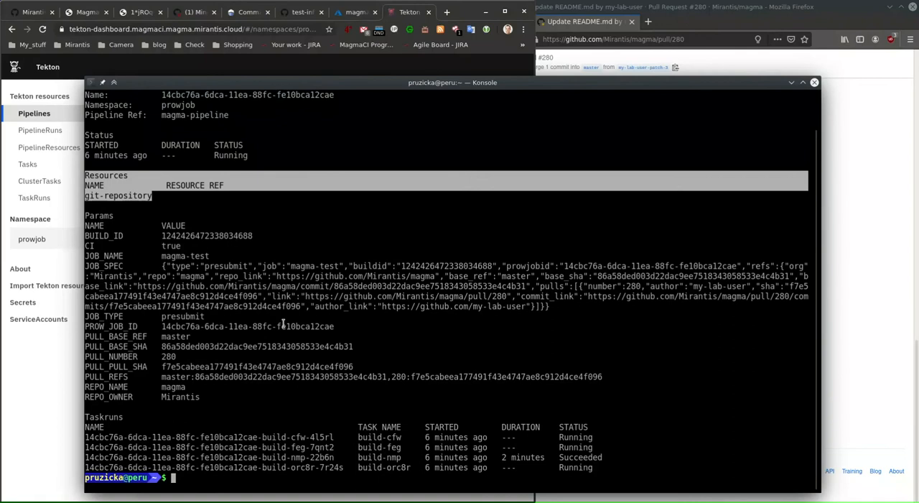
pyautogui.moveTo(606, 463)
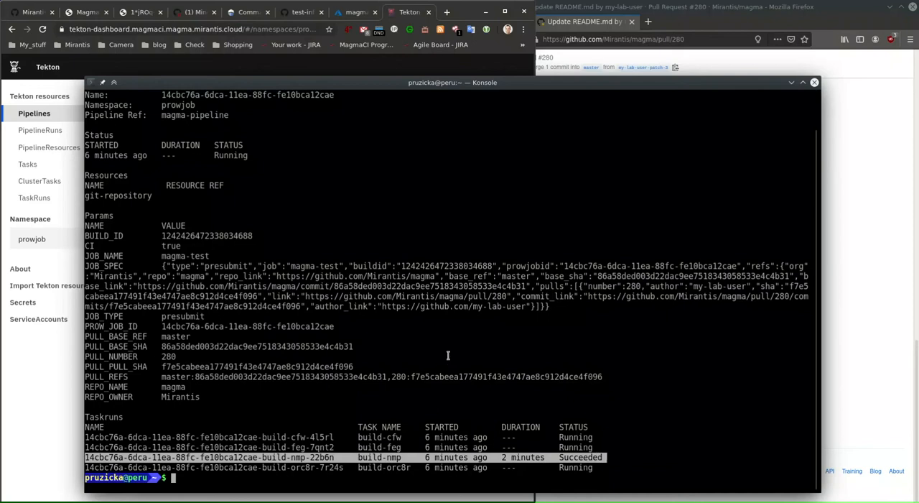
pyautogui.write('tkn pipelinerun -n prowjob describe 14cbc76a-6dca-11ea-88fc-fe10bca12cae')
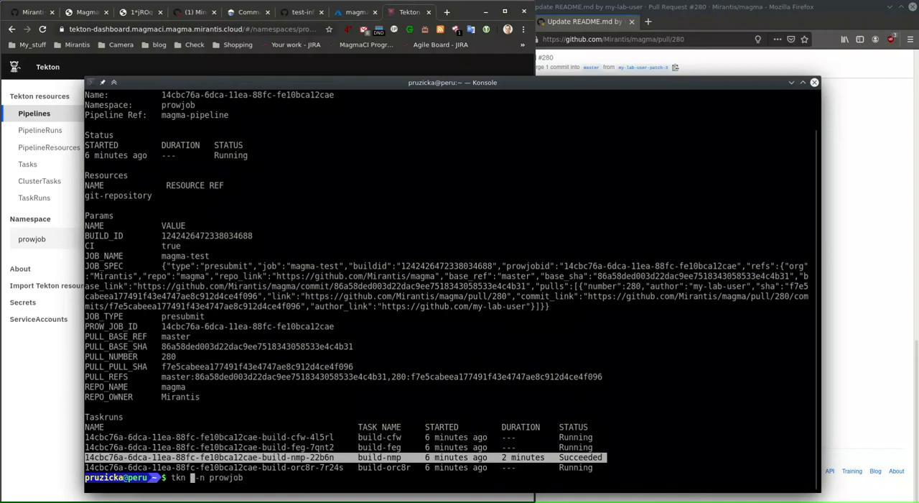
# List the prowjob task runs and describe the running build-cfw-4l5rl task run
pyautogui.write('taskrun')
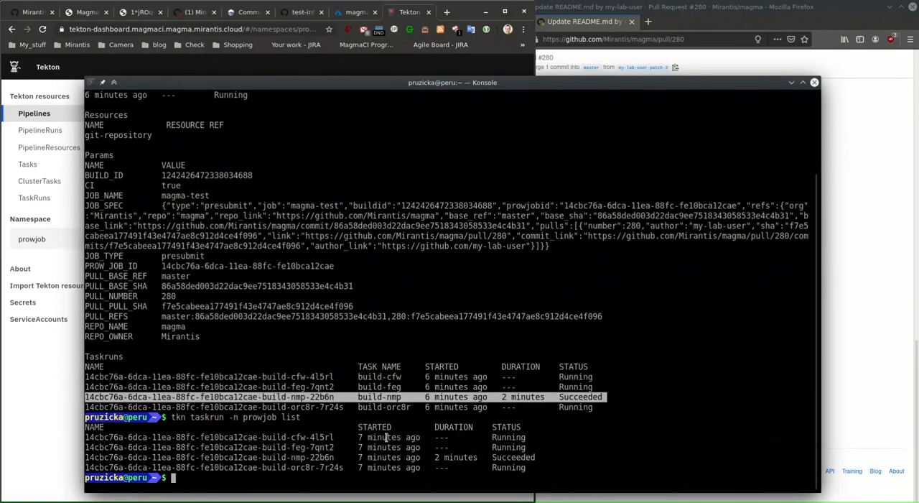
pyautogui.write('tkn taskrun -n prowjob')
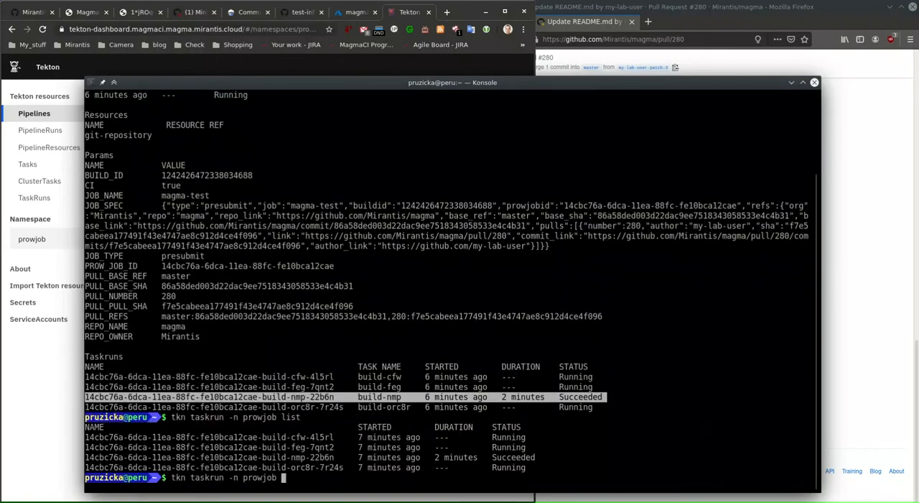
pyautogui.write('det')
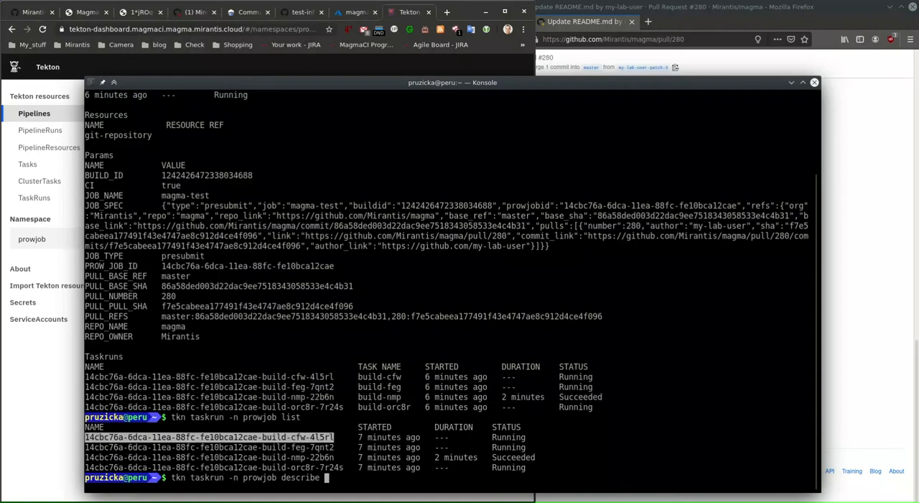
pyautogui.press('Return')
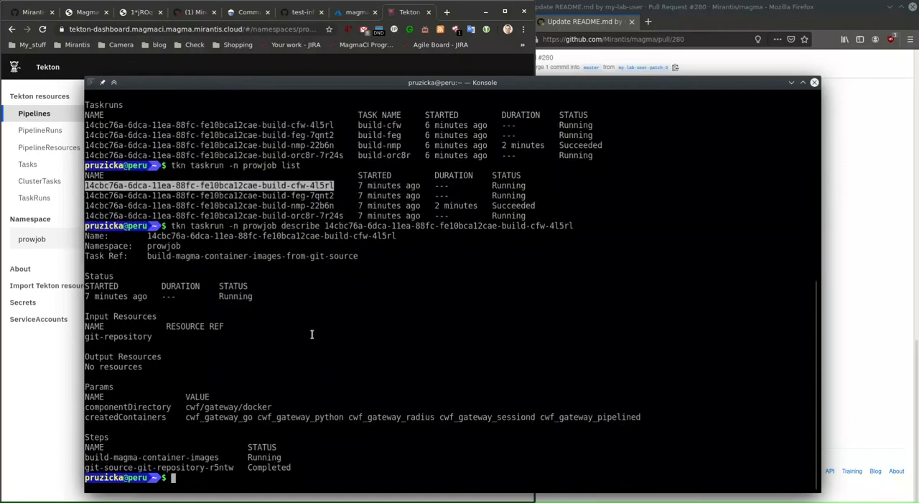
pyautogui.write('tkn taskrun -n prowjob describe 14cbc76a-6dca-11ea-88fc-fe10bca12cae-build-cfw-4l5rl')
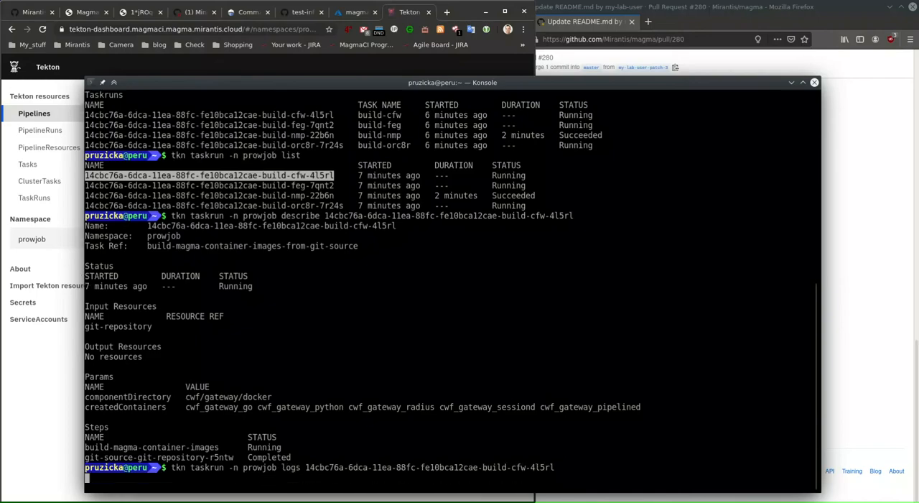
# Print the build-cfw task run's image build logs, then view the Magma CI architecture diagram
pyautogui.press('Return')
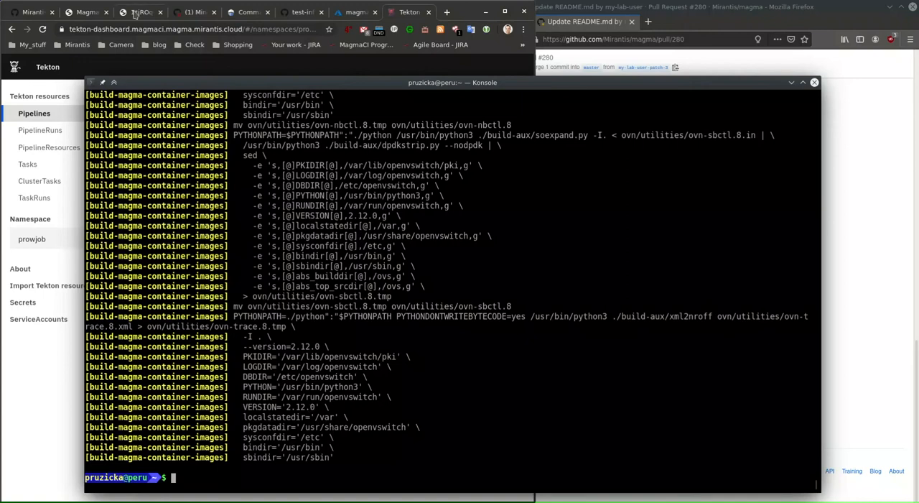
pyautogui.click(136, 12)
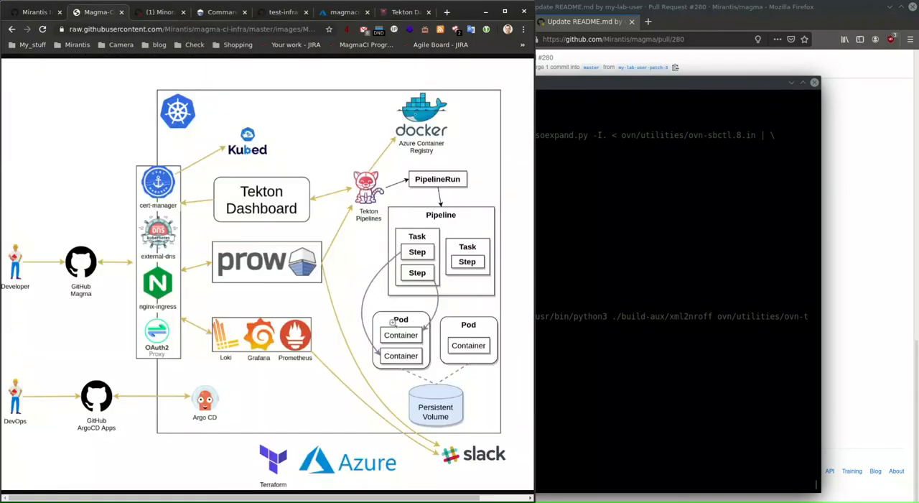
pyautogui.moveTo(431, 337)
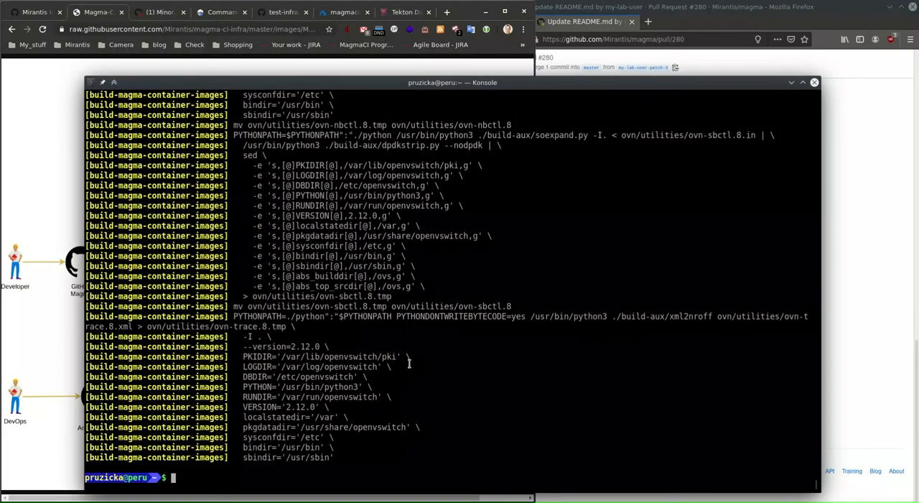
# List the pods in the prowjob namespace with 'kubectl get pod -n prowjob'
pyautogui.write('kube')
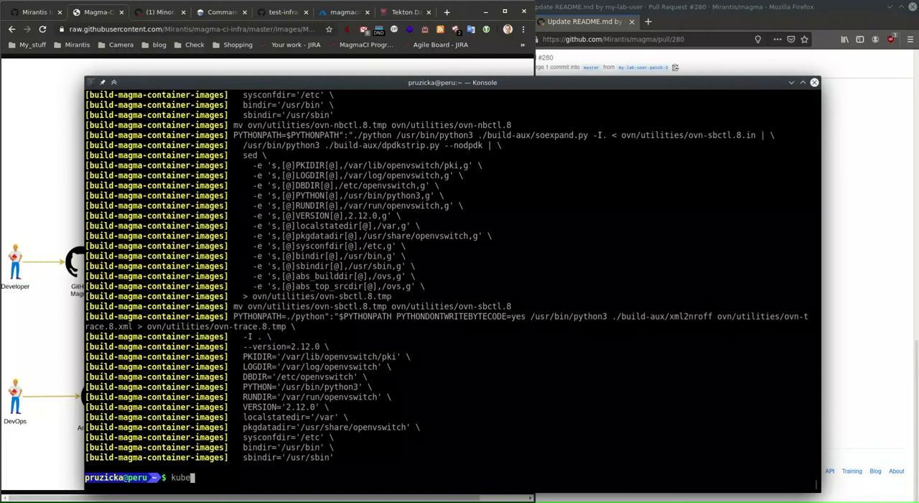
pyautogui.write('ctl')
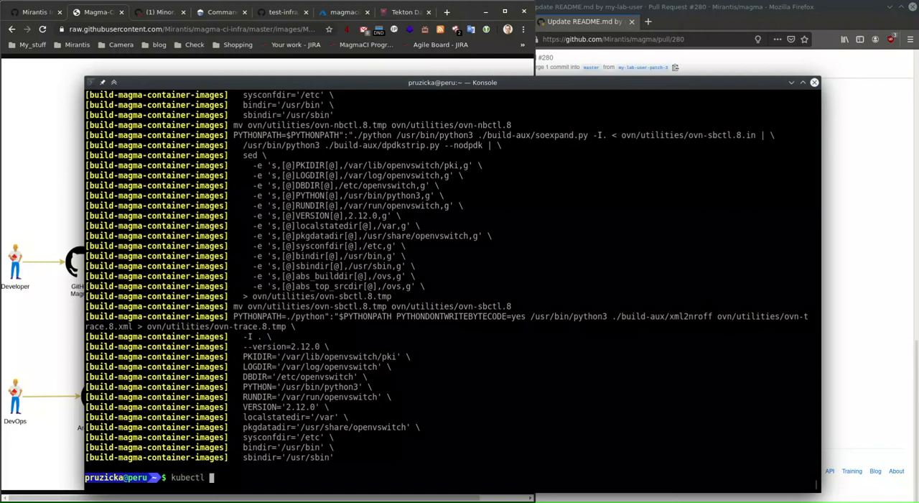
pyautogui.write('get pod -n prow')
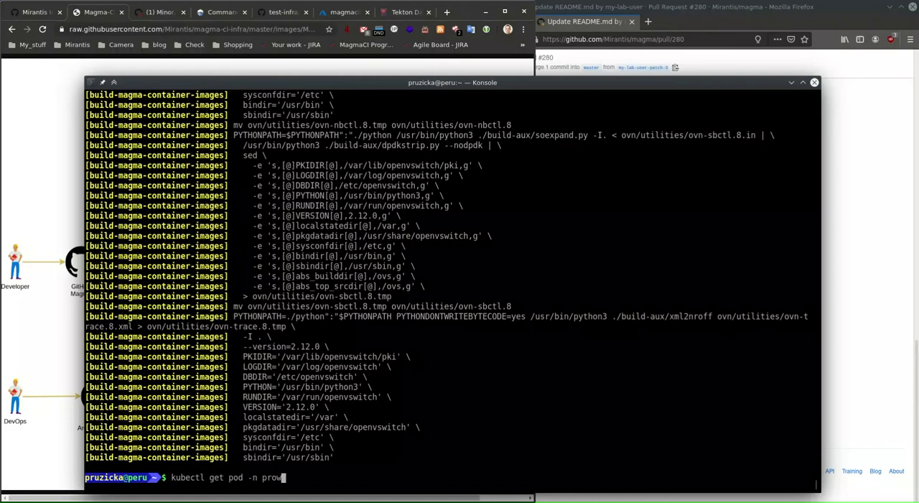
pyautogui.write('job')
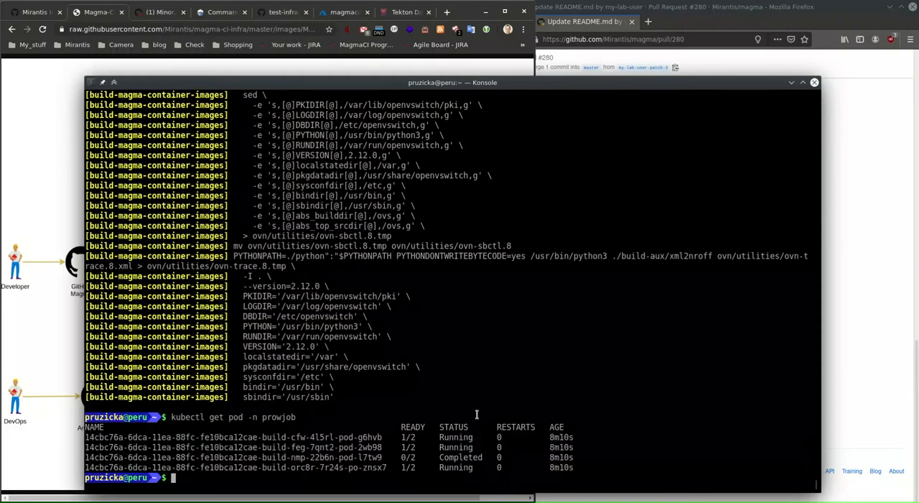
pyautogui.write('kubectl get pod -n prowjob')
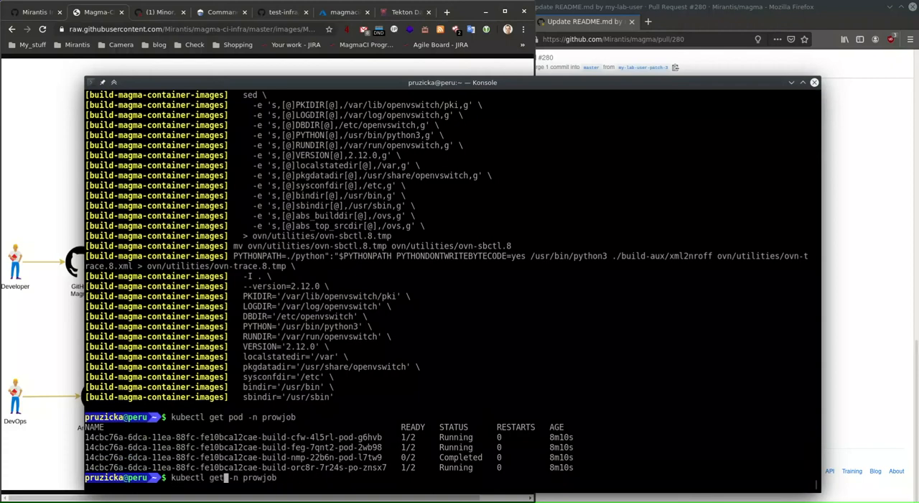
# List prowjob pipelineruns.tekton.dev, showing one pipeline run still Running
pyautogui.write('pipeliner')
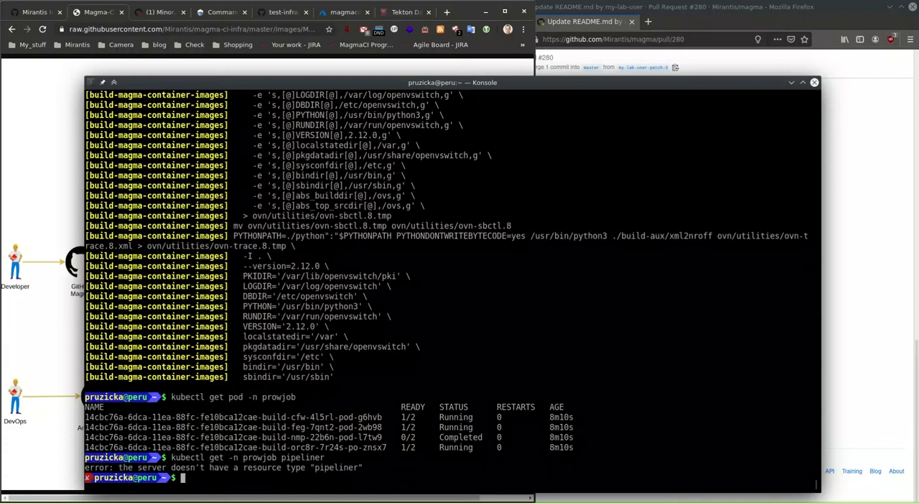
pyautogui.write('kubectl get -n prowjob pipeliner')
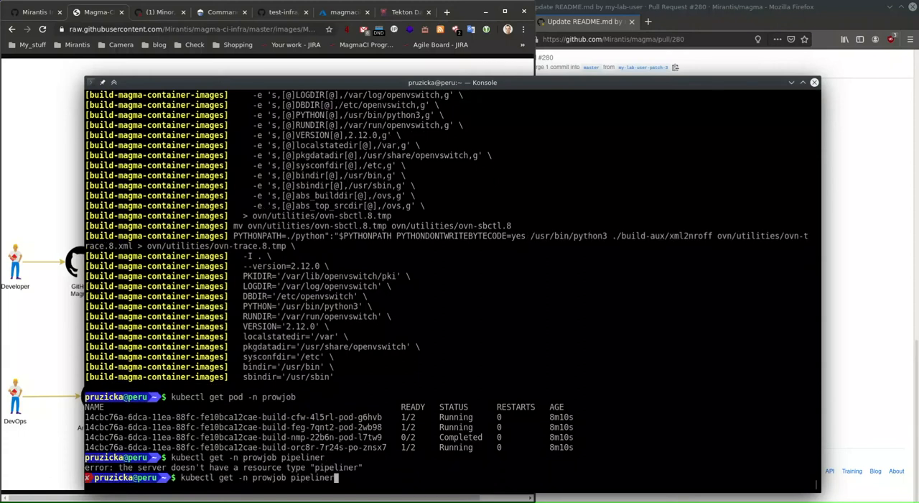
pyautogui.press('BackSpace')
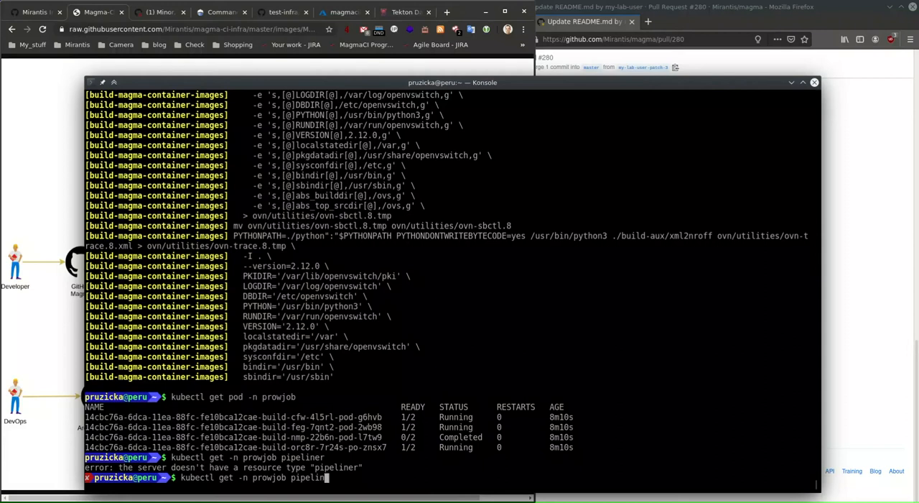
pyautogui.write('eruns.tekton.dev')
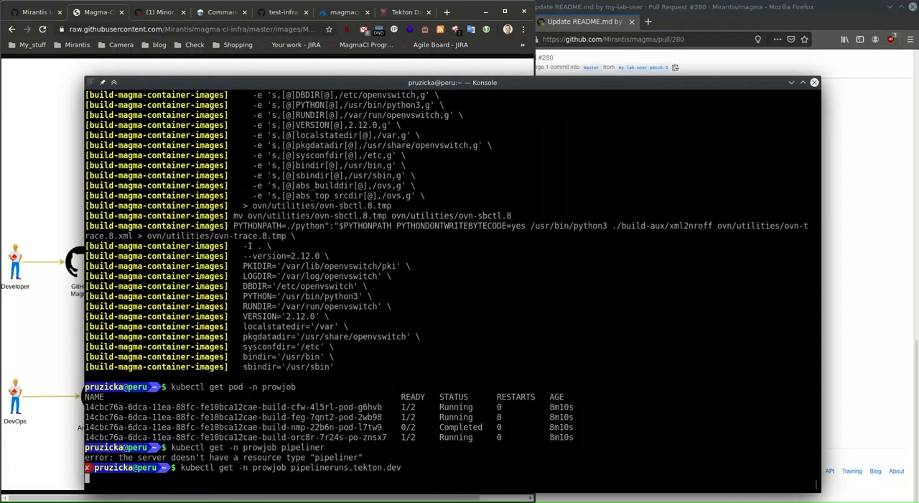
pyautogui.press('Return')
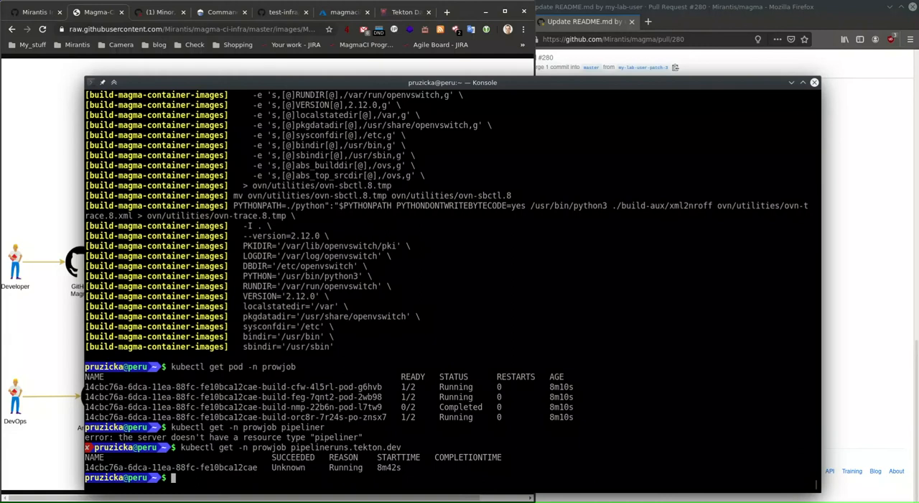
pyautogui.write('kubectl get -n prowjob')
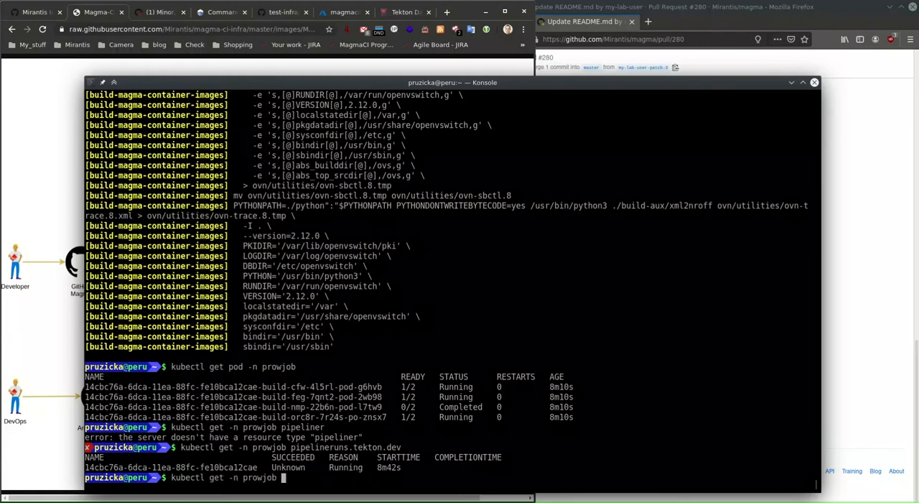
pyautogui.write('task')
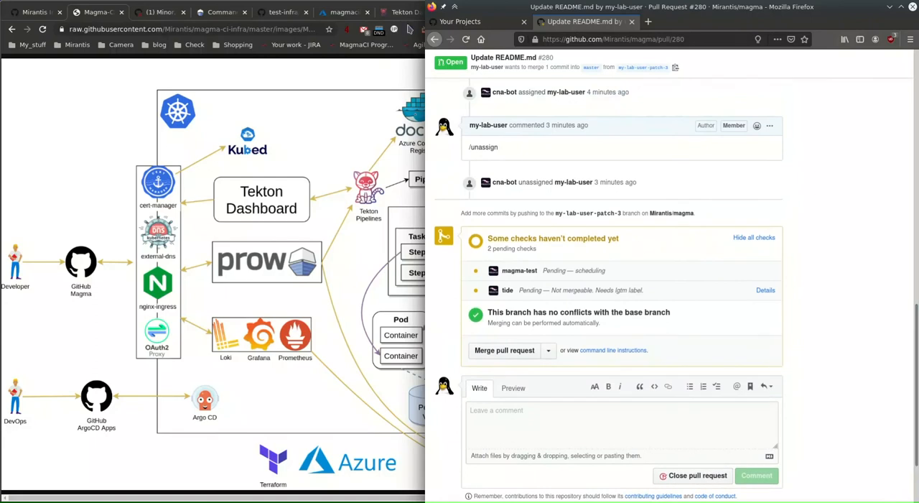
# Recheck Tekton Dashboard pipeline runs, then view the empty Azure registry Repositories page
pyautogui.click(405, 12)
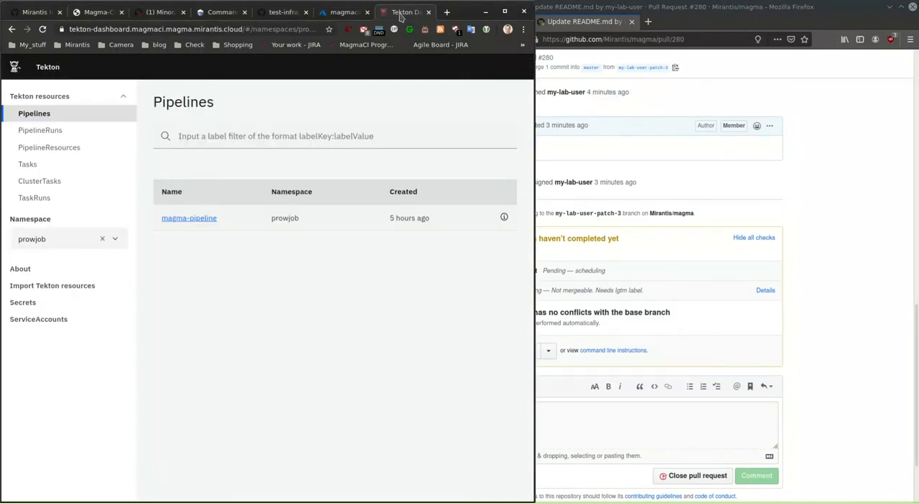
pyautogui.click(41, 130)
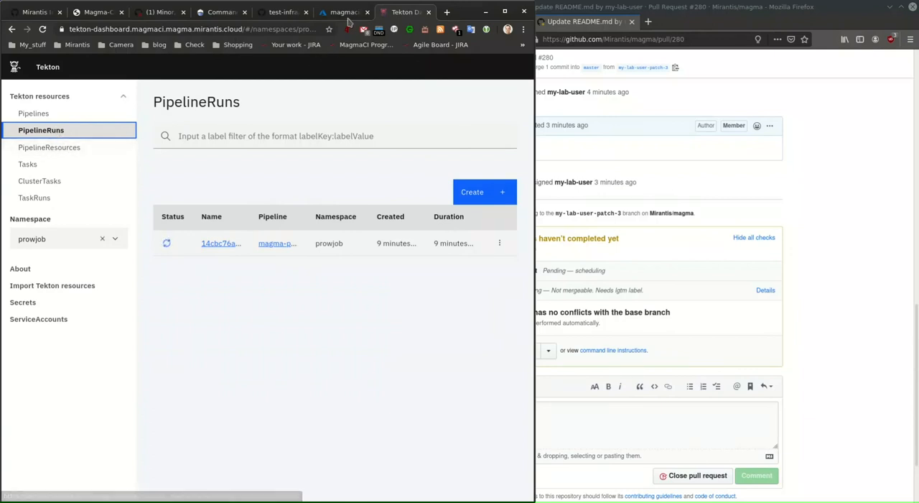
pyautogui.click(344, 12)
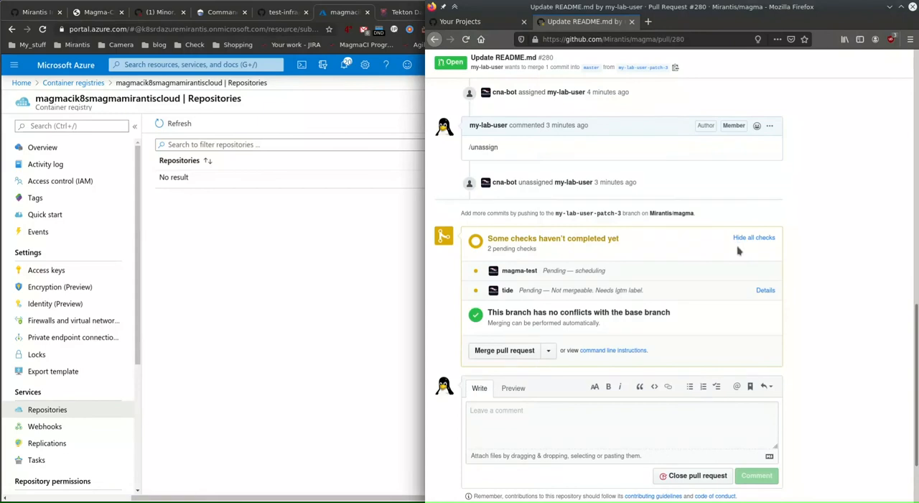
pyautogui.moveTo(331, 230)
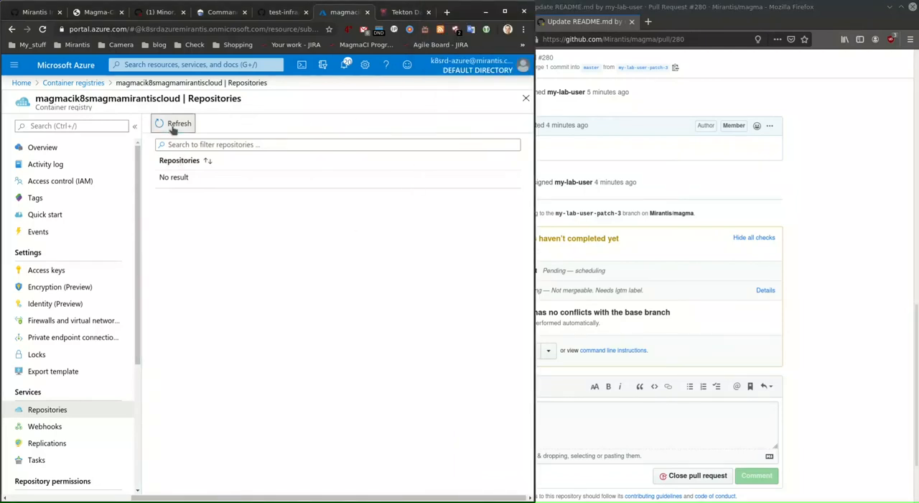
# Refresh the Azure registry repositories to reveal magma/magmalte_magmalte
pyautogui.click(179, 123)
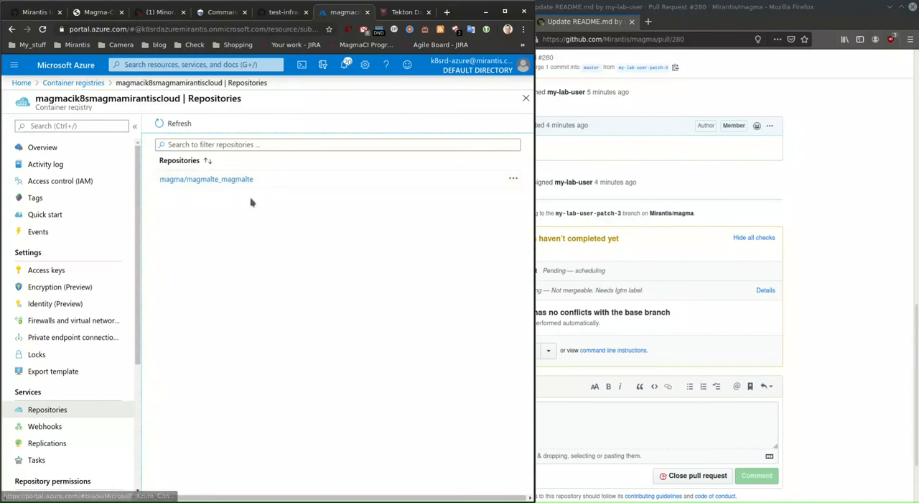
pyautogui.moveTo(221, 229)
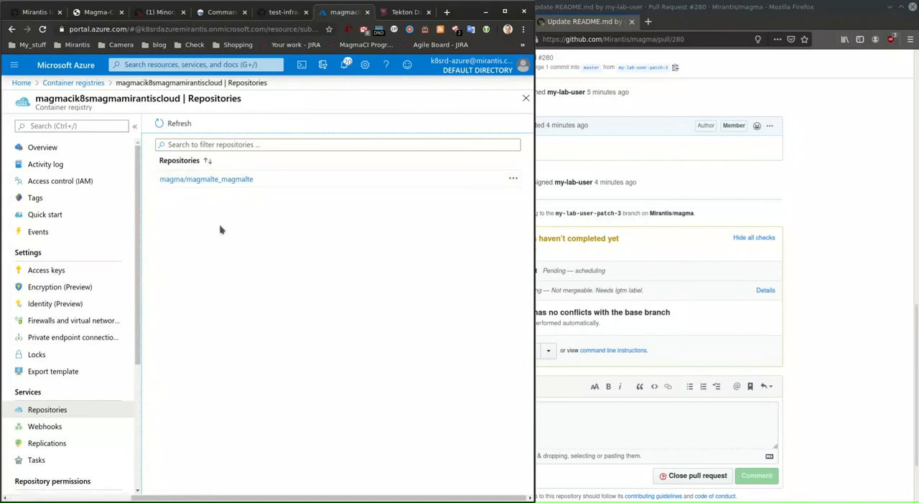
pyautogui.moveTo(815, 306)
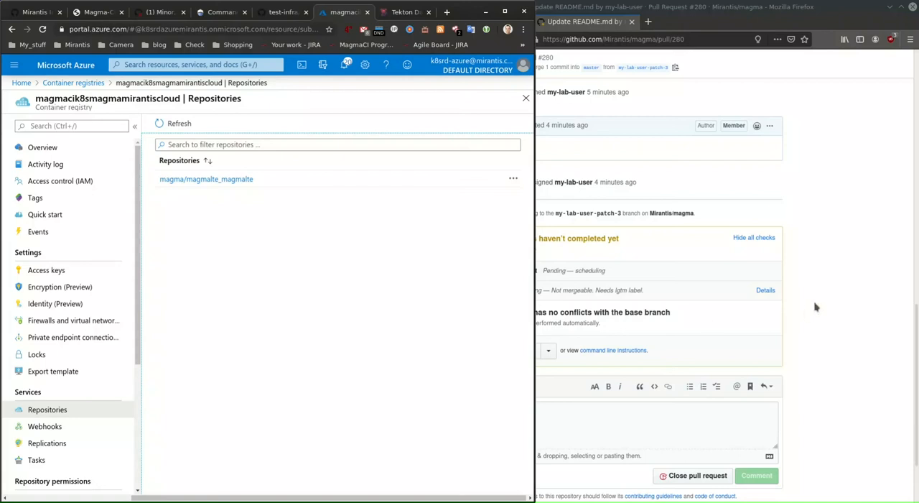
pyautogui.moveTo(354, 215)
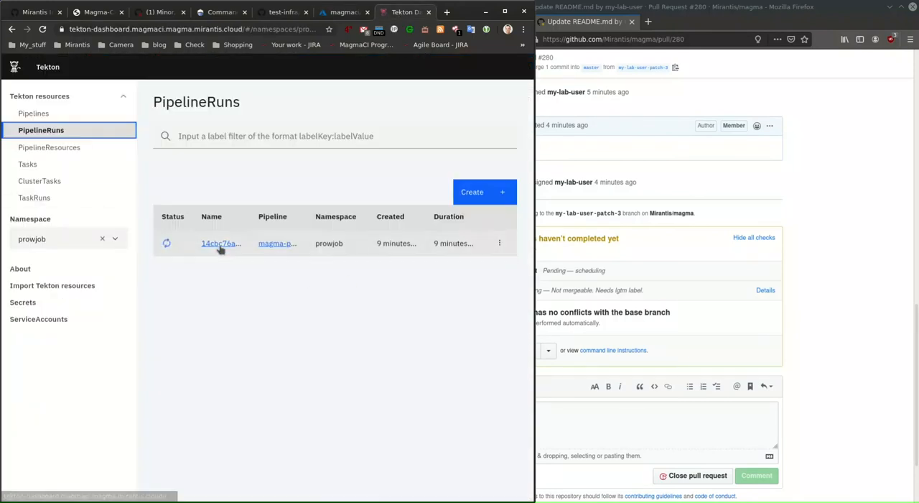
# Open pipeline run 14cbc76a's details, showing Succeeded with all tasks completed
pyautogui.click(220, 243)
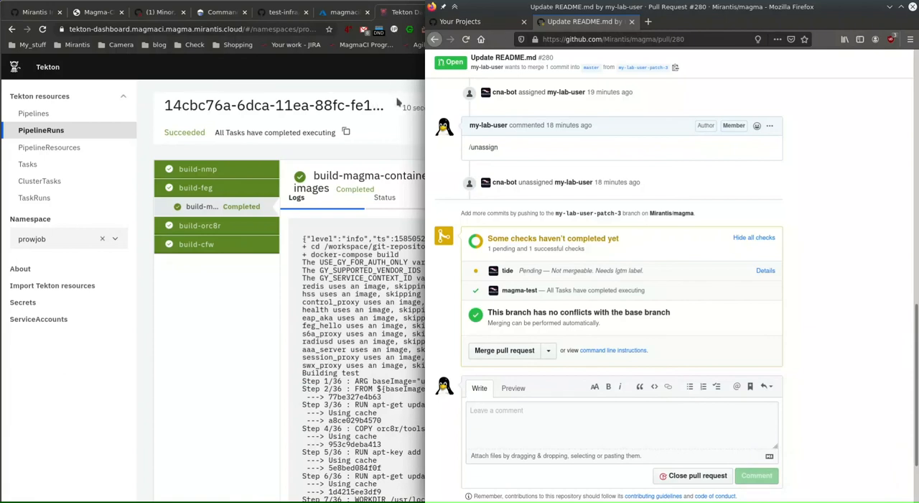
pyautogui.moveTo(211, 150)
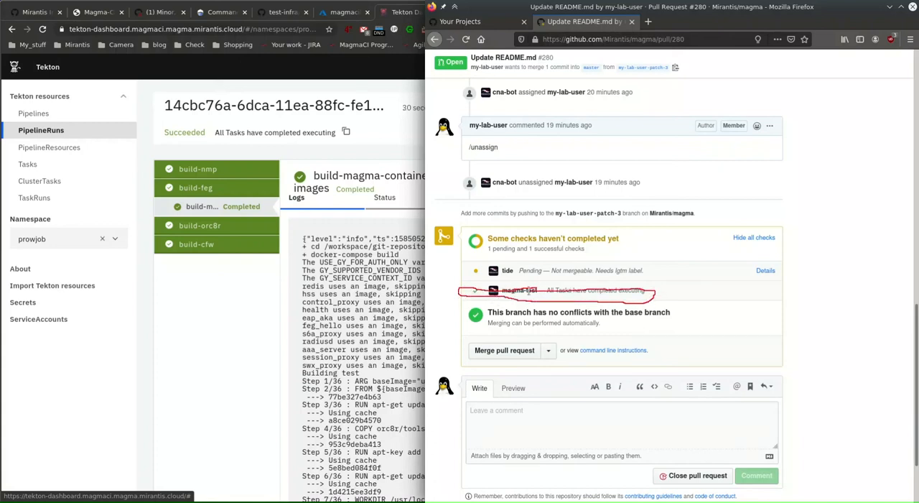
pyautogui.moveTo(556, 290)
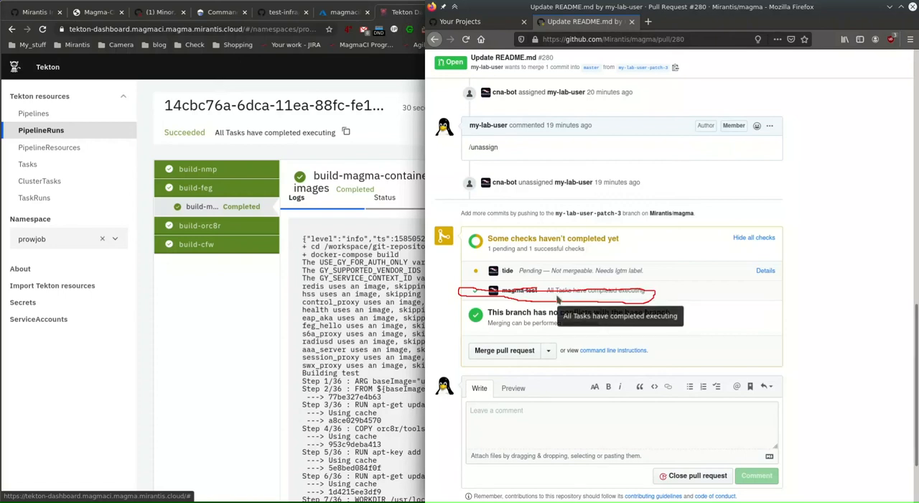
pyautogui.moveTo(674, 300)
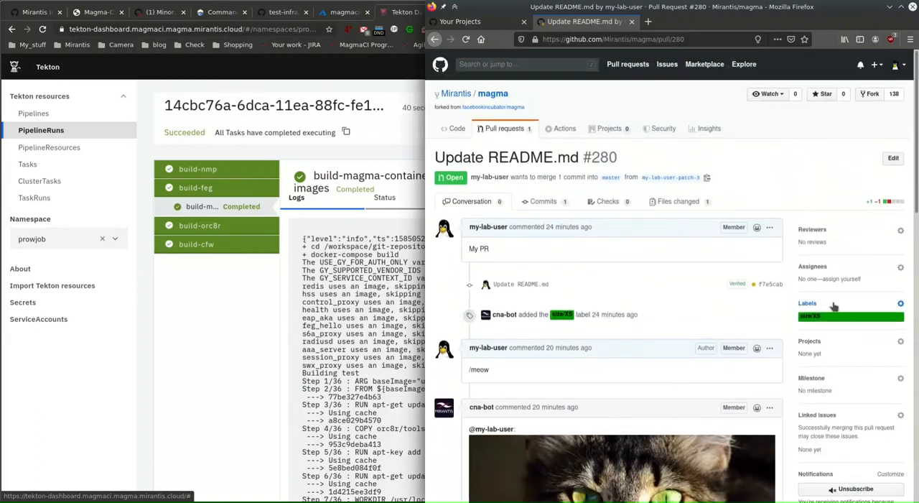
pyautogui.moveTo(606, 232)
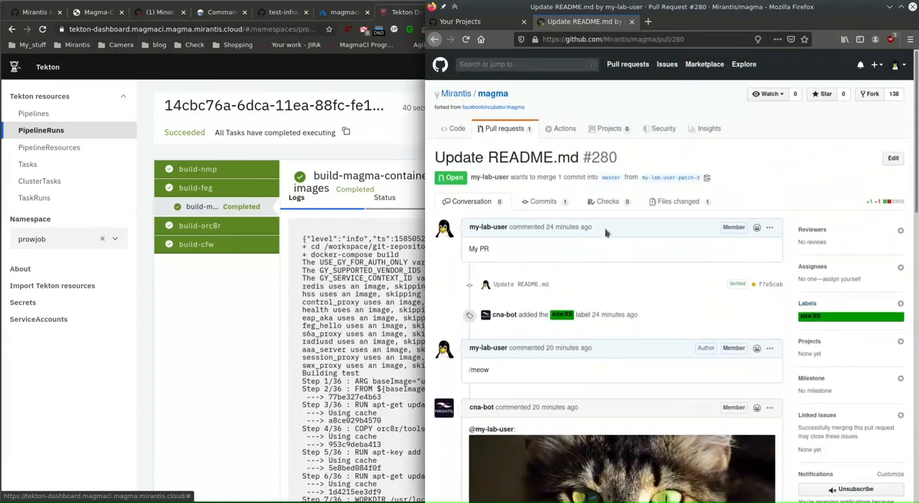
pyautogui.moveTo(609, 278)
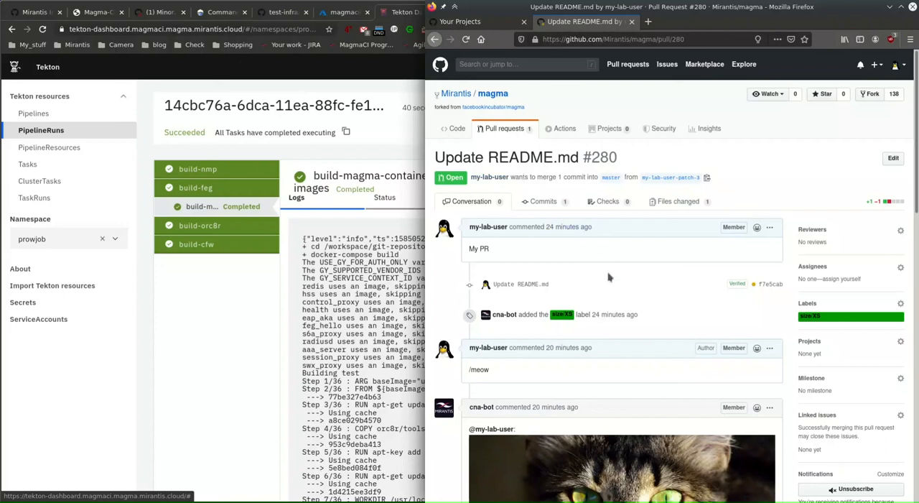
# Comment /lgtm on PR #280, prompting the bot's cannot-LGTM-your-own-PR reply
pyautogui.scroll(-3)
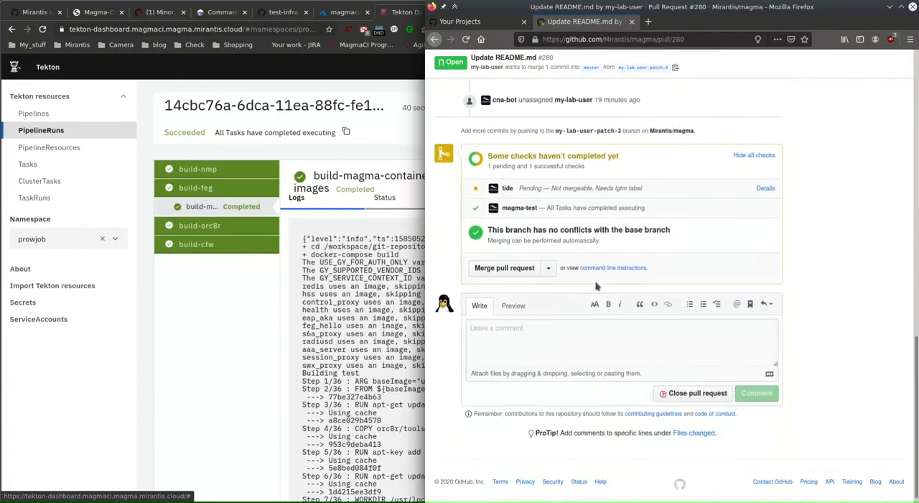
pyautogui.click(619, 342)
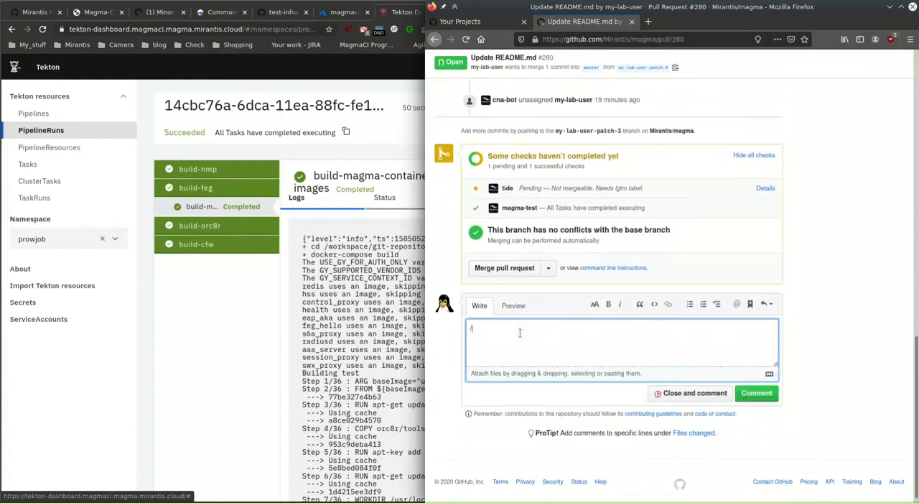
pyautogui.write('lgtm')
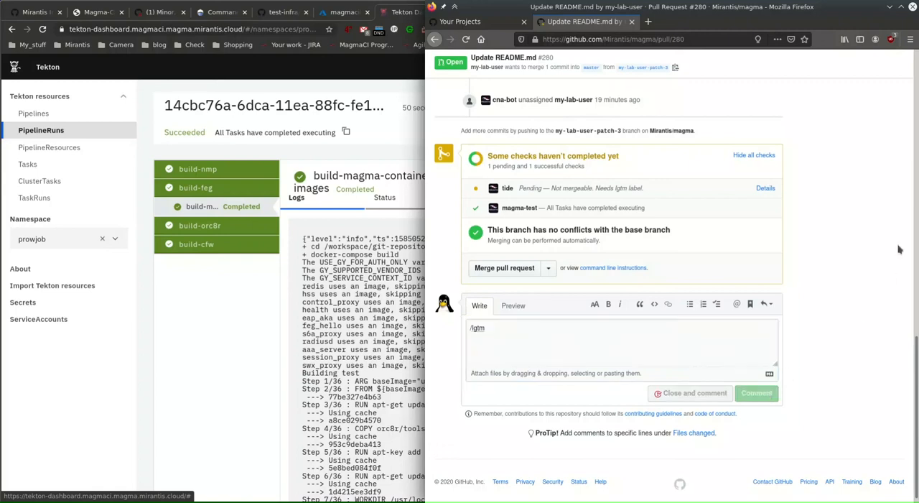
pyautogui.click(756, 393)
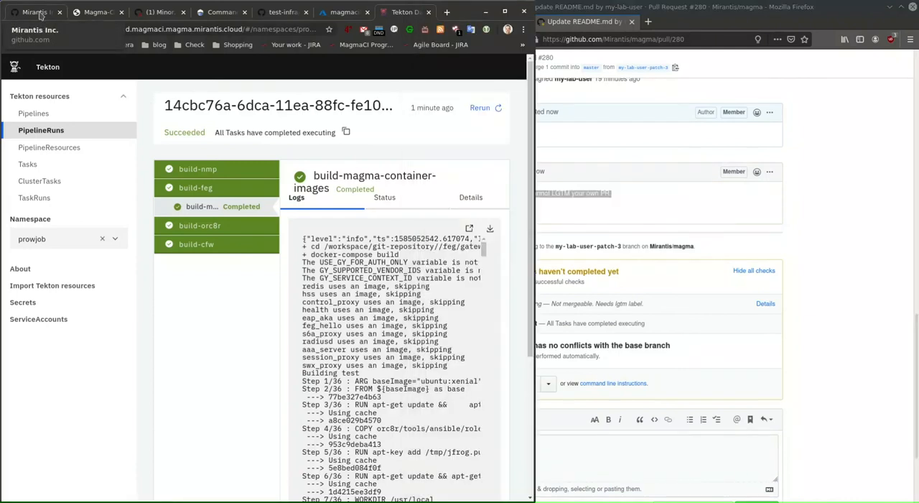
# From the second account's browser, post a /lgtm comment on pull request #280
pyautogui.click(94, 12)
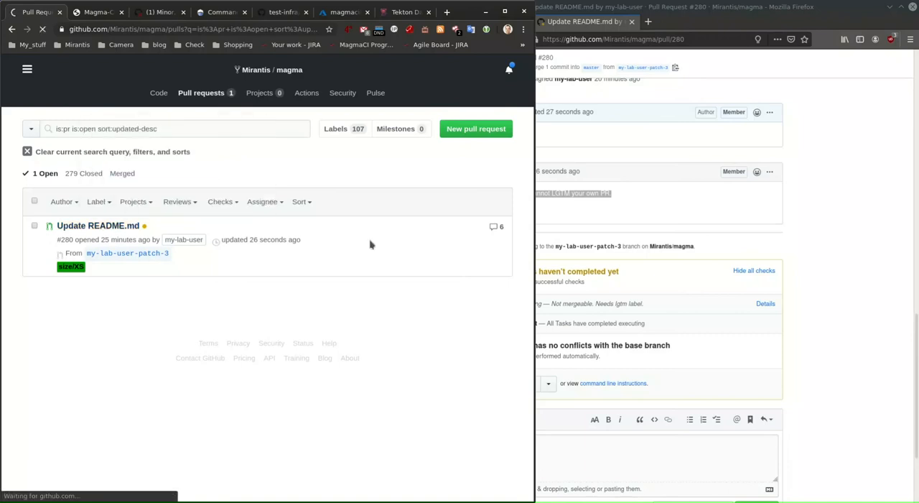
pyautogui.click(98, 225)
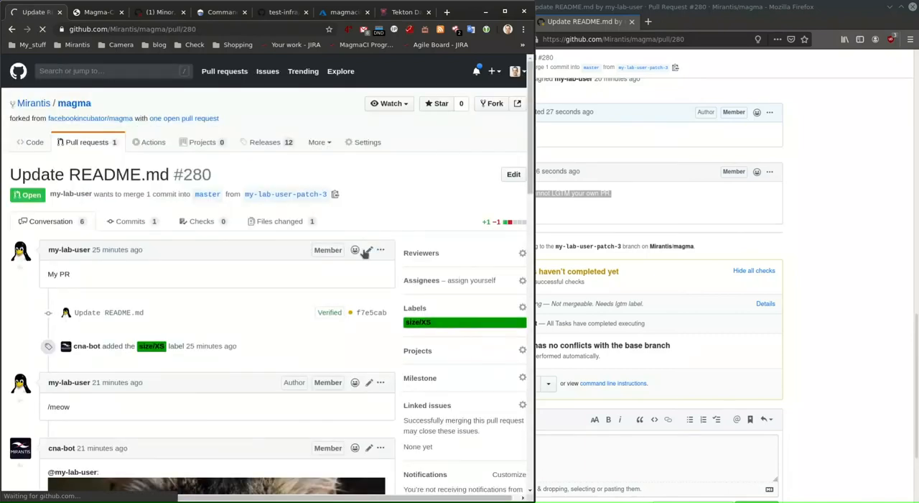
pyautogui.scroll(-3)
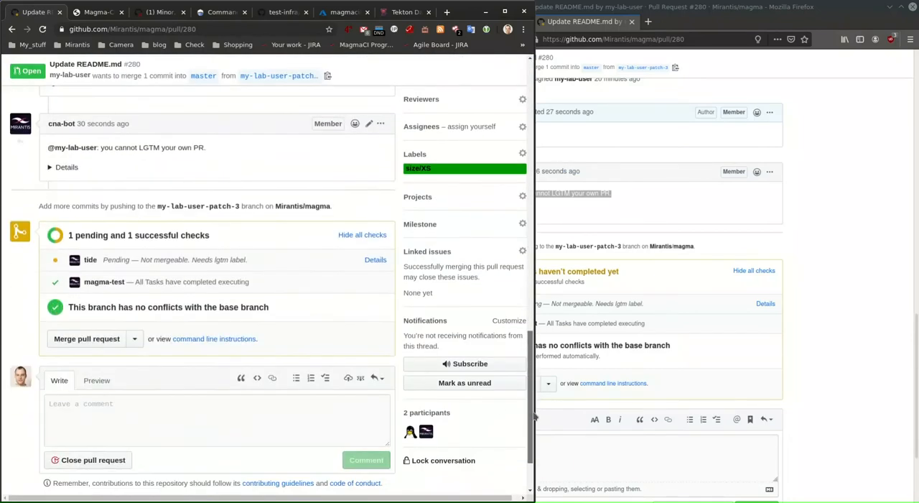
pyautogui.write('/')
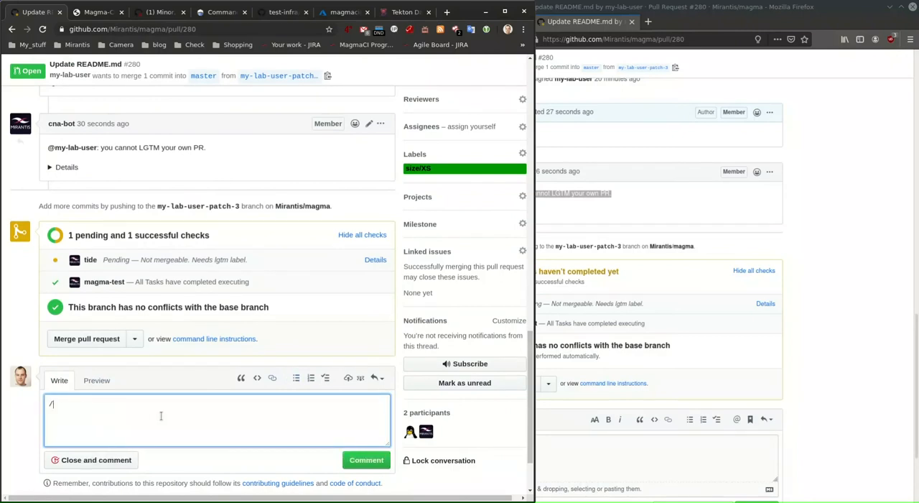
pyautogui.write('lgtm')
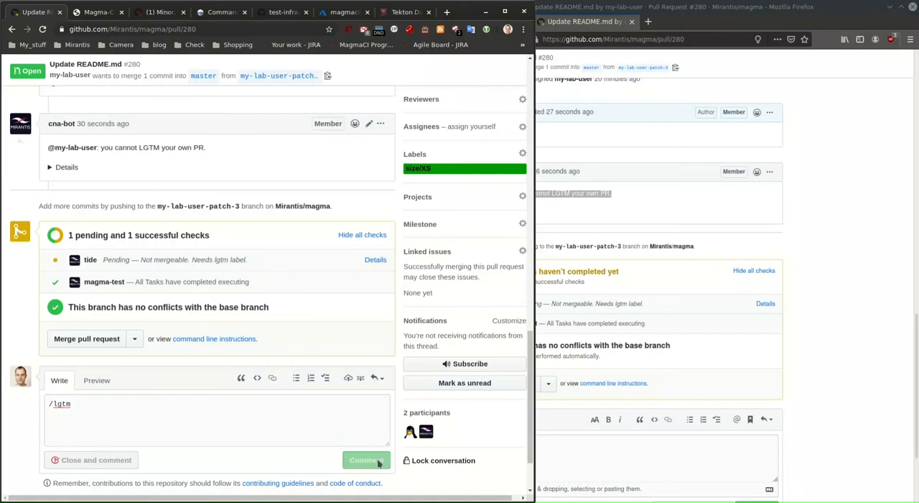
pyautogui.click(366, 460)
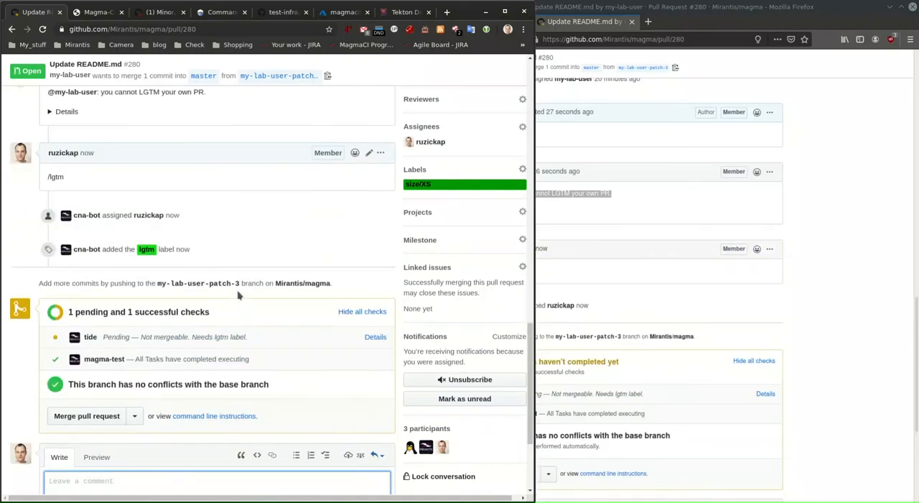
pyautogui.moveTo(307, 232)
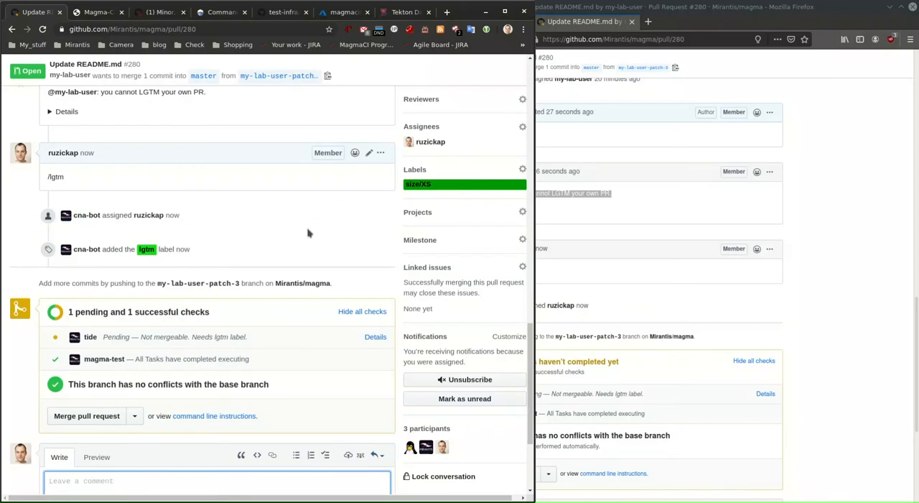
pyautogui.moveTo(133, 246)
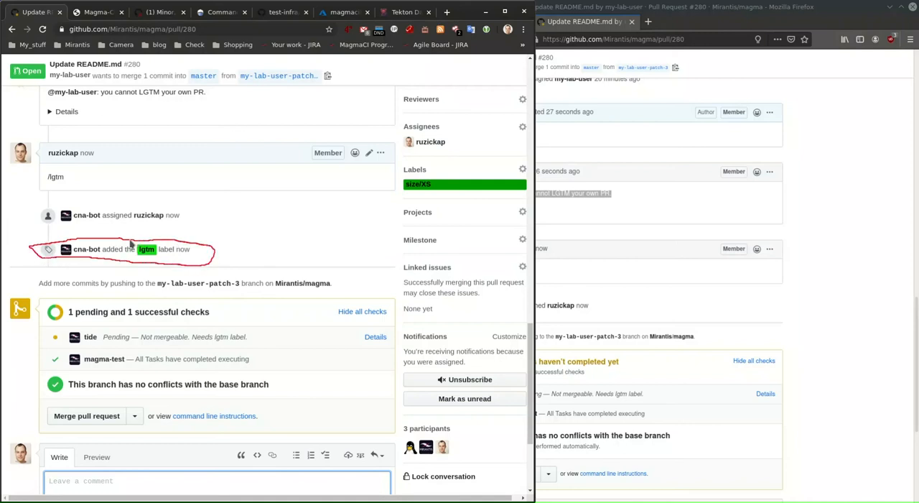
pyautogui.moveTo(321, 239)
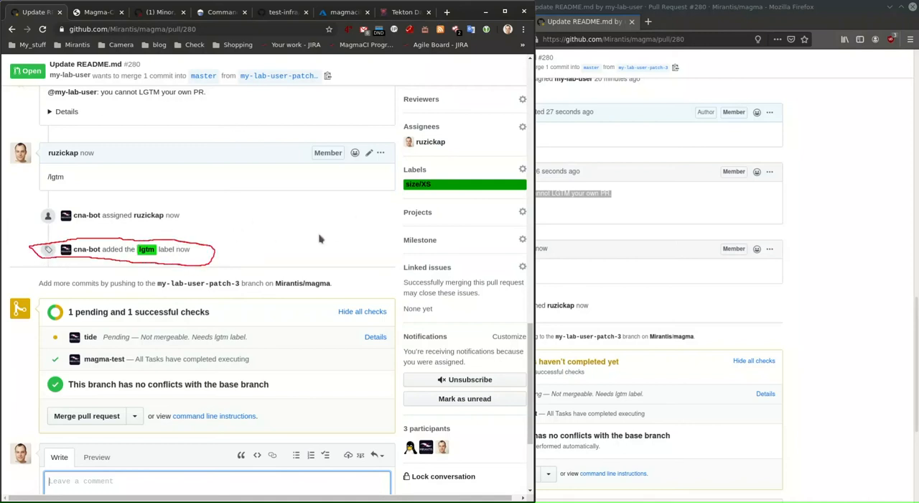
pyautogui.moveTo(146, 249)
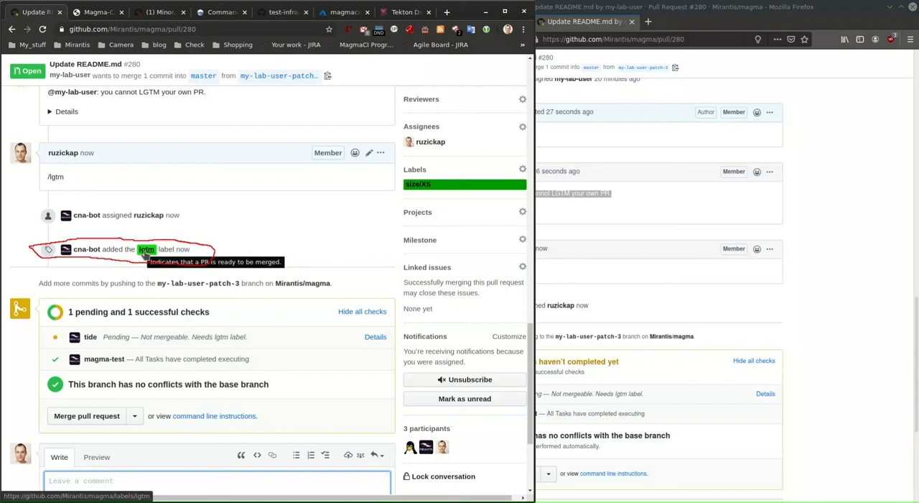
pyautogui.moveTo(385, 218)
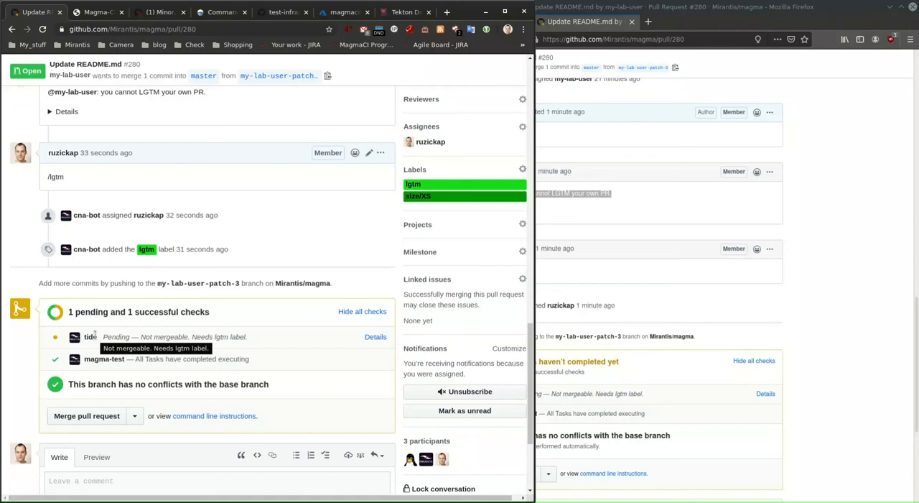
# Confirm cna-bot merged PR #280 into master as commit f727dd6
pyautogui.click(86, 416)
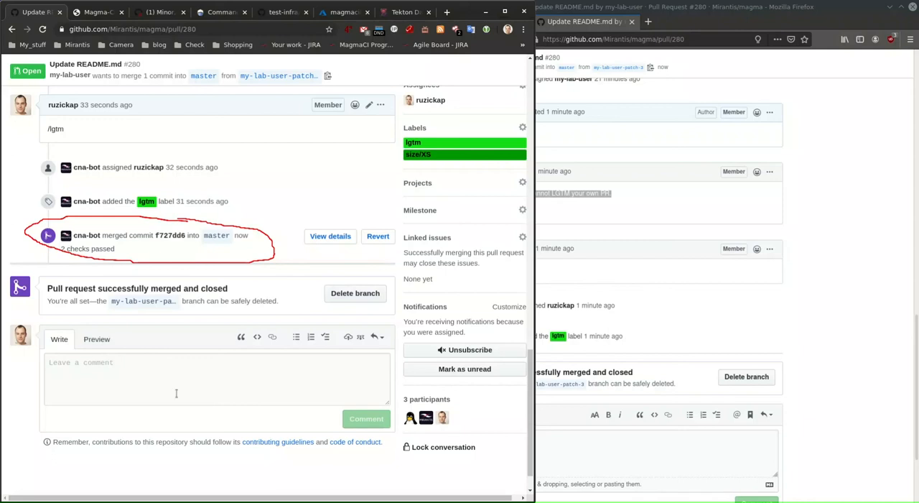
pyautogui.moveTo(240, 337)
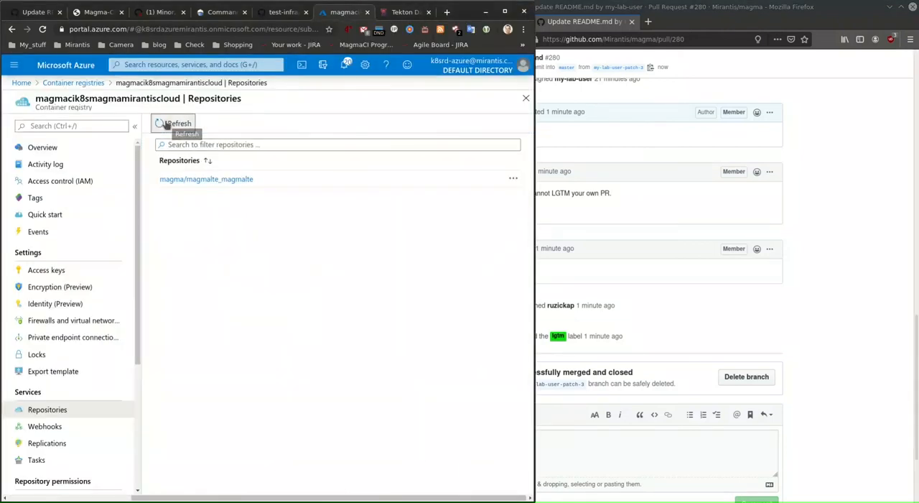
# Refresh the Azure registry to list nine magma repositories, then bring up Grafana's Home Dashboard
pyautogui.click(174, 123)
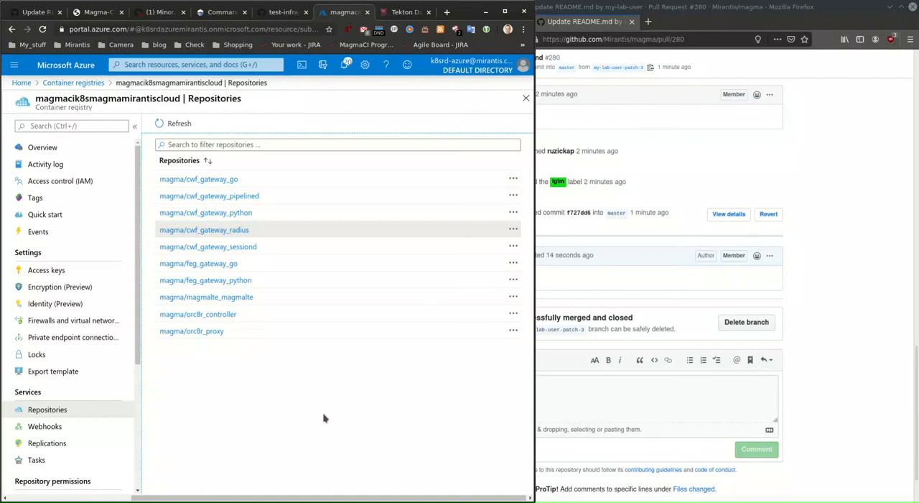
pyautogui.moveTo(362, 93)
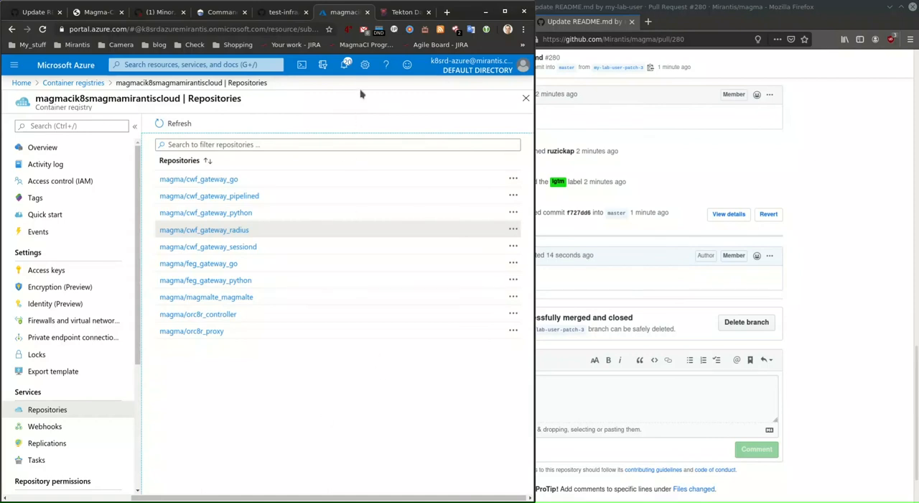
pyautogui.click(446, 12)
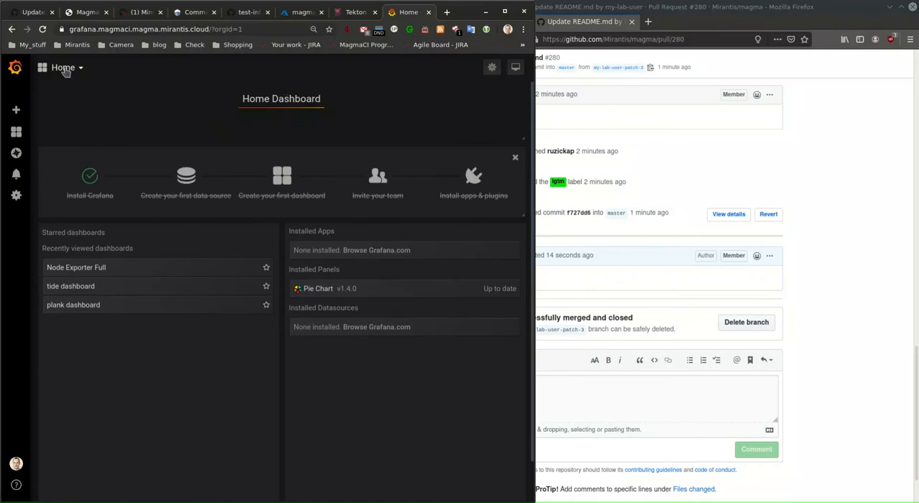
# Open the tide dashboard from Grafana's dashboard list and change its time range
pyautogui.click(67, 68)
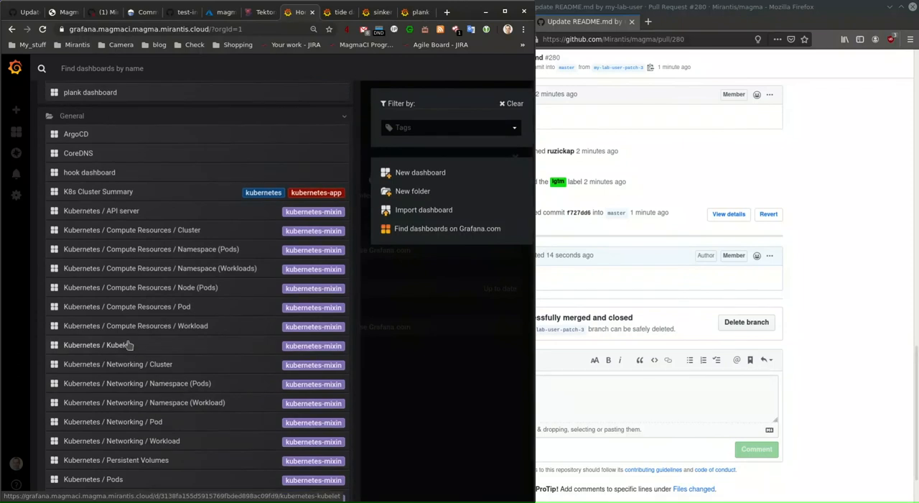
pyautogui.scroll(-3)
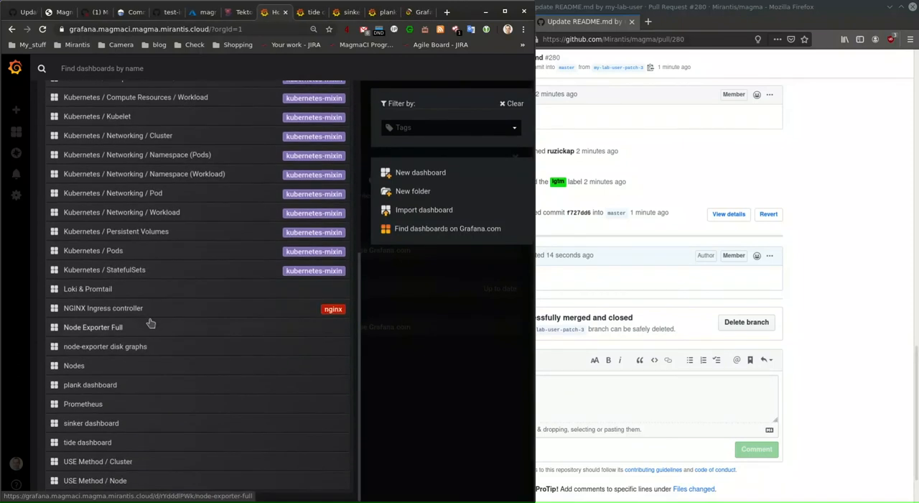
pyautogui.click(93, 327)
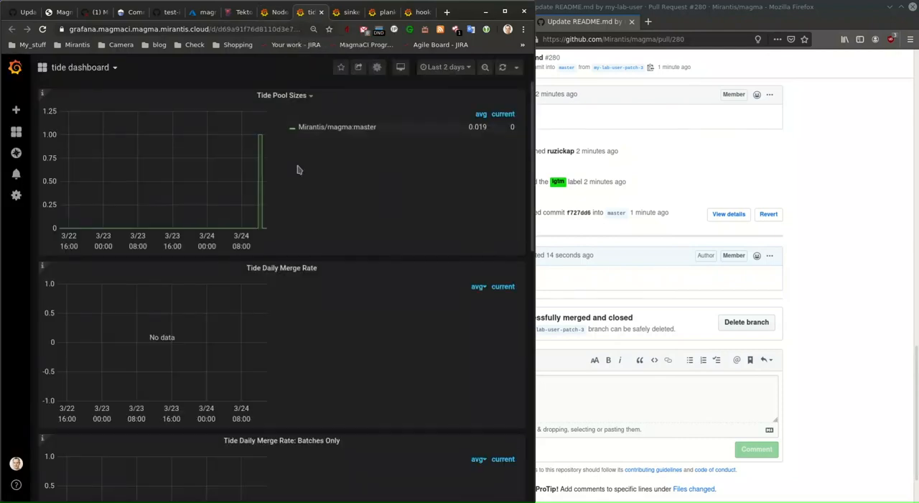
pyautogui.moveTo(260, 137)
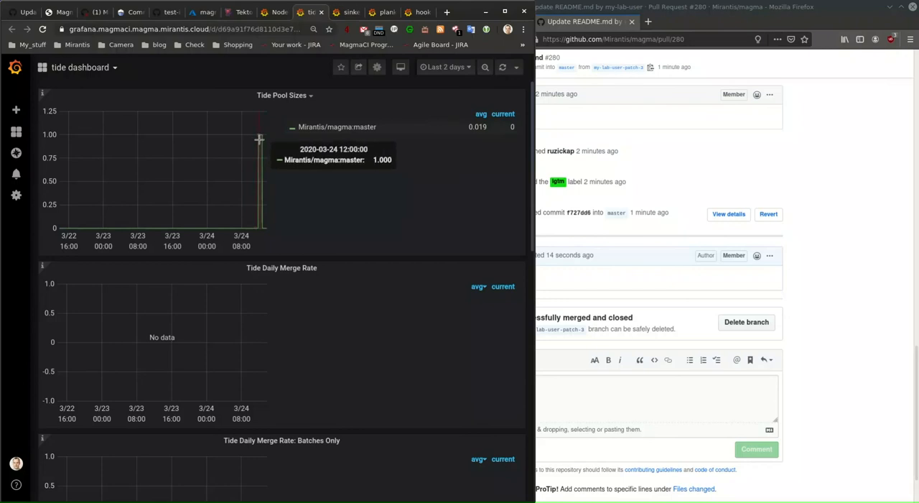
pyautogui.moveTo(237, 208)
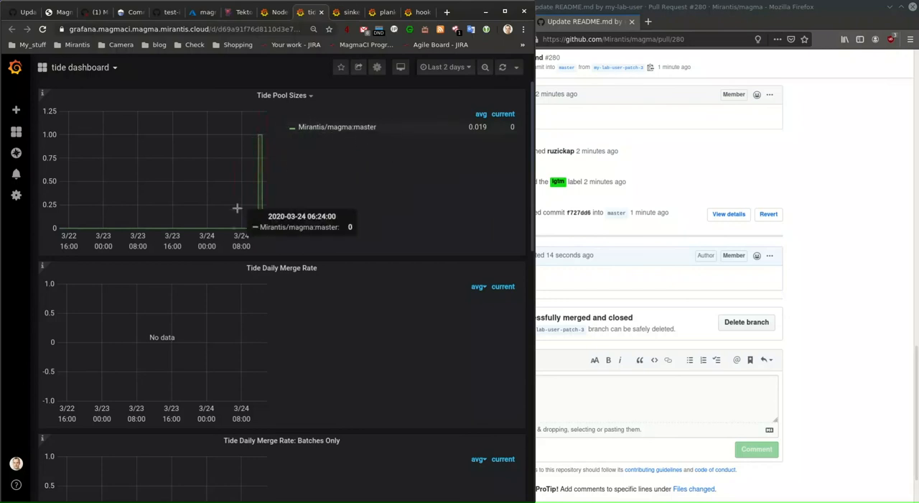
pyautogui.moveTo(465, 85)
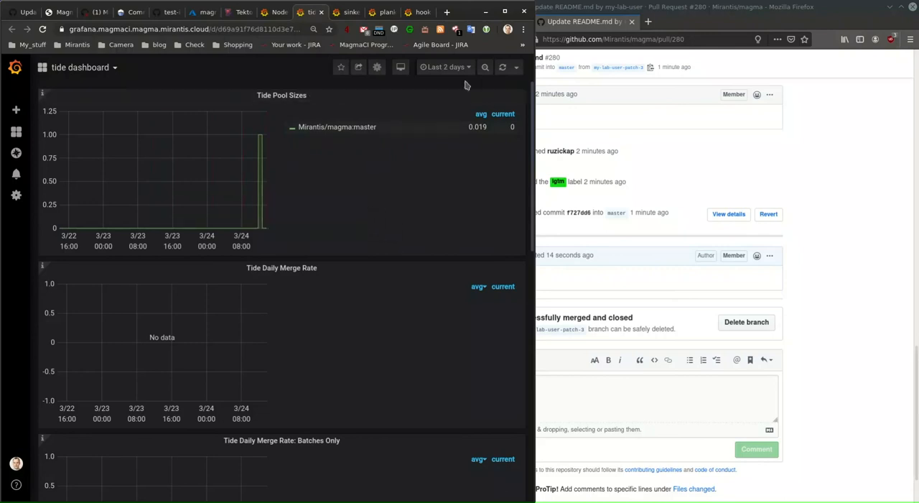
pyautogui.click(445, 66)
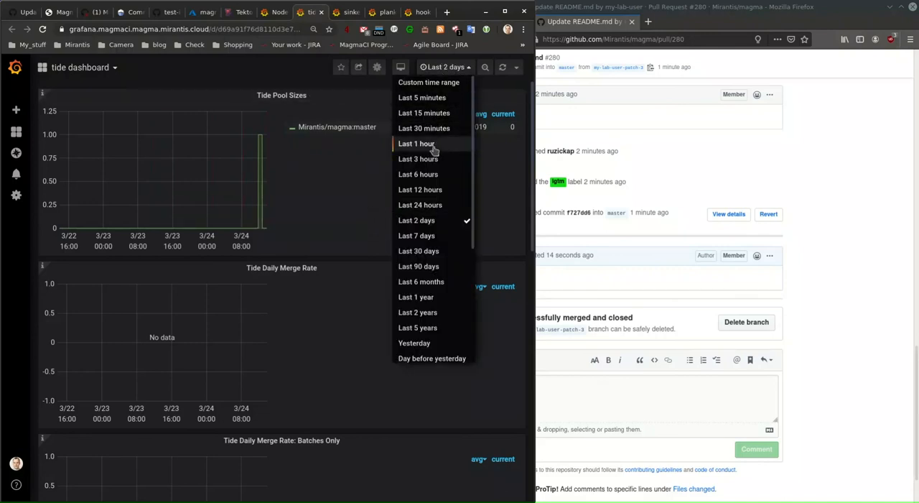
pyautogui.click(417, 142)
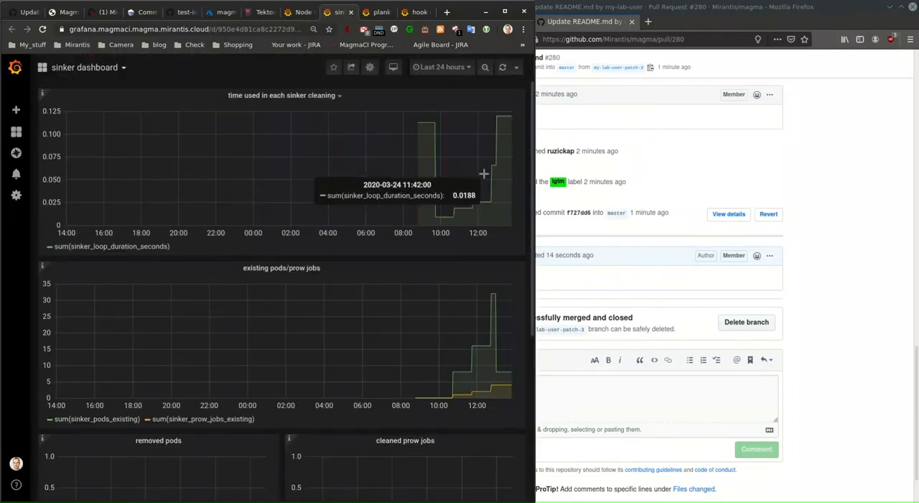
pyautogui.moveTo(431, 172)
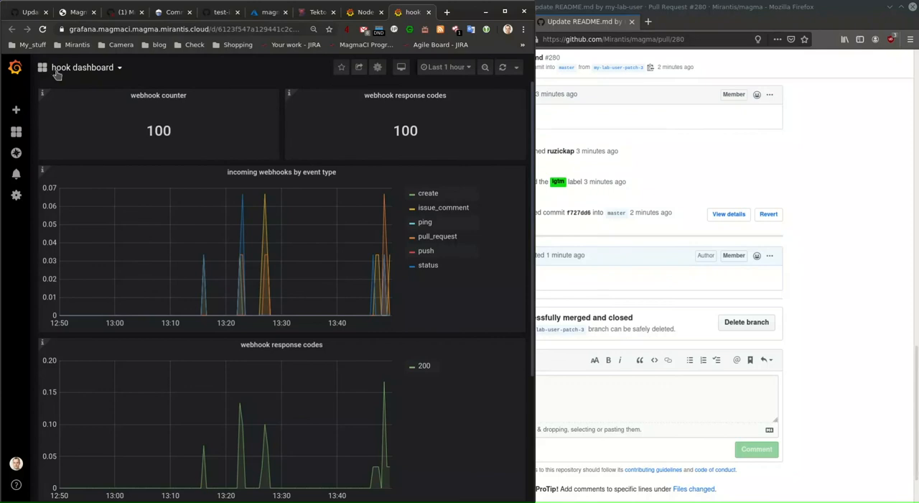
pyautogui.moveTo(263, 248)
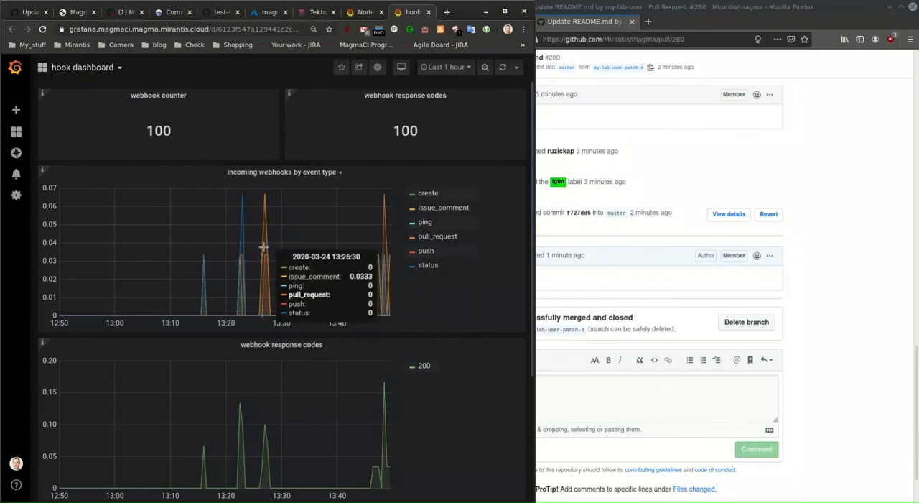
pyautogui.moveTo(266, 249)
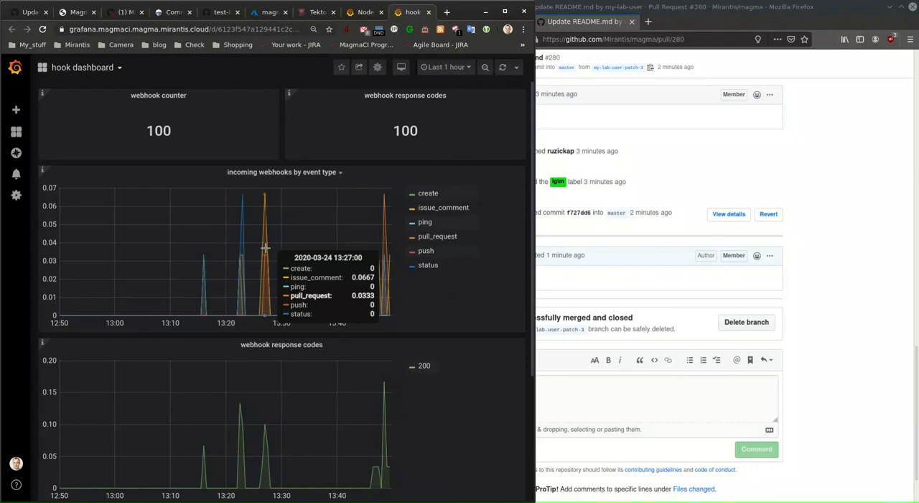
pyautogui.moveTo(424, 24)
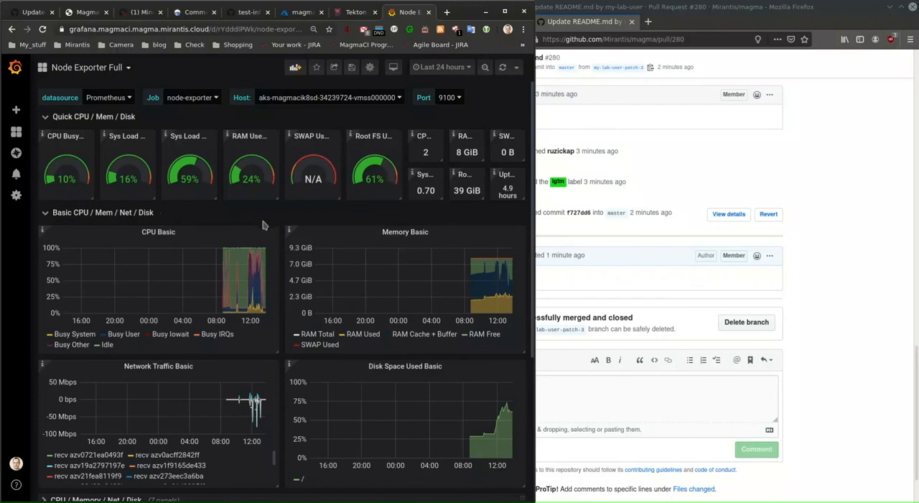
# Set the Node Exporter Full dashboard's time range to the last hour
pyautogui.scroll(-3)
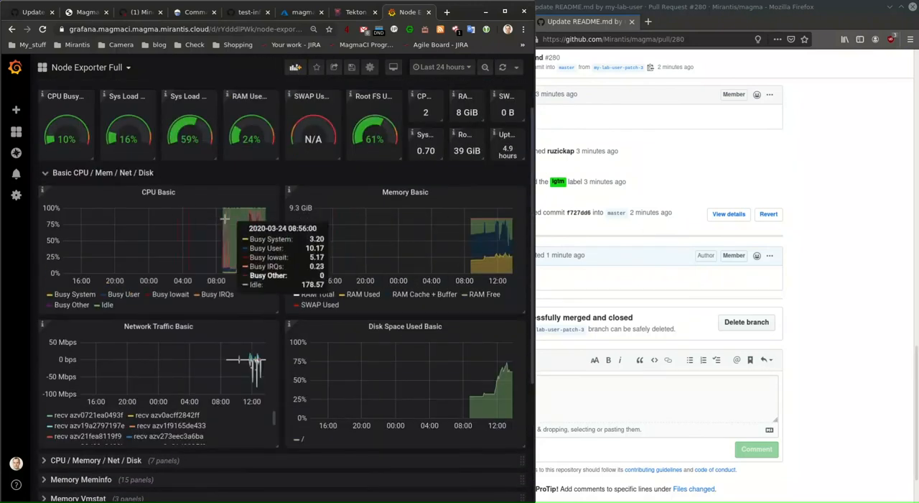
pyautogui.click(441, 67)
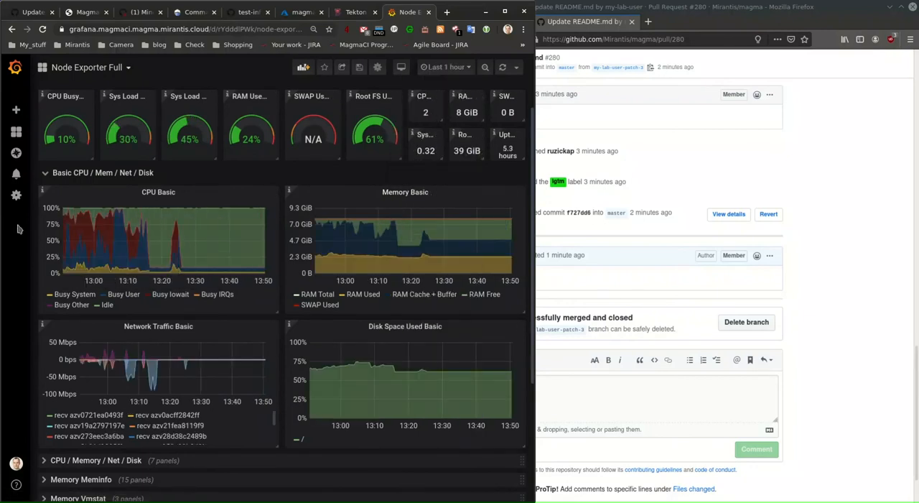
pyautogui.moveTo(173, 246)
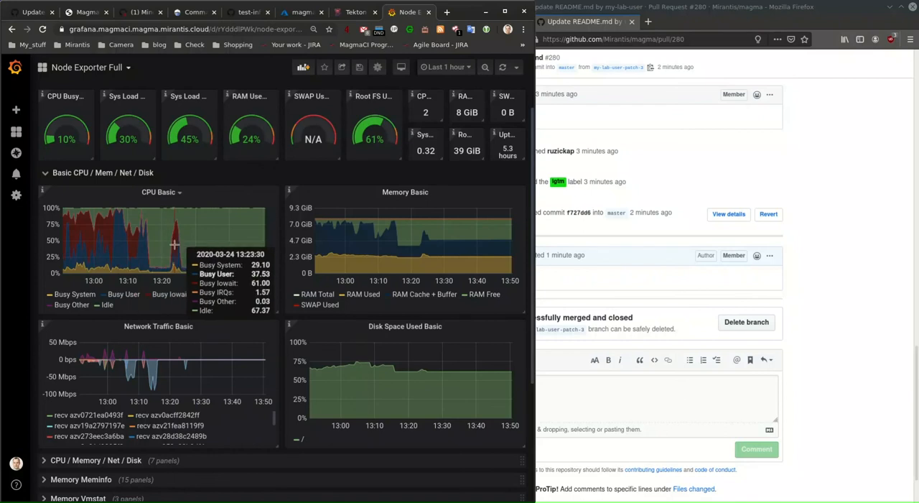
pyautogui.moveTo(332, 185)
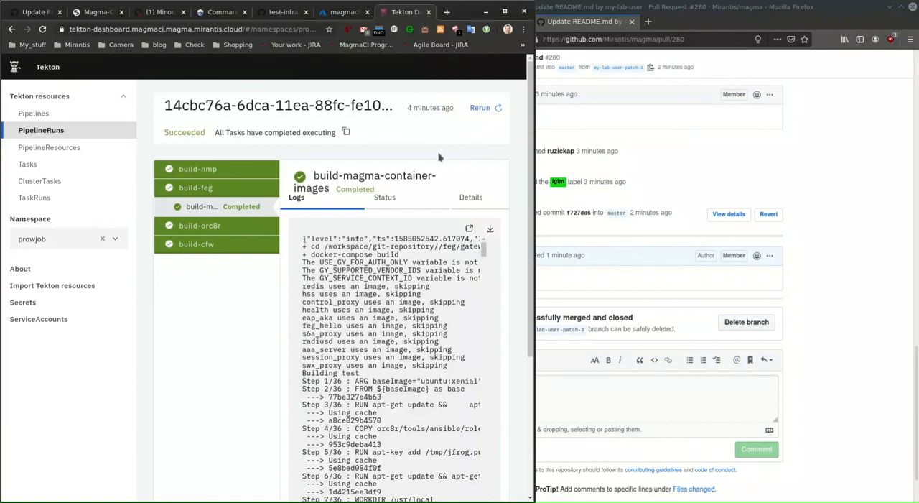
pyautogui.moveTo(158, 12)
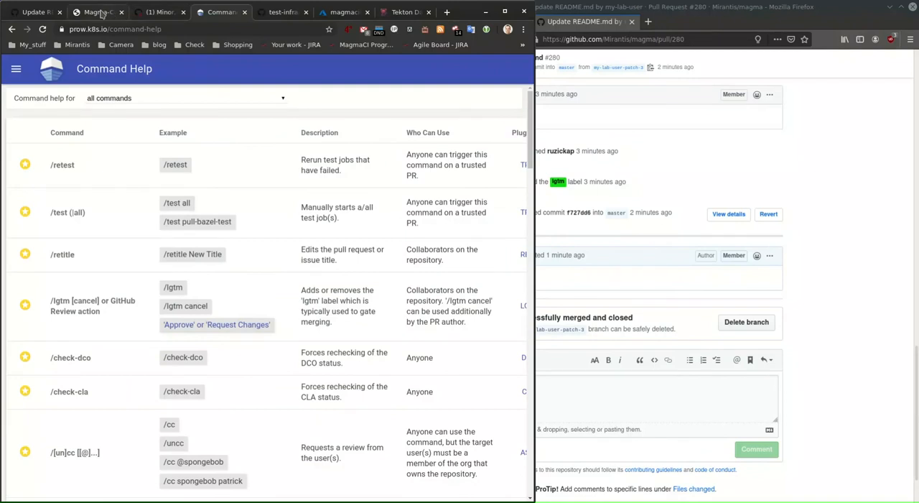
pyautogui.moveTo(99, 12)
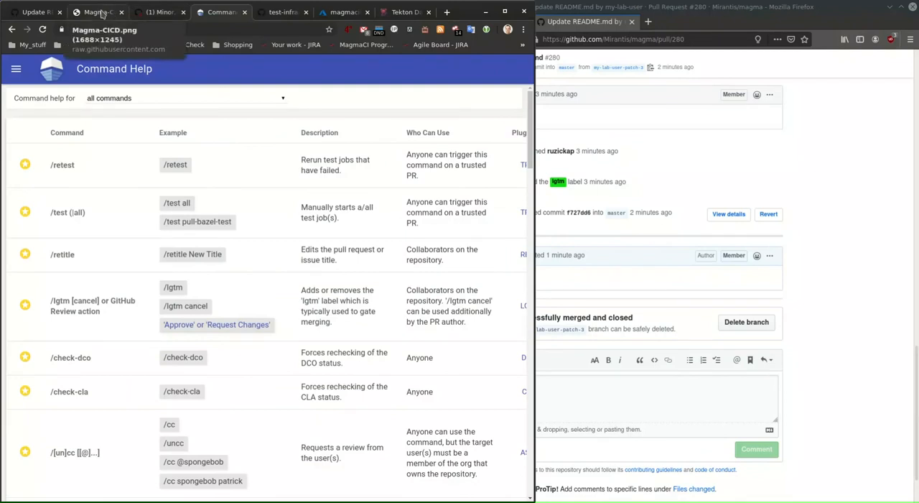
# Bring up the Magma-CICD.png architecture diagram tab in Chrome
pyautogui.click(93, 12)
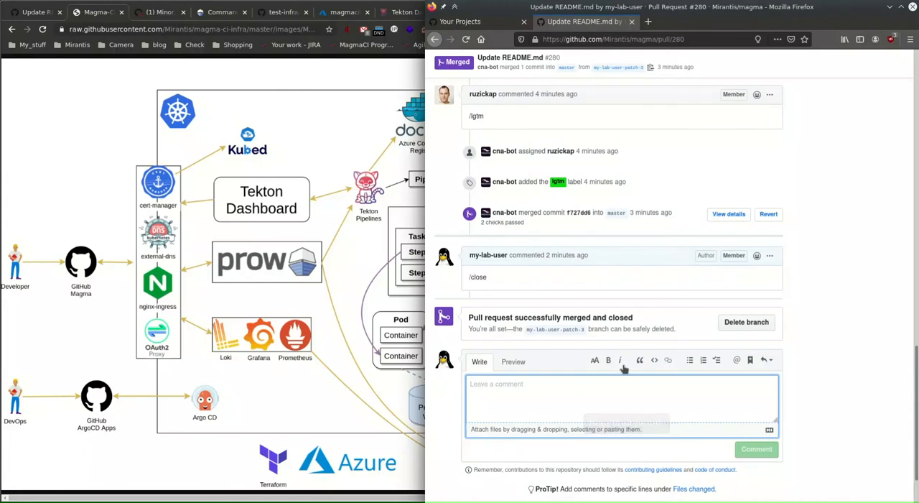
# Post a /reopen comment on merged PR #280 and read cna-bot's failure reply
pyautogui.write('/')
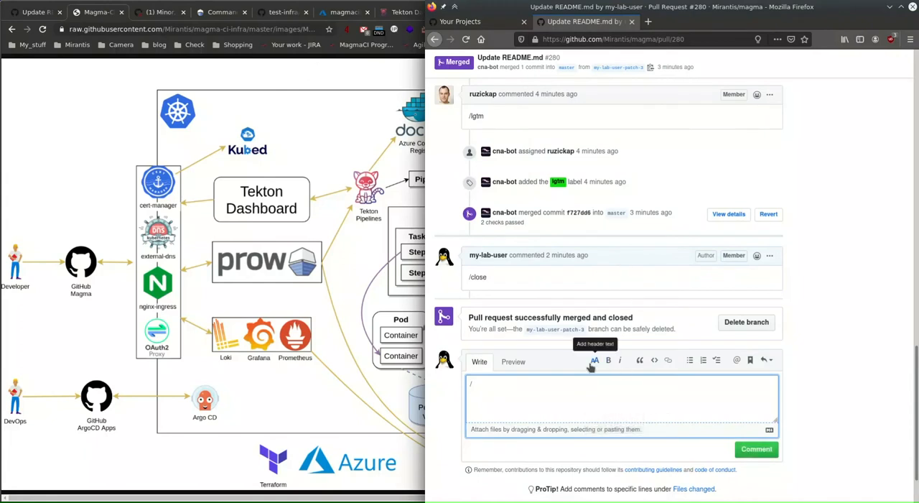
pyautogui.write('rep')
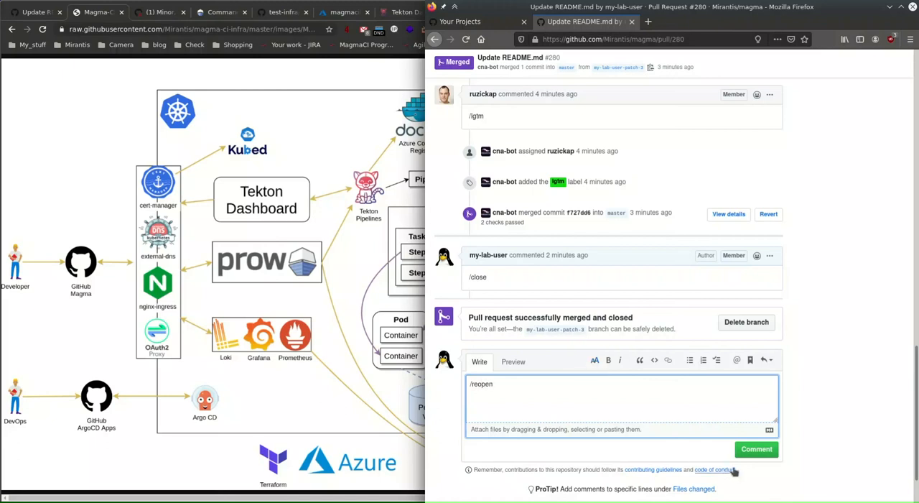
pyautogui.click(756, 449)
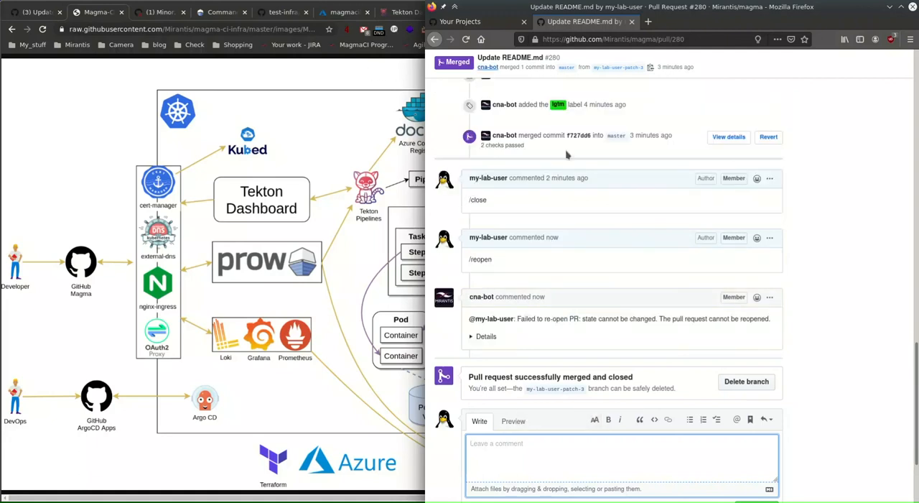
pyautogui.doubleClick(583, 318)
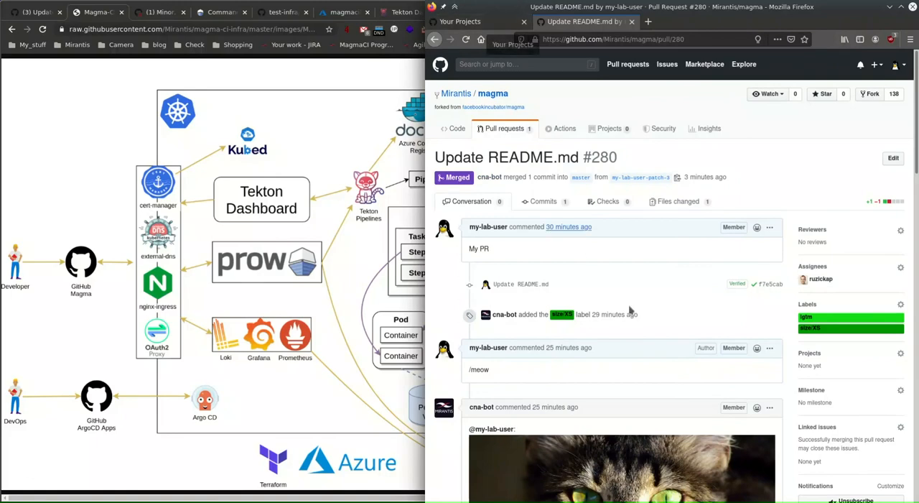
# Draft a comment with /run test and /retest on separate lines, selecting the retest word
pyautogui.scroll(-3)
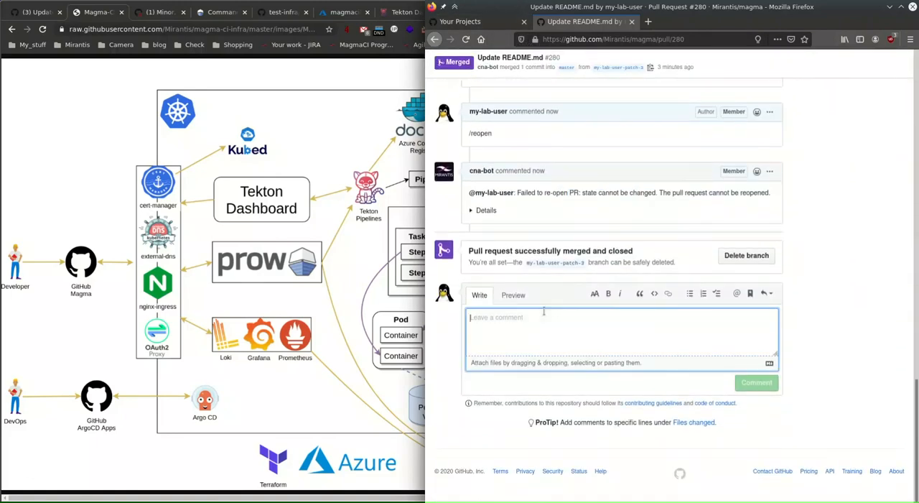
pyautogui.write('/run test')
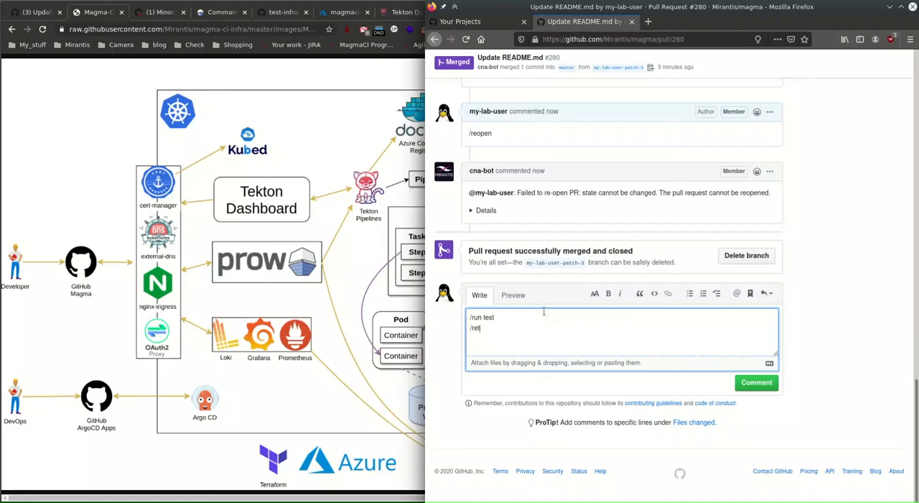
pyautogui.write('est')
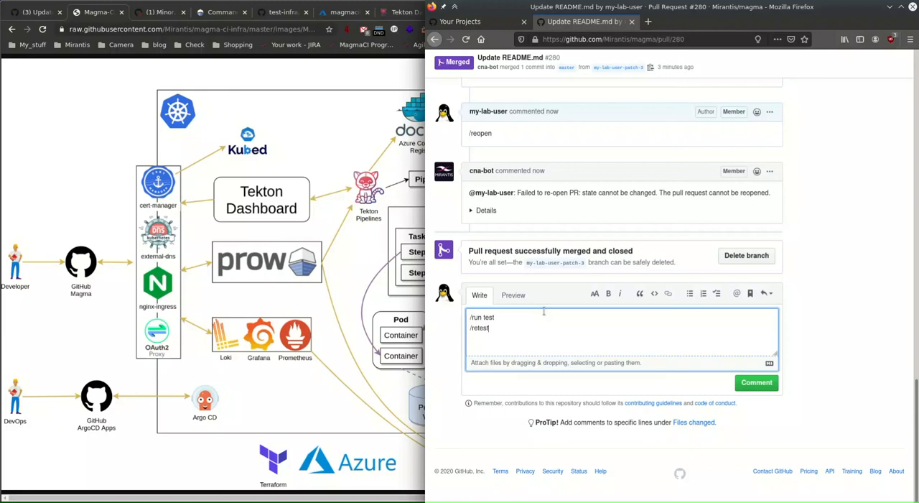
pyautogui.doubleClick(481, 317)
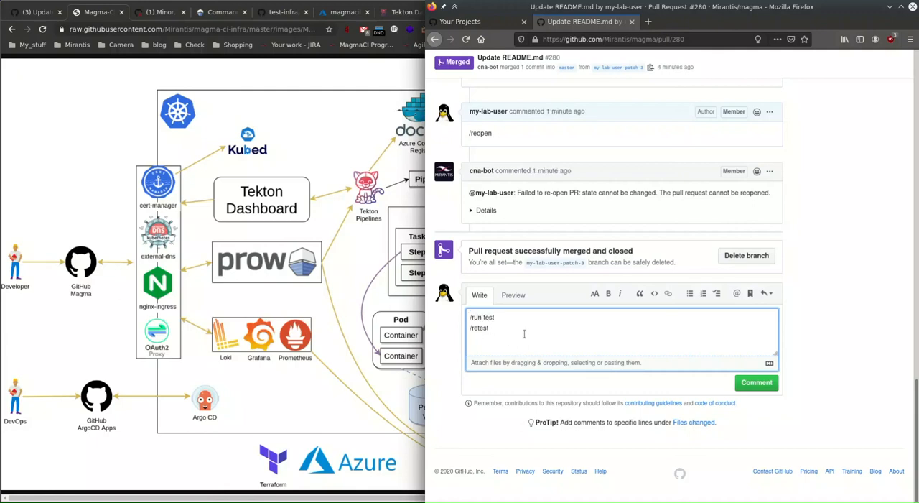
pyautogui.doubleClick(479, 328)
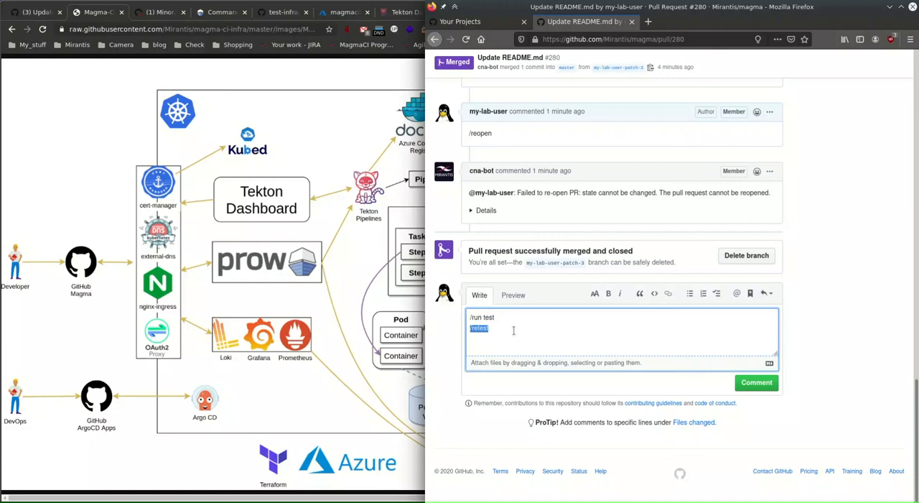